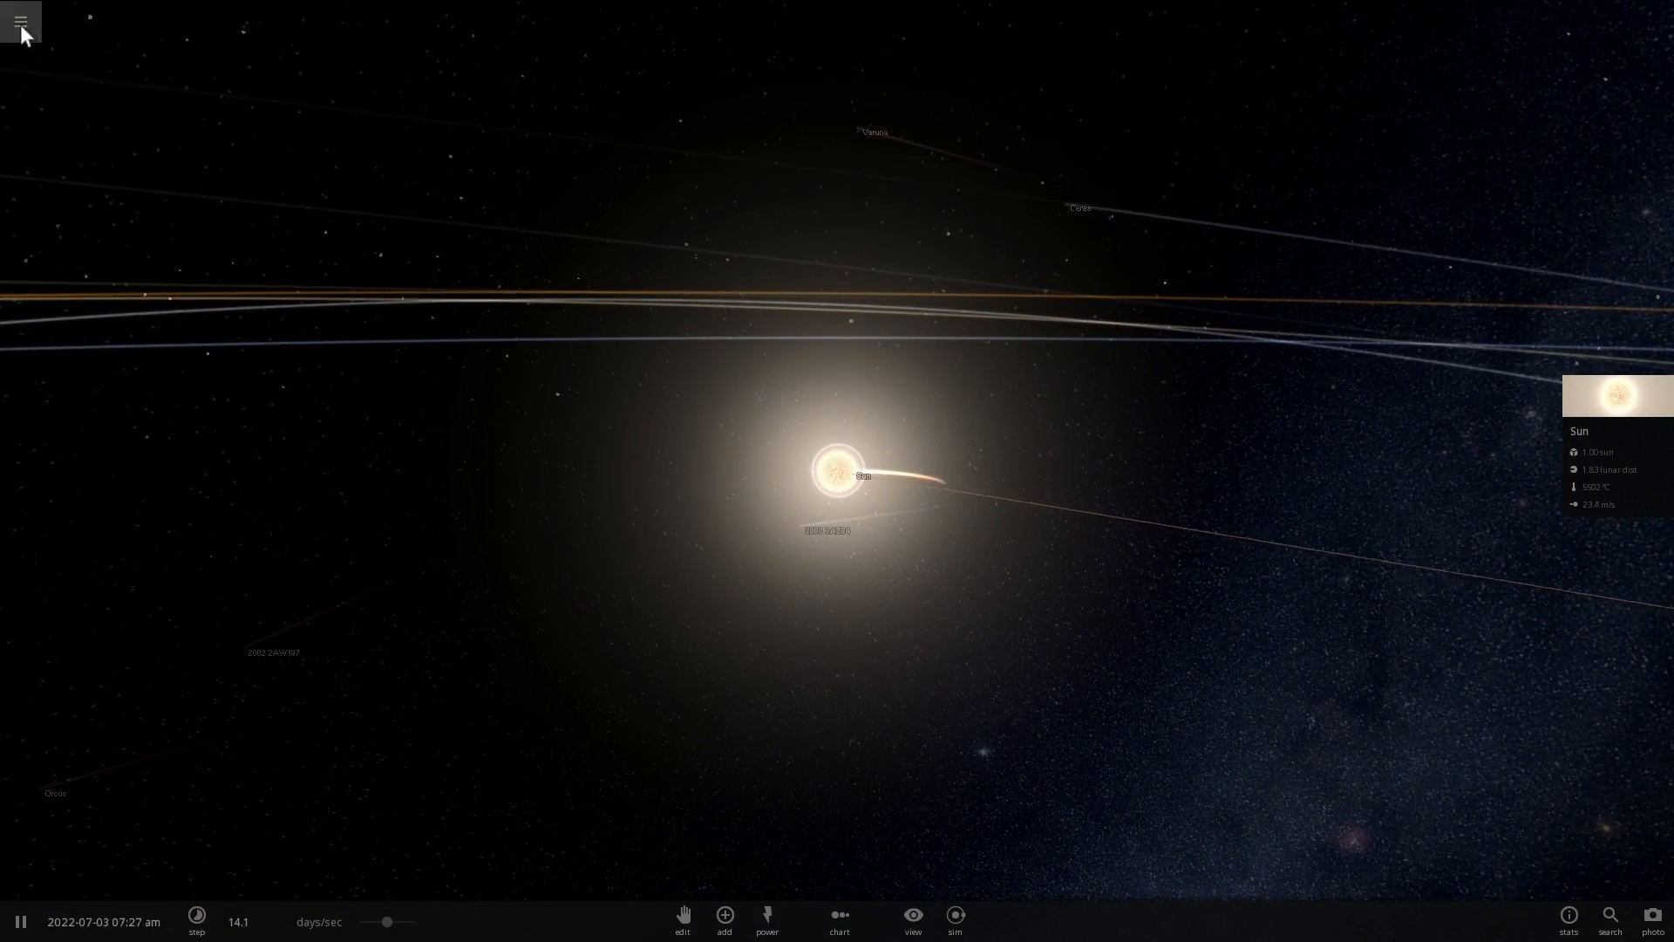
Step: Load the FlareGrid simulation from the main menu and return to the full simulation list
left_click(21, 21)
type("fla")
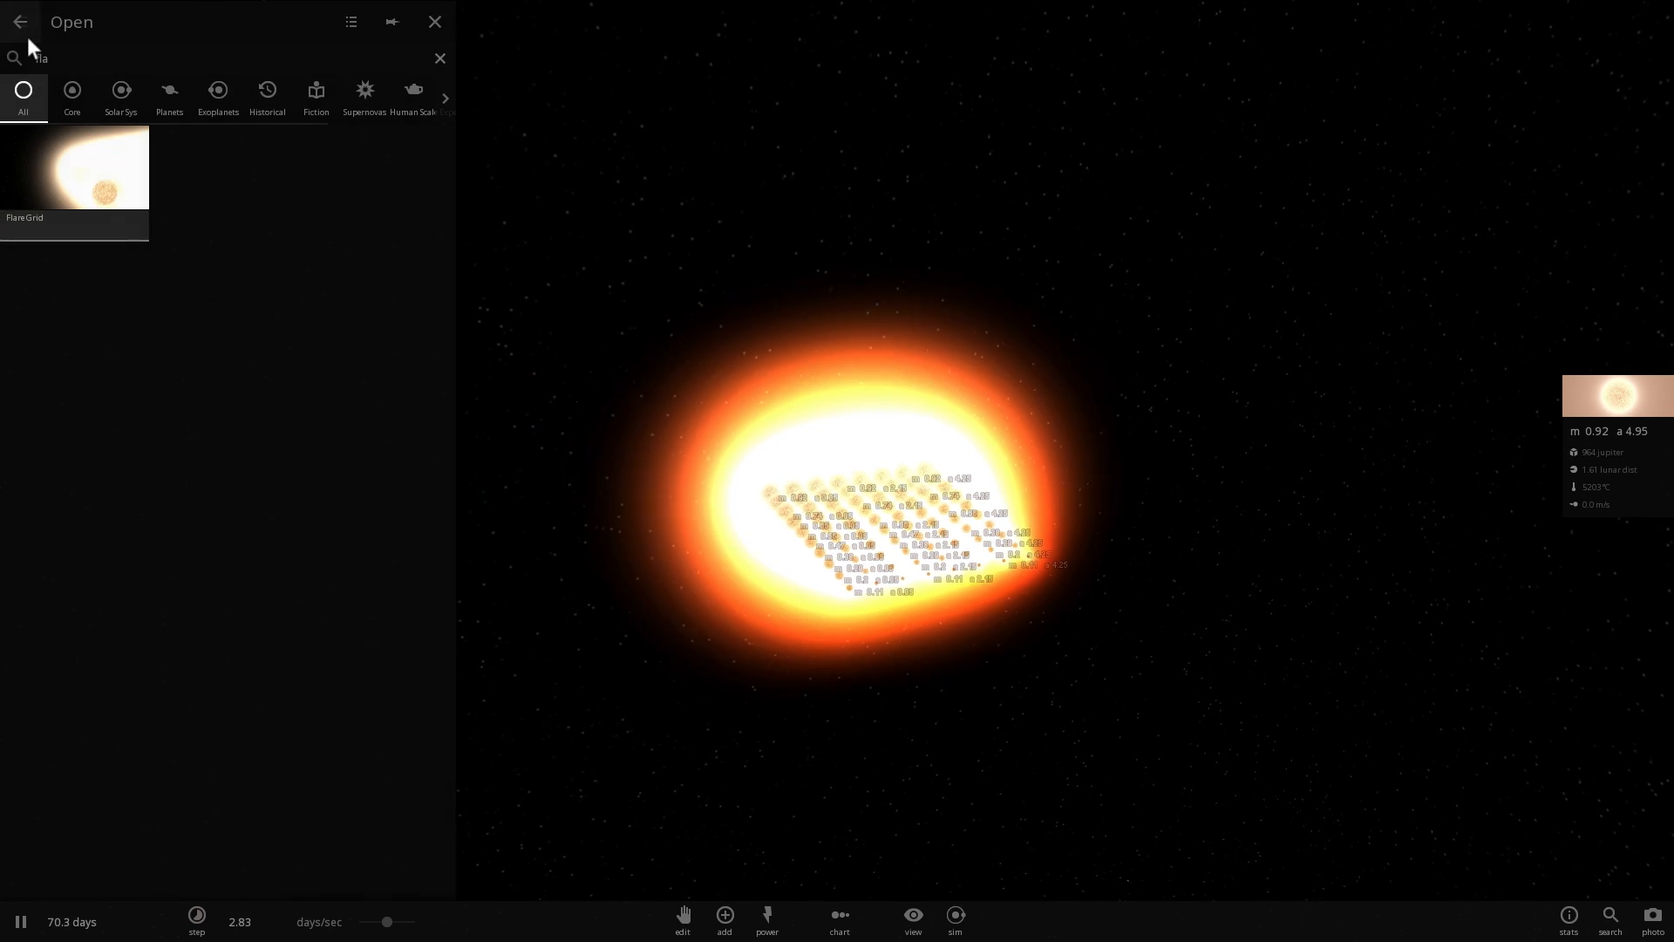
left_click(71, 96)
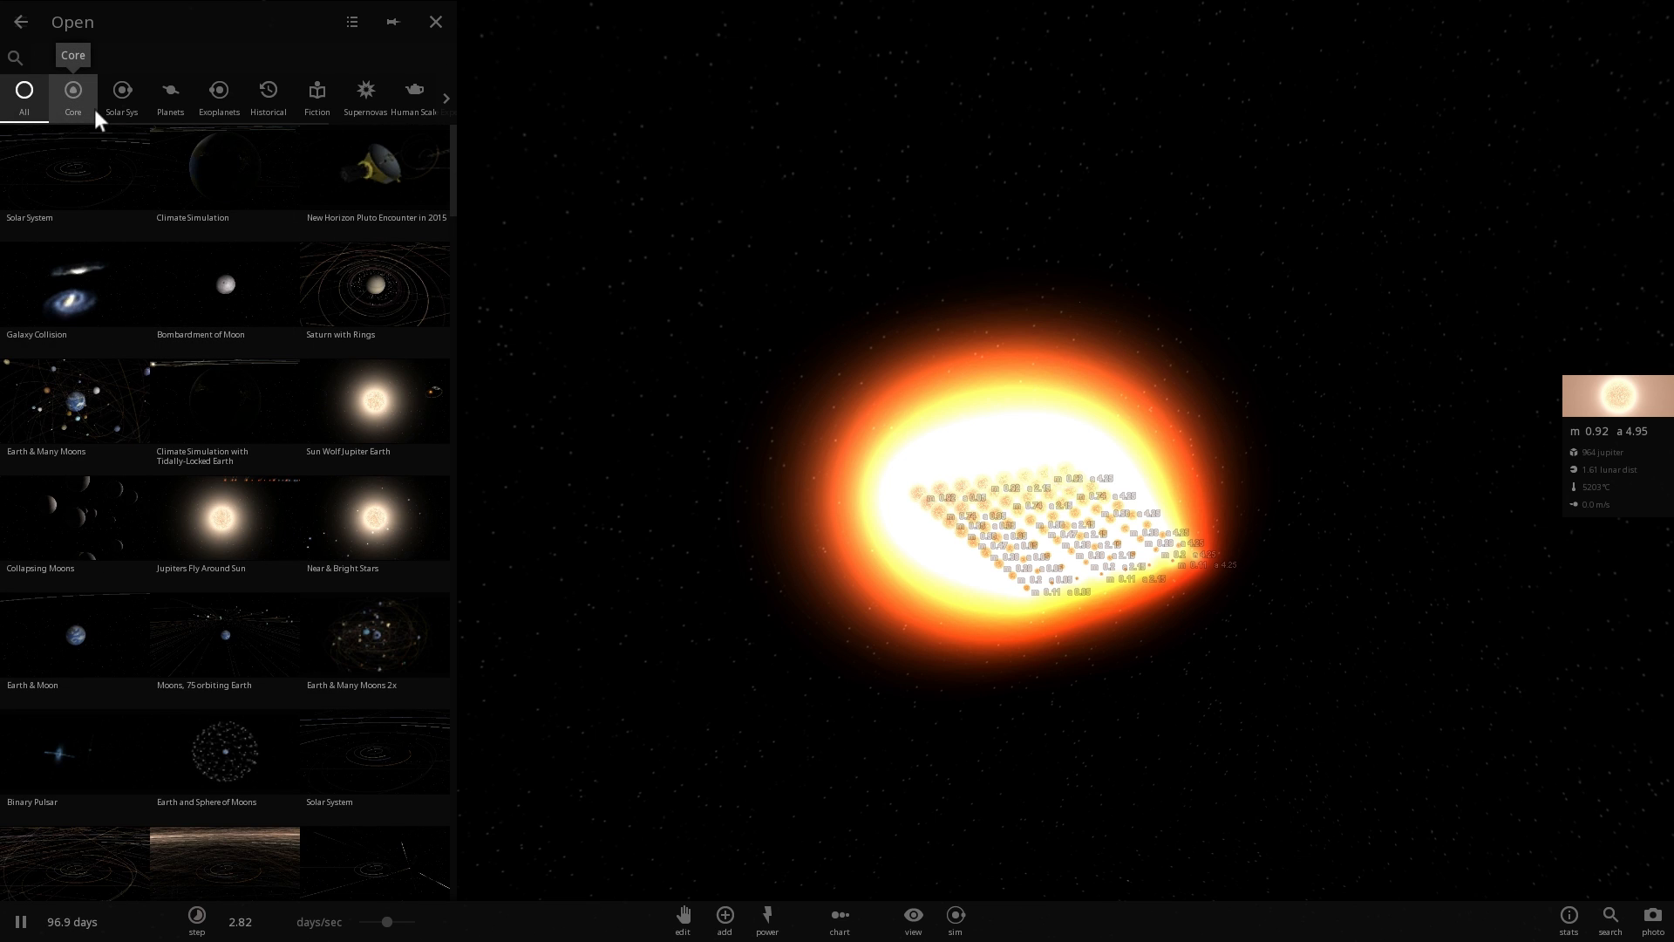
Step: Search 'typ', load the All Star Types Grid and select the blue supergiant Rigel
type("typ")
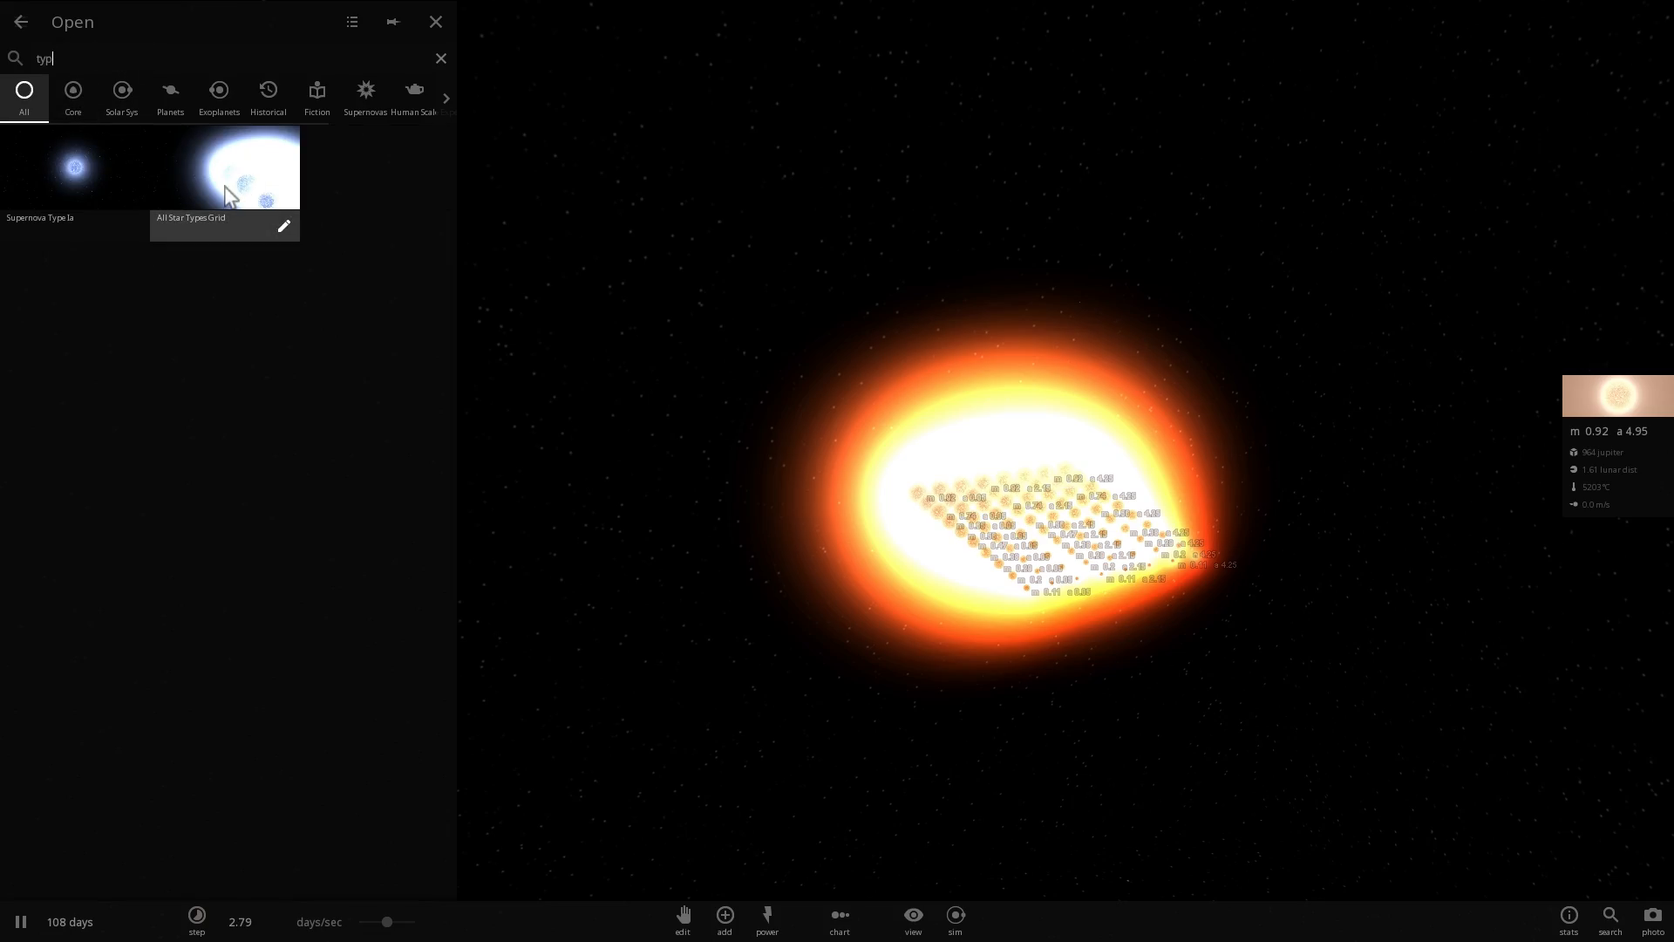
left_click(225, 168)
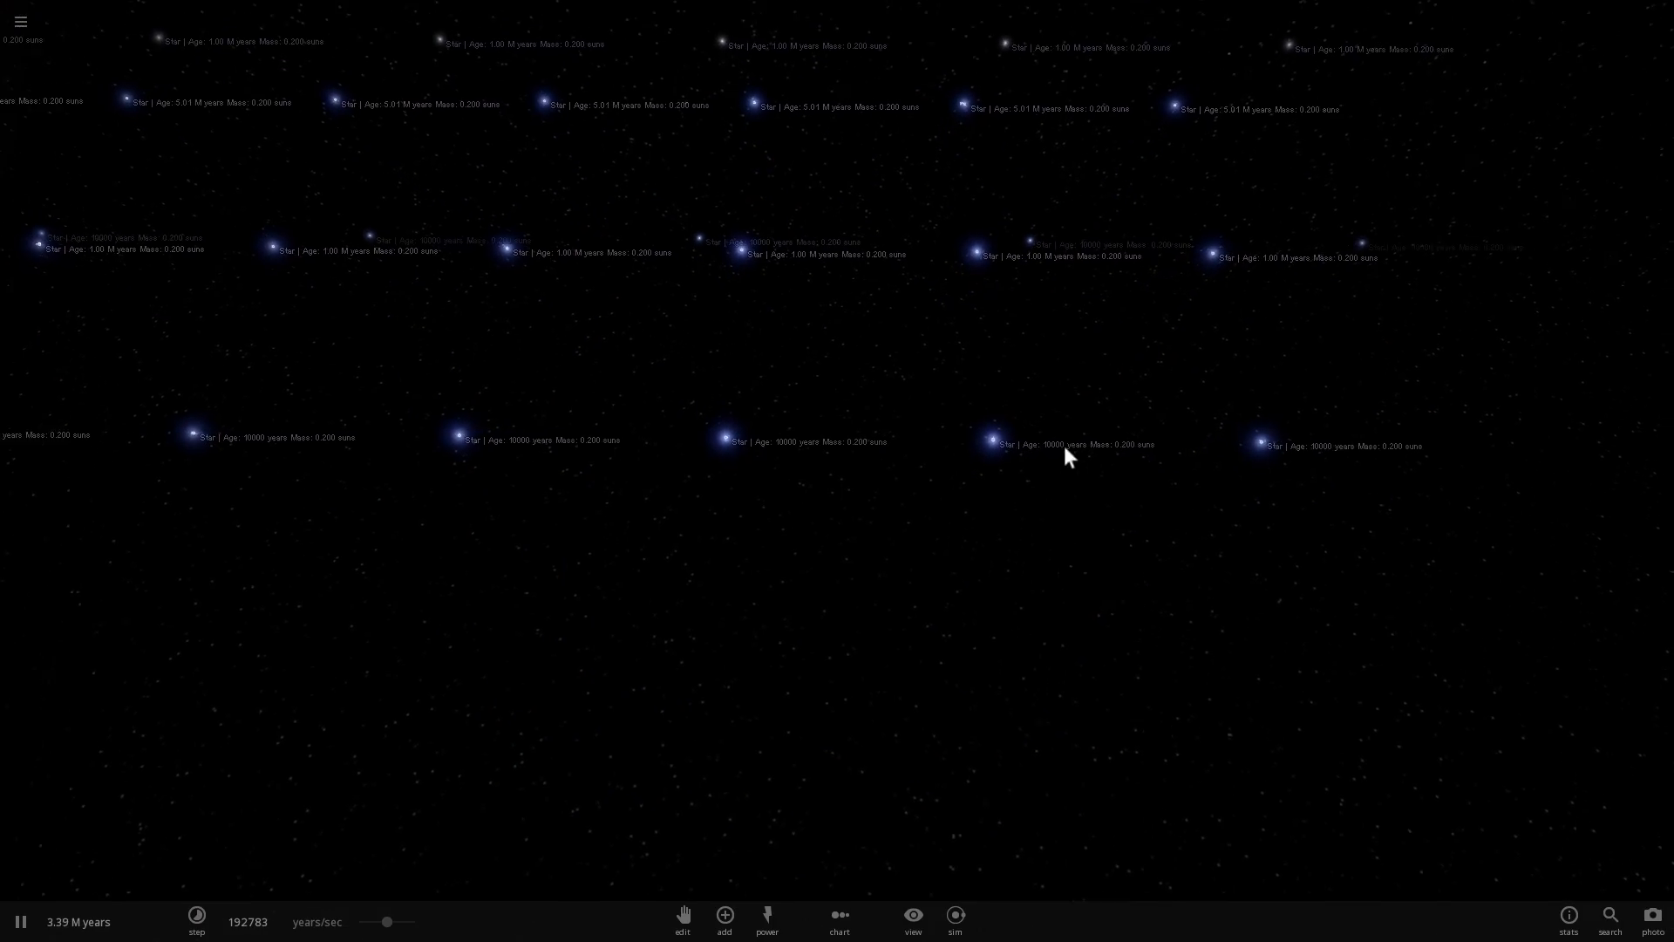
left_click(973, 729)
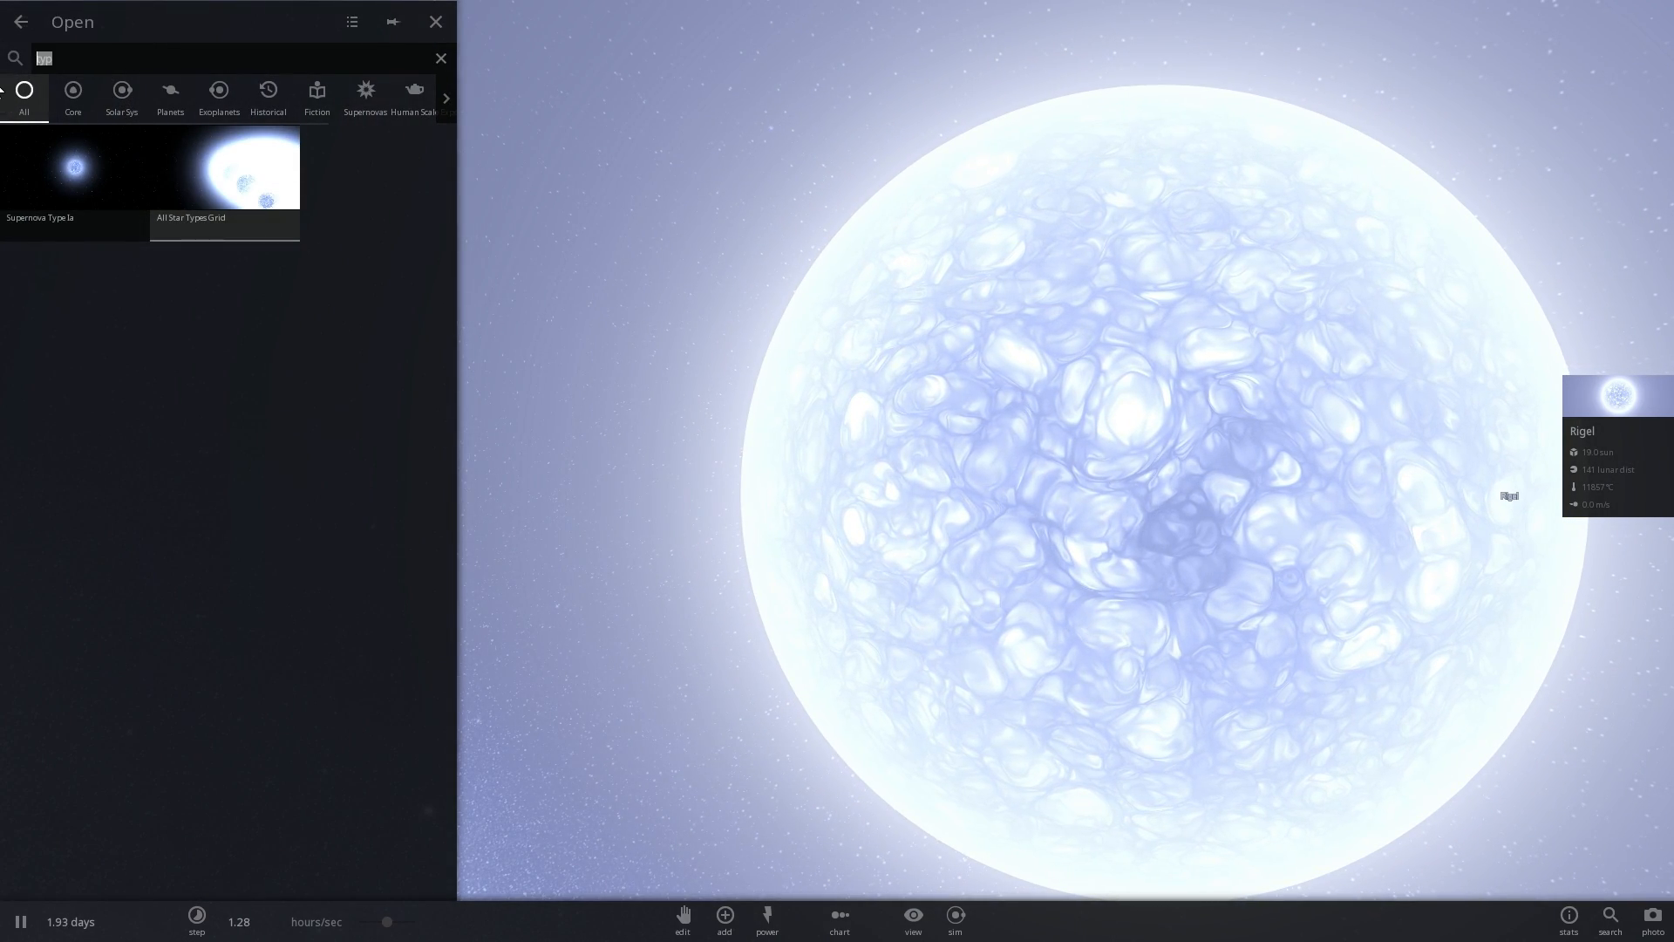
Step: Search 'evo' and load the Stellar Evolution Test simulation
type("evo")
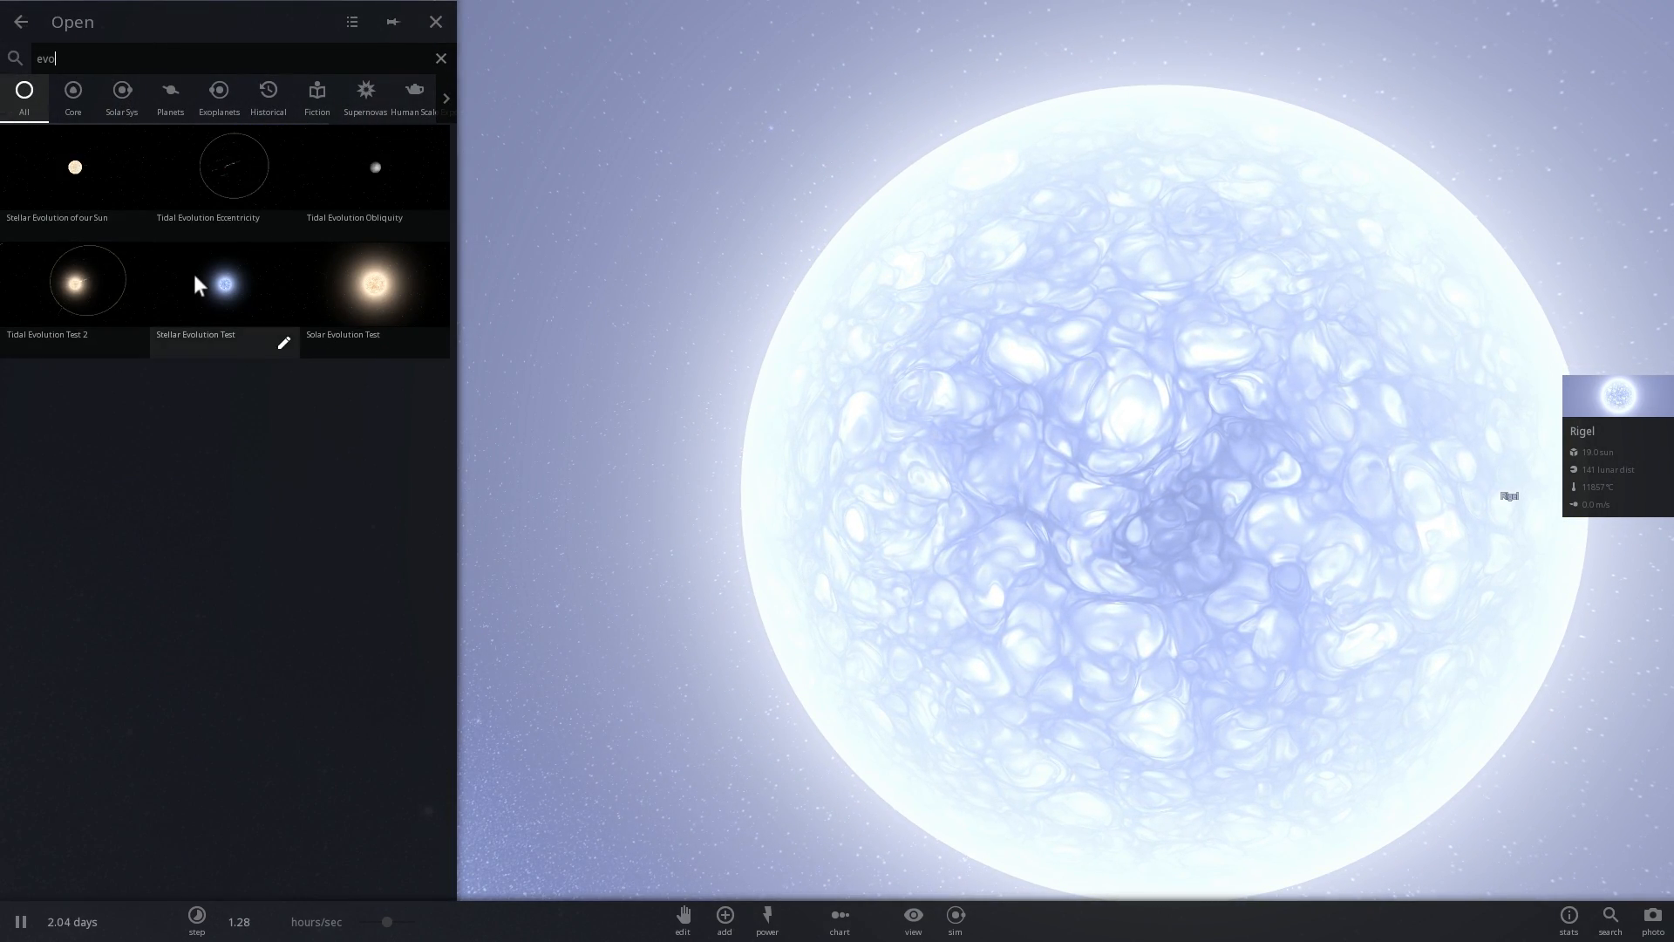
double_click(225, 282)
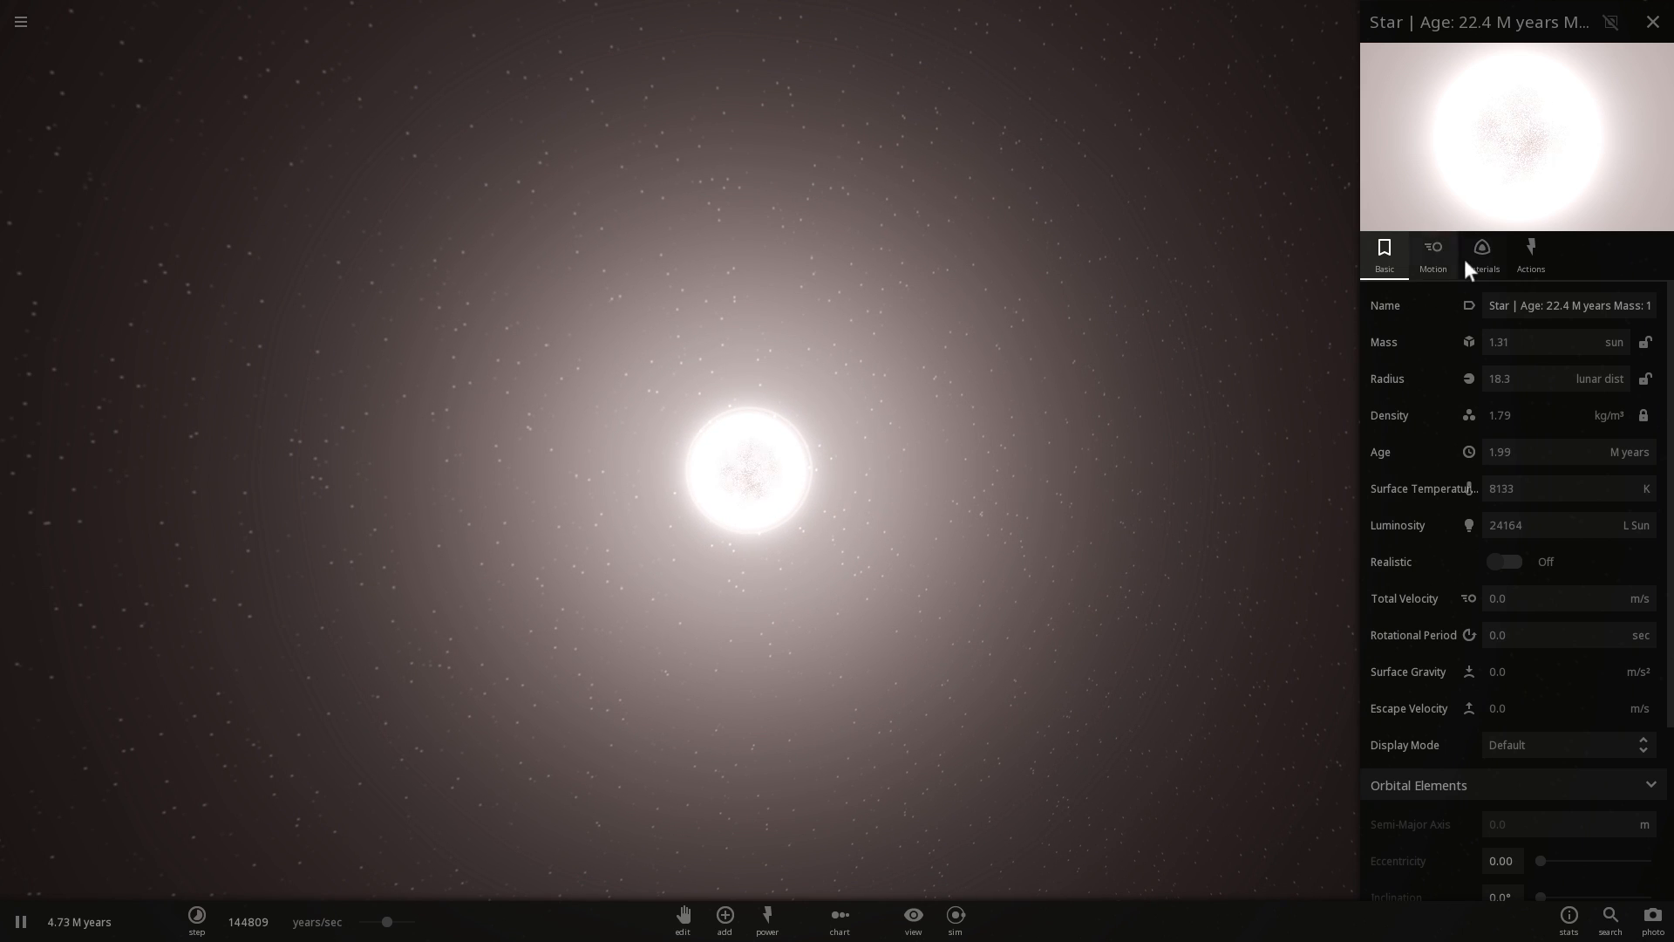
mouse_move(1041, 373)
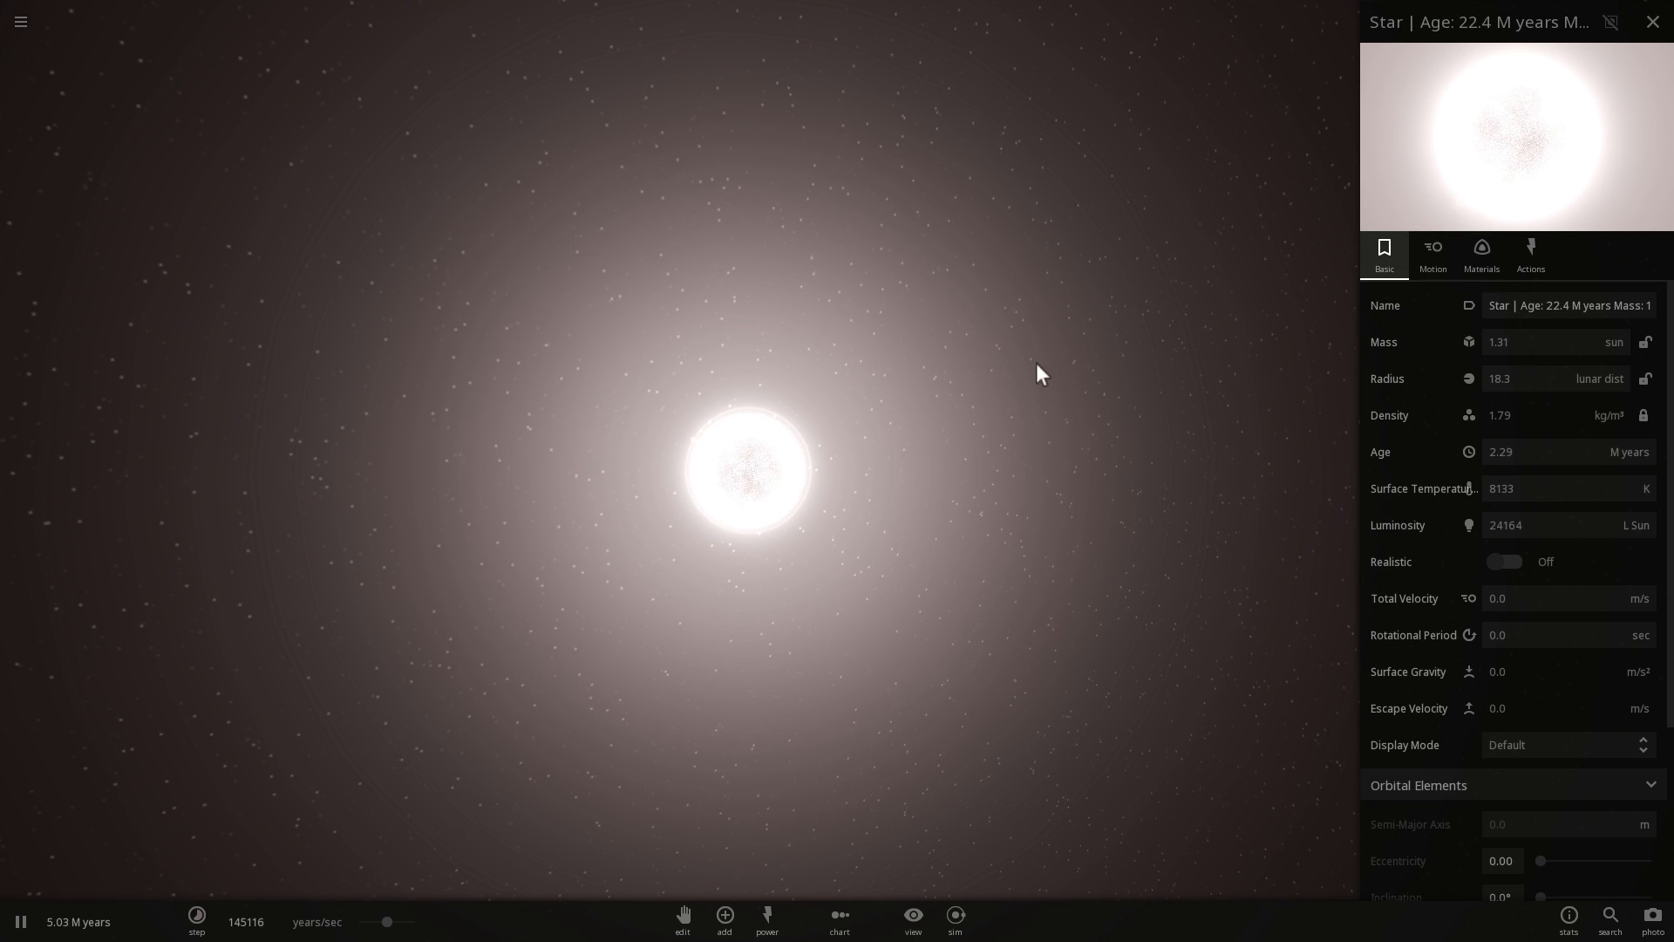
Step: Make the star a pulsar from its Materials properties and view it along one jet
left_click(1482, 253)
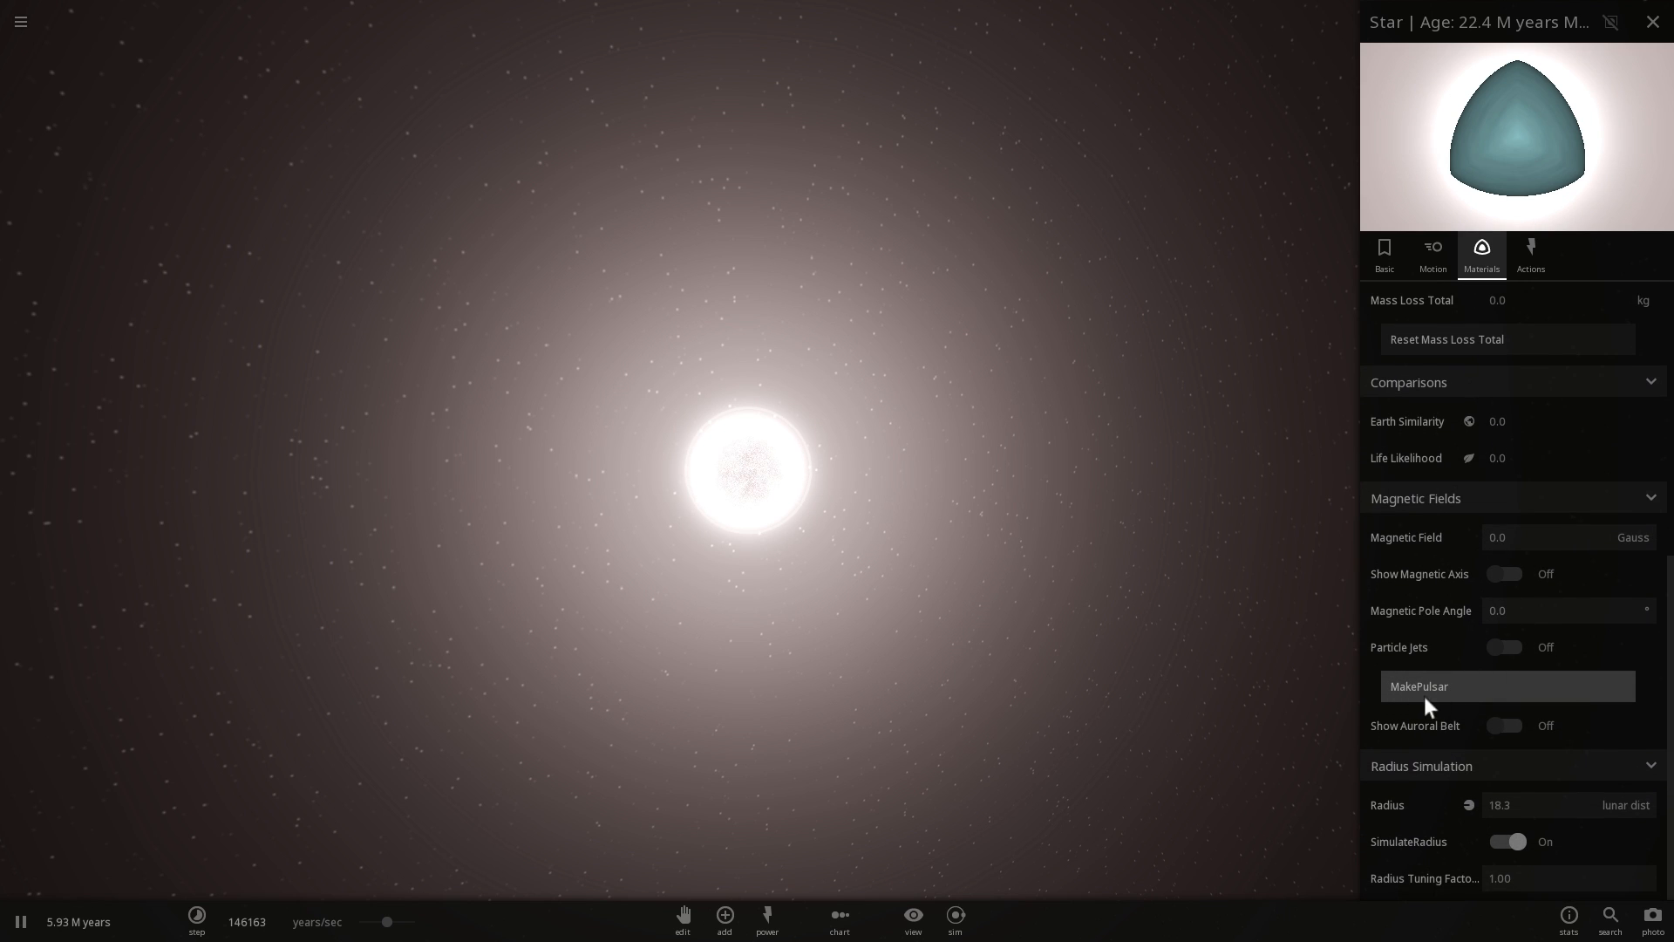
mouse_move(1452, 702)
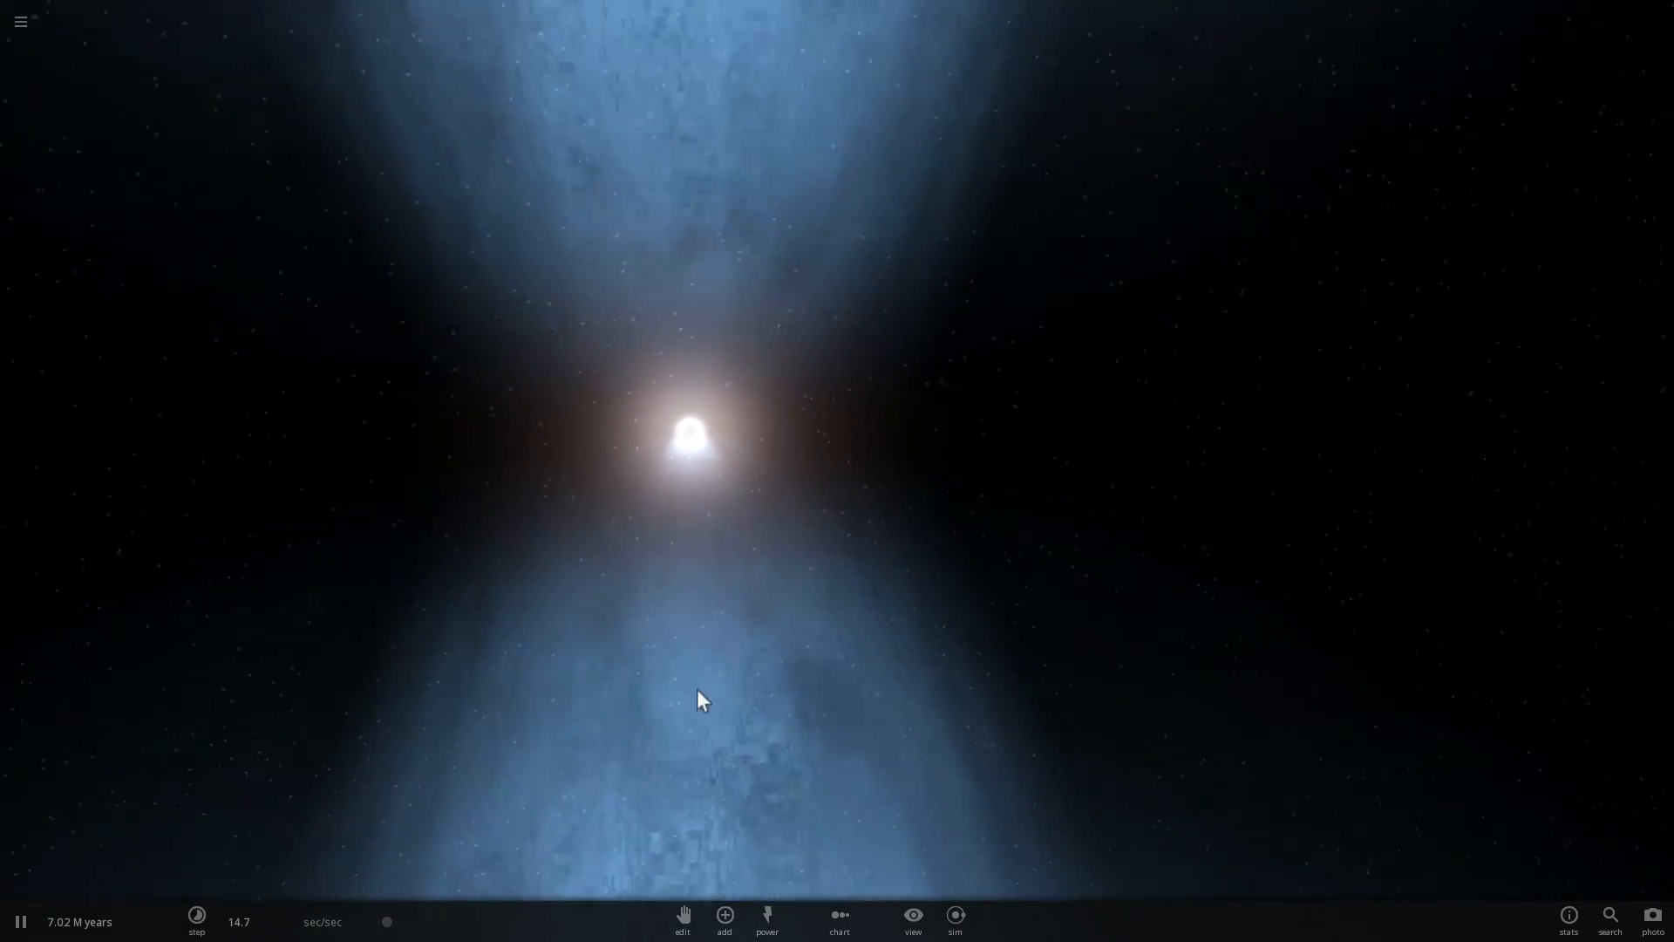
left_click_drag(699, 701, 878, 674)
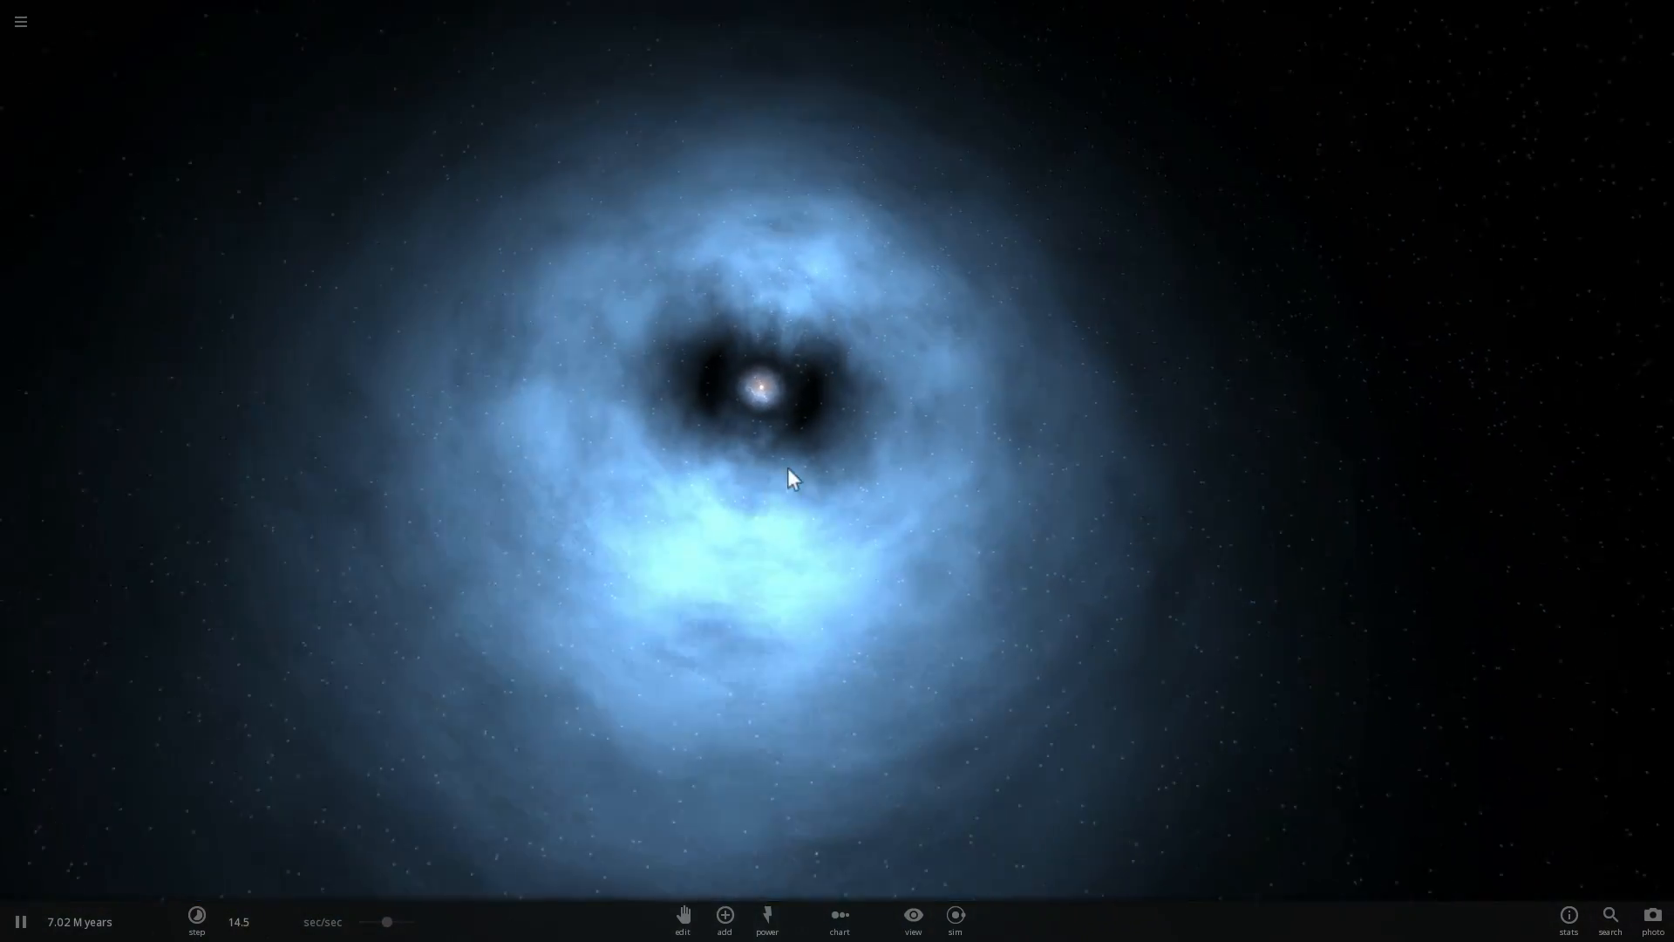
Step: Set the pulsar's Angular Velocity X to 20.0 and view its jets from several angles
left_click(792, 387)
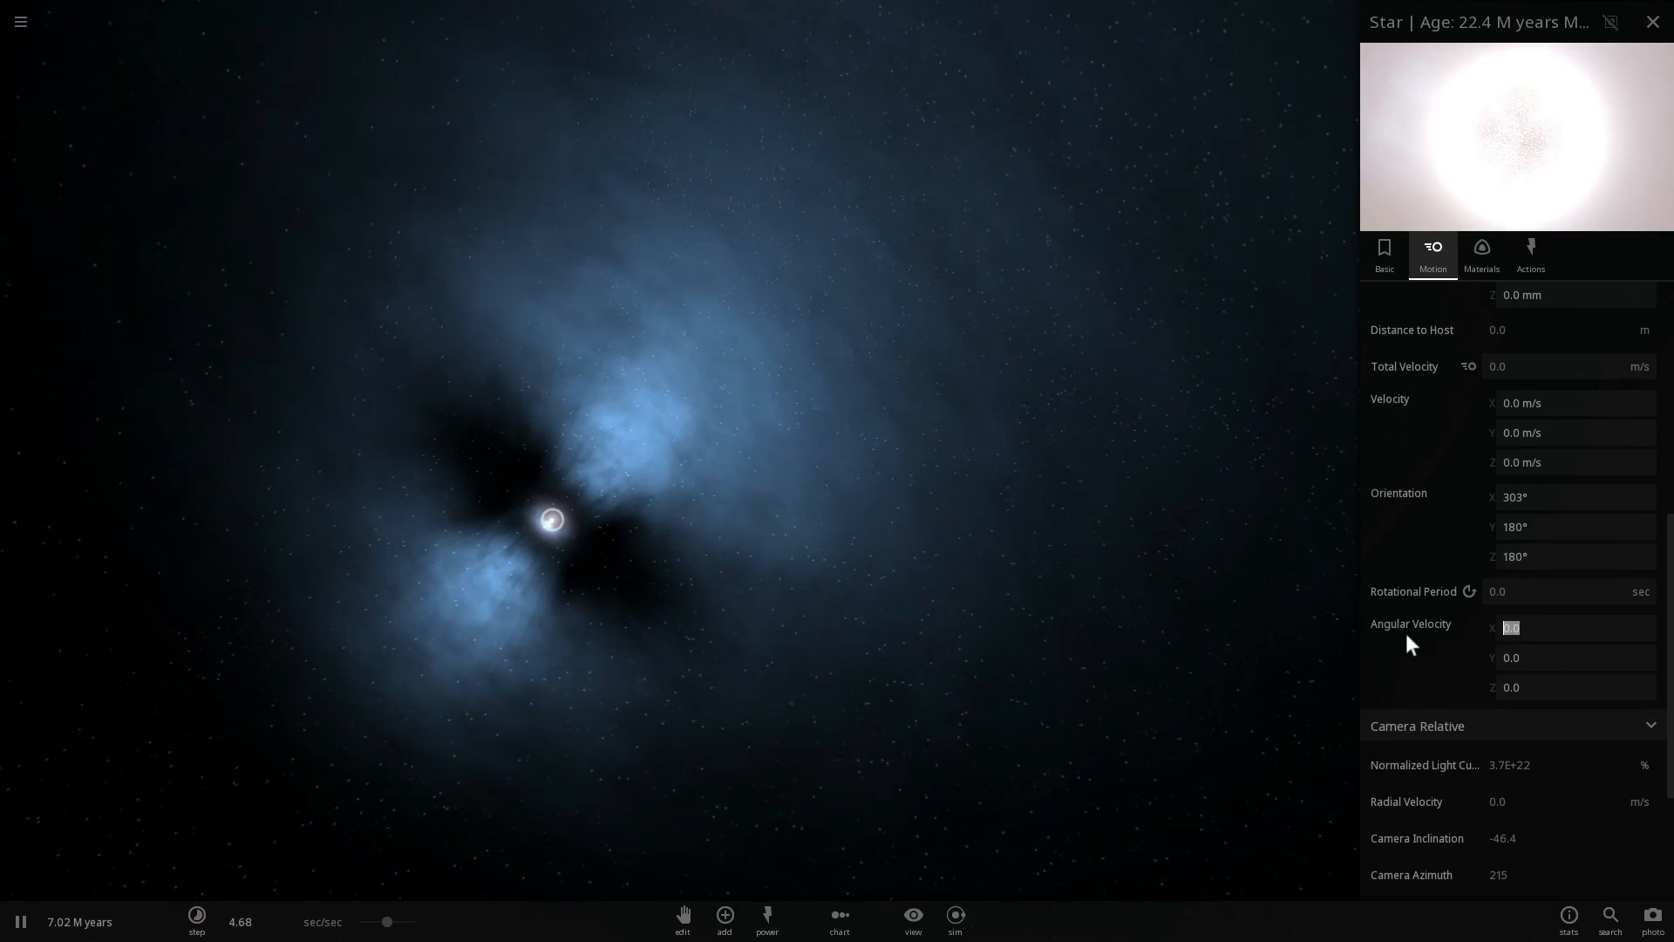
type("20.0")
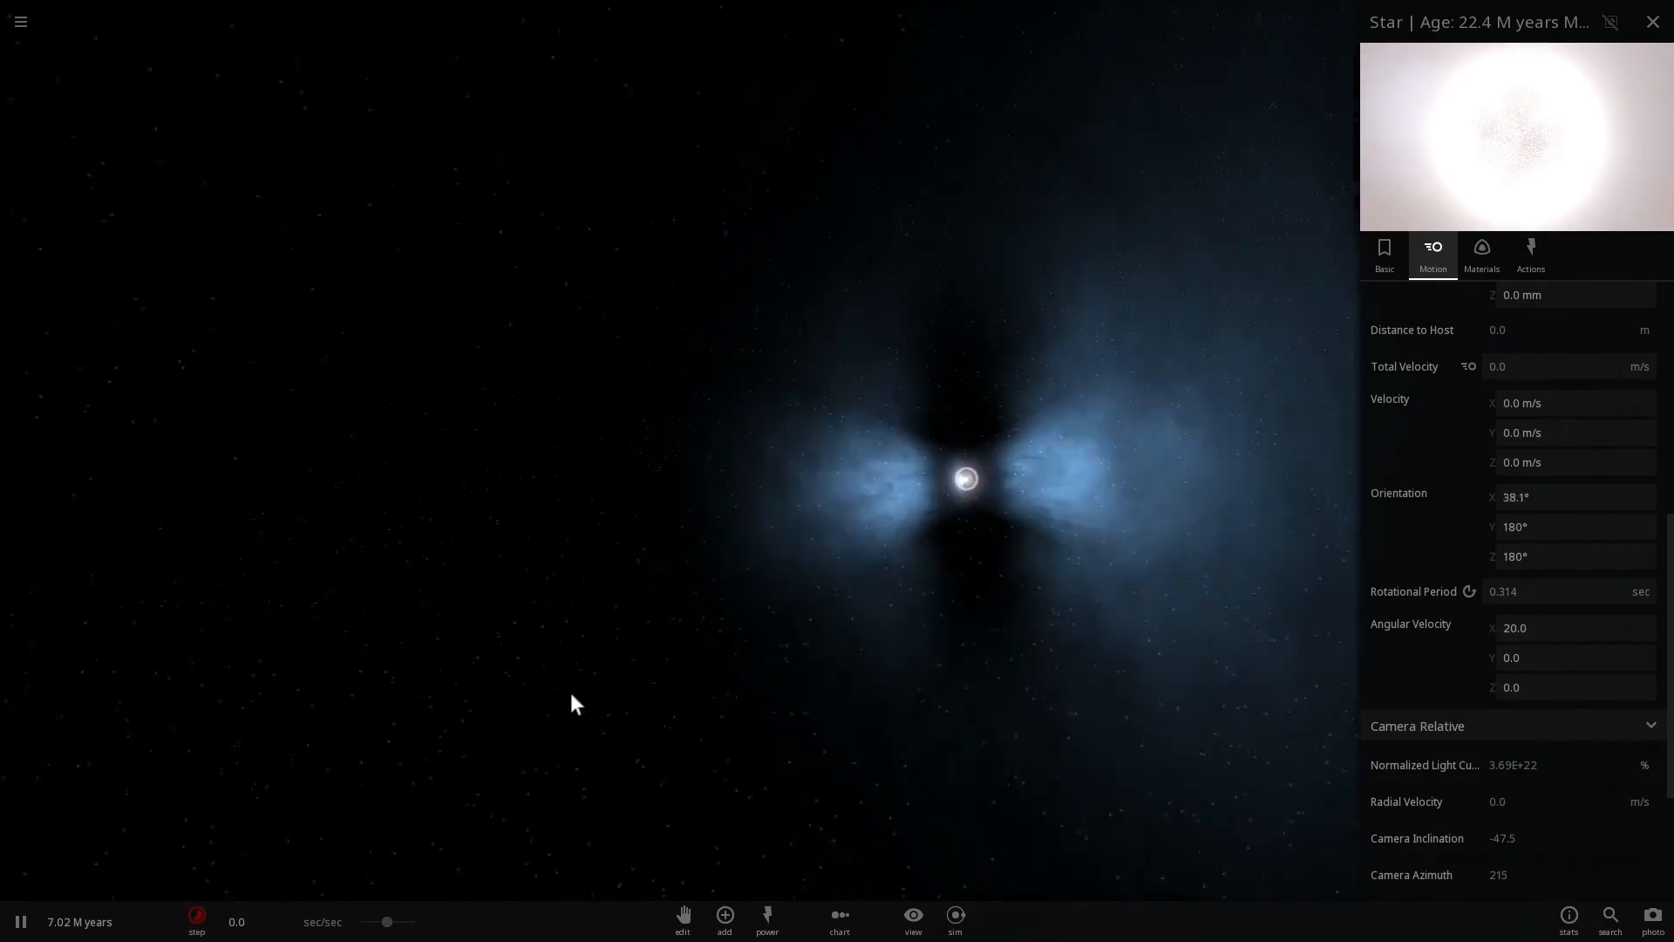
left_click_drag(572, 703, 944, 598)
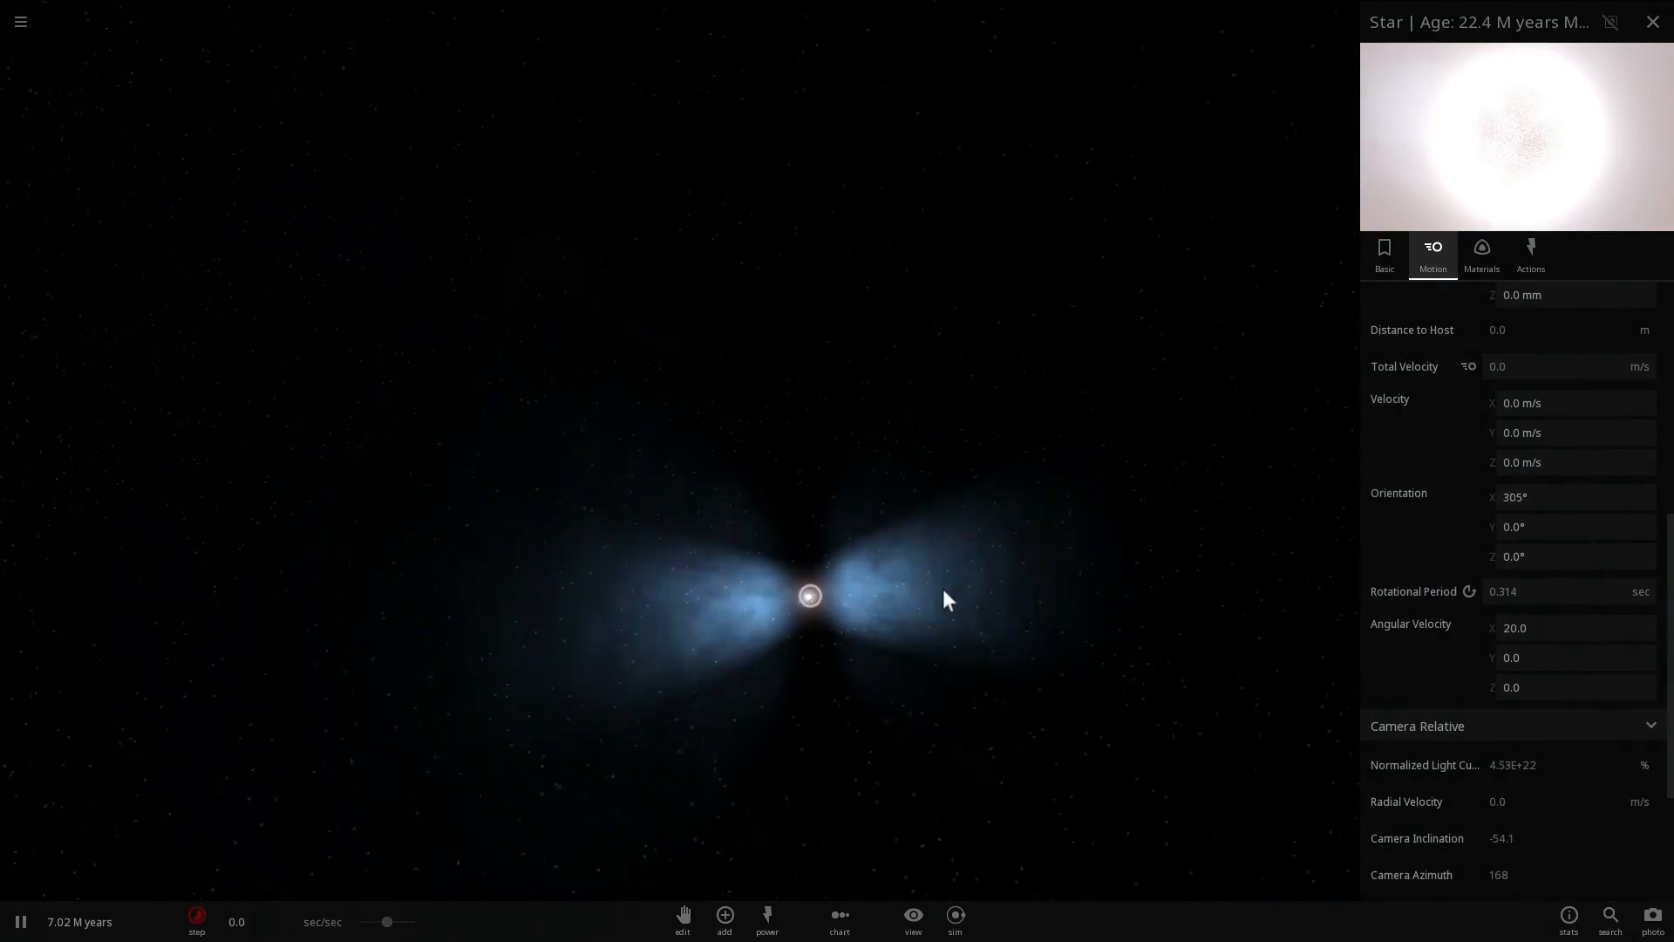
left_click_drag(945, 598, 709, 528)
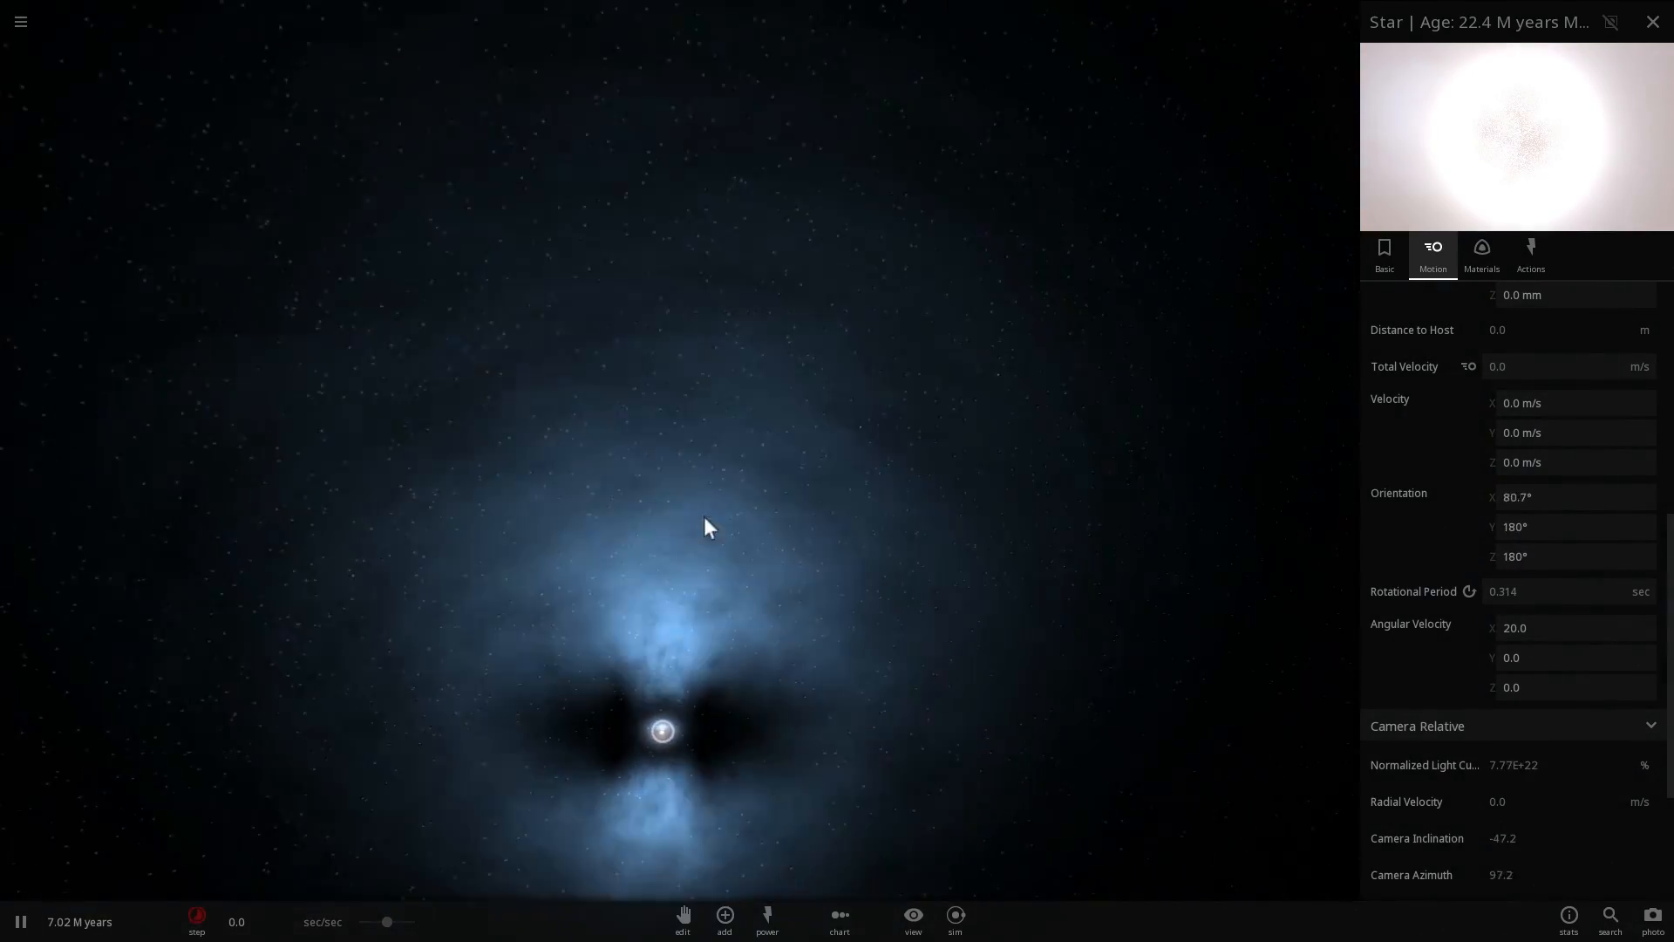
left_click_drag(705, 526, 808, 616)
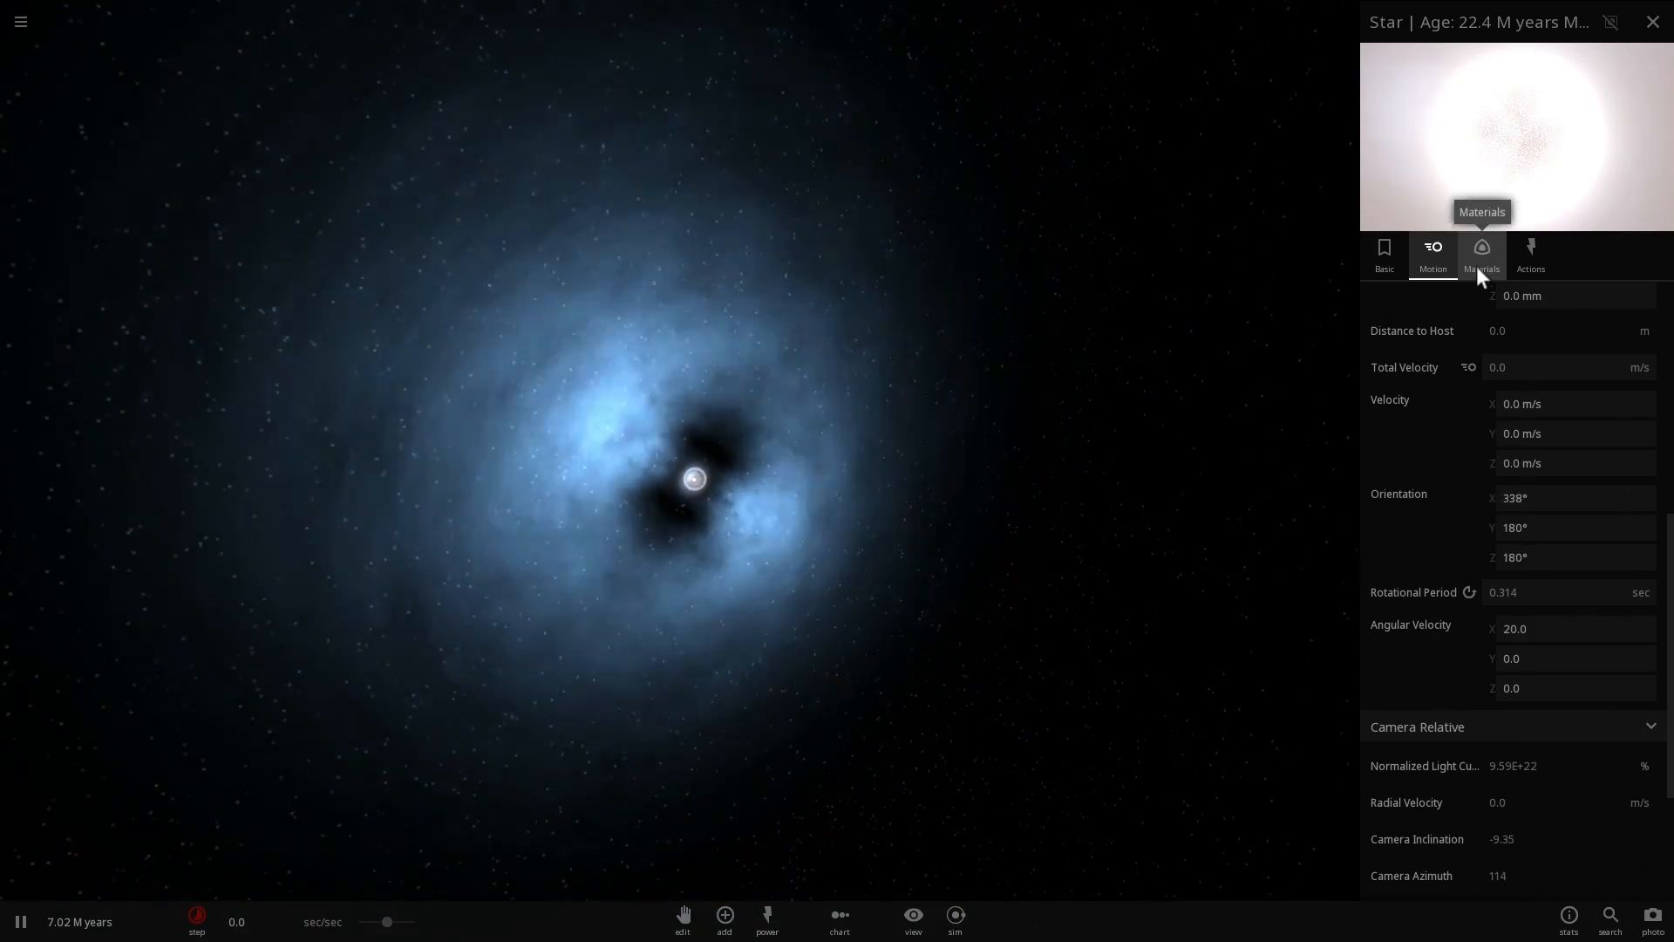
Step: Show the star's material properties before switching to the comet-like body scene
left_click(1480, 256)
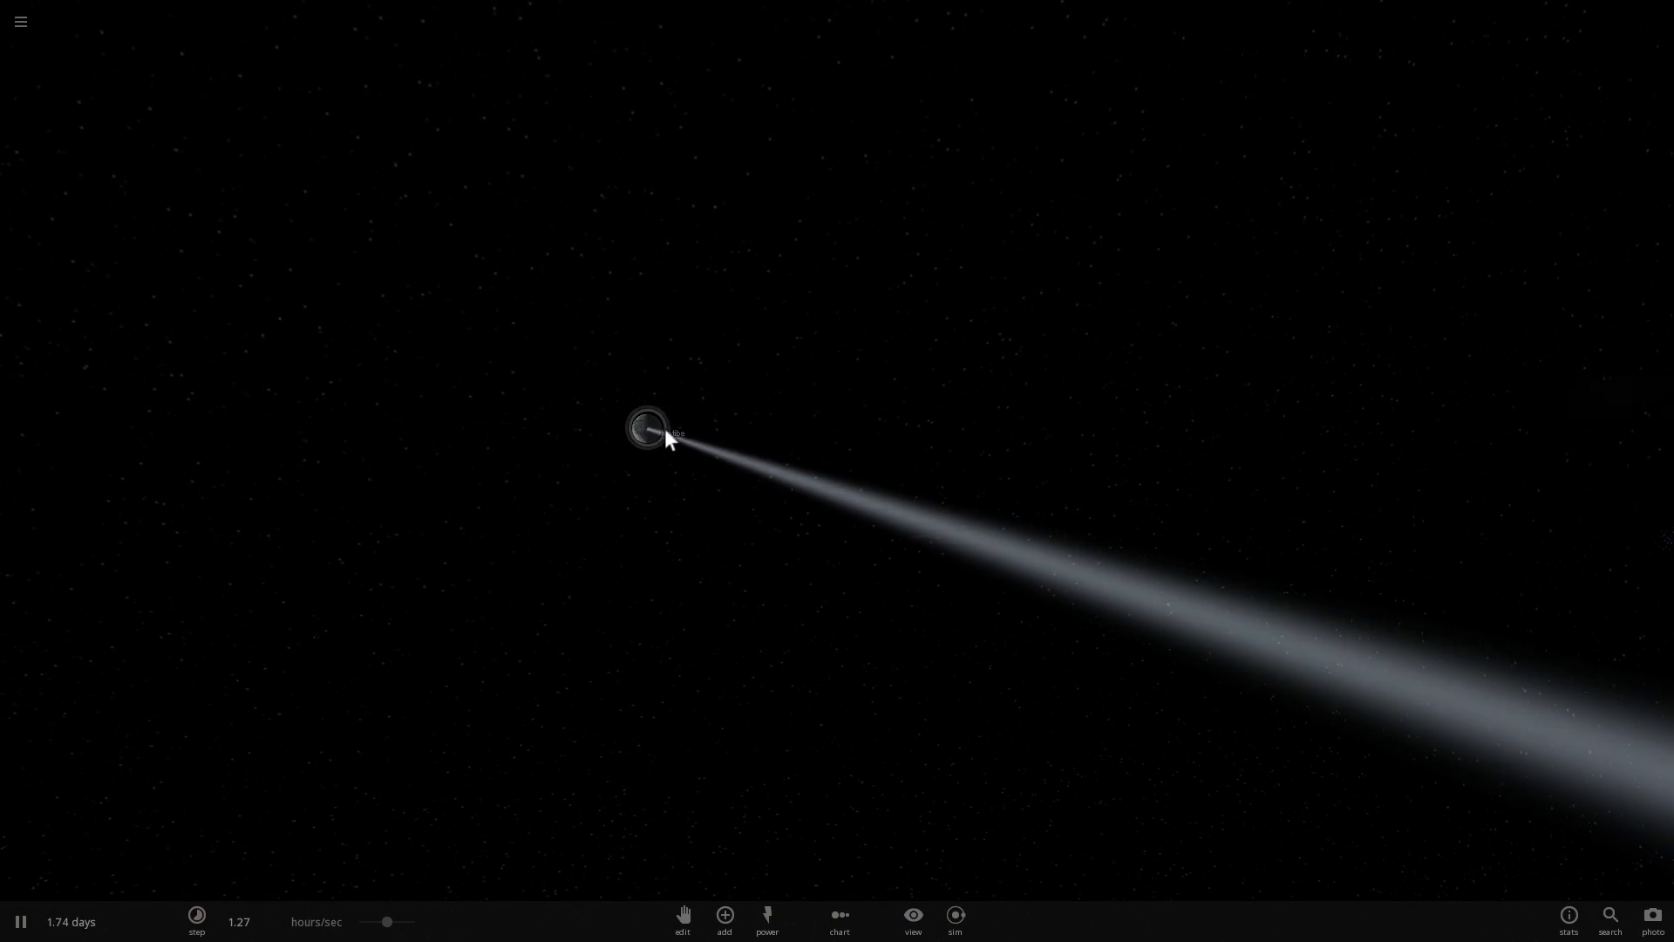
Step: Focus on Iustibe and show its materials, then its temperature and empty atmosphere readings
left_click(645, 427)
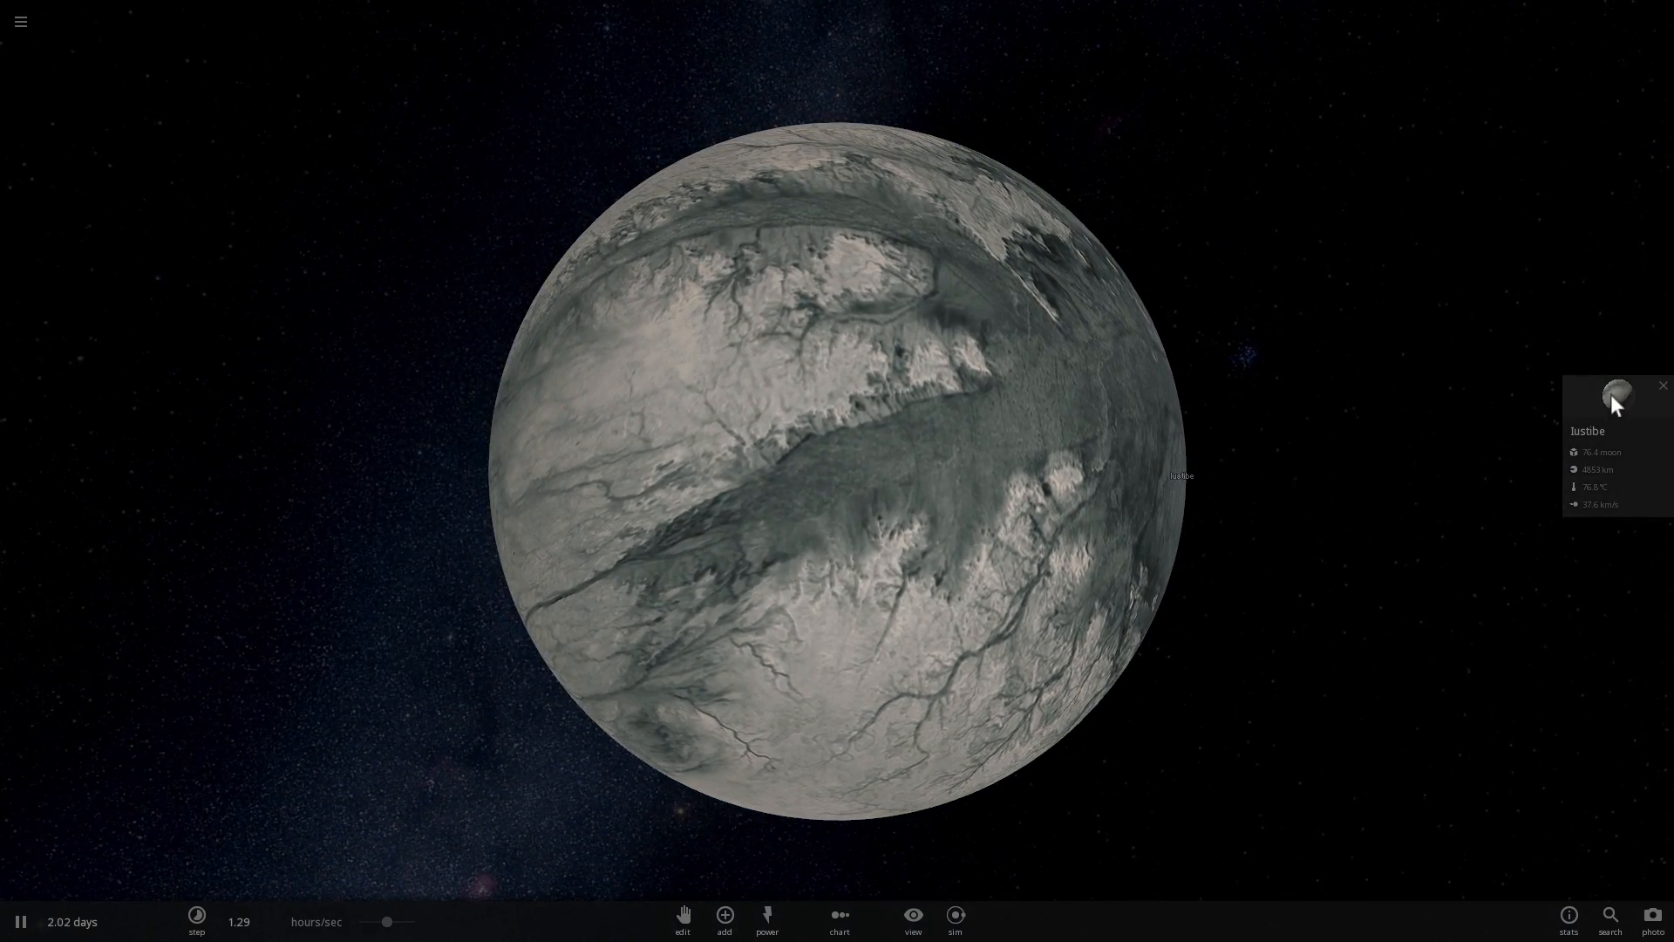
left_click(1614, 387)
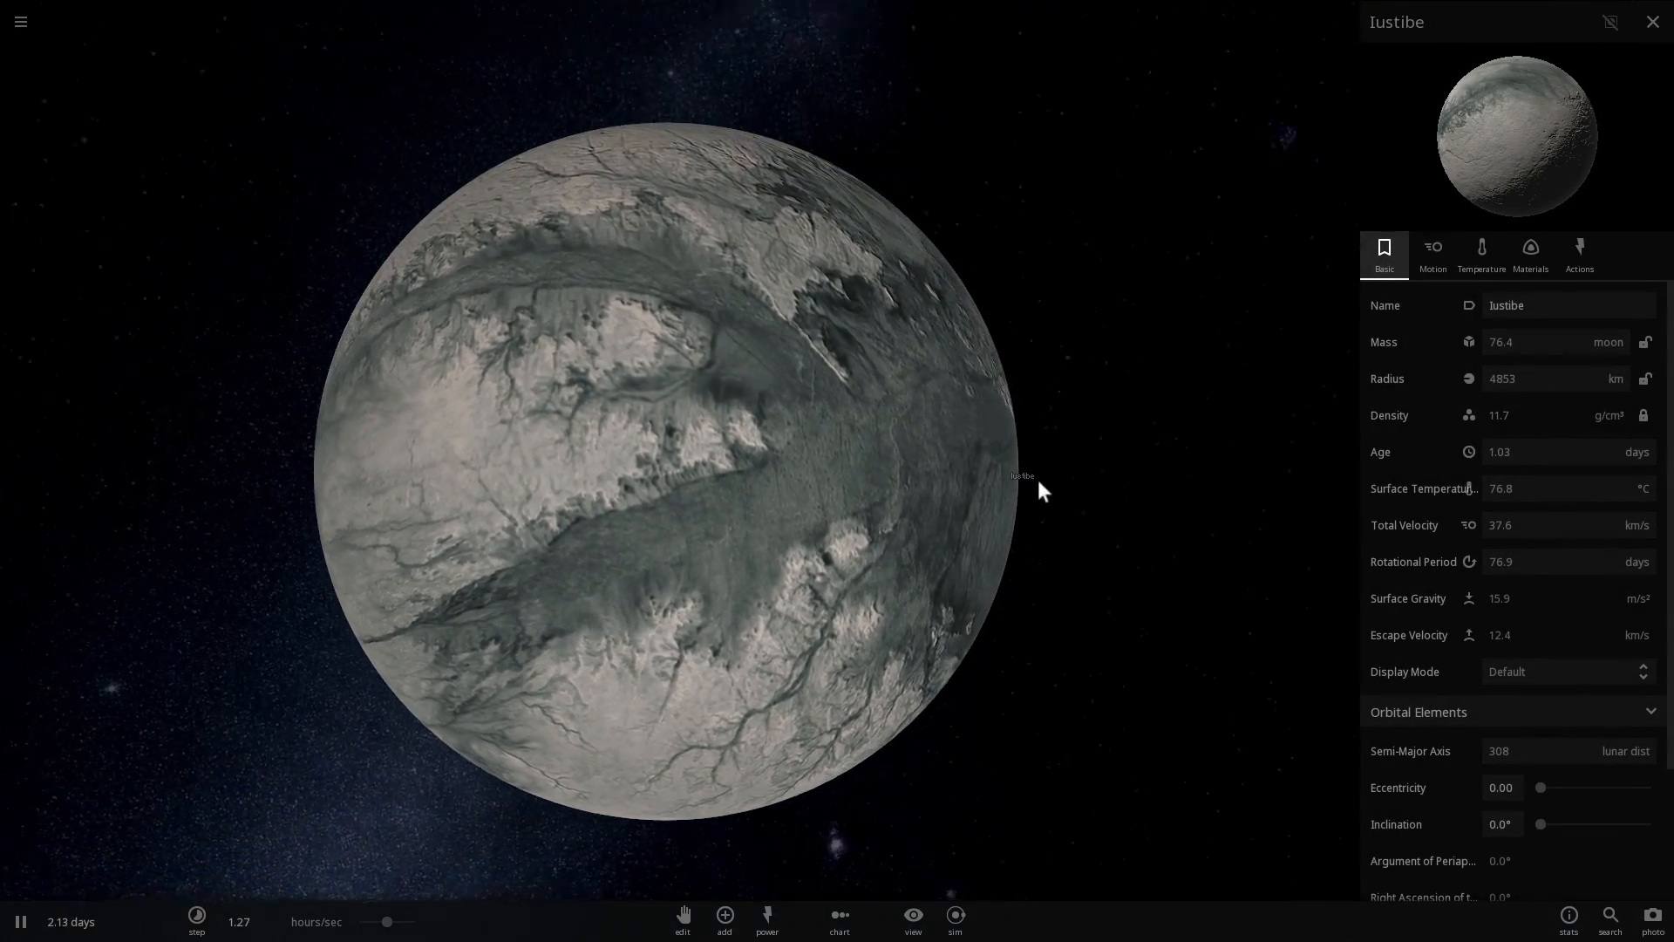
left_click(1529, 254)
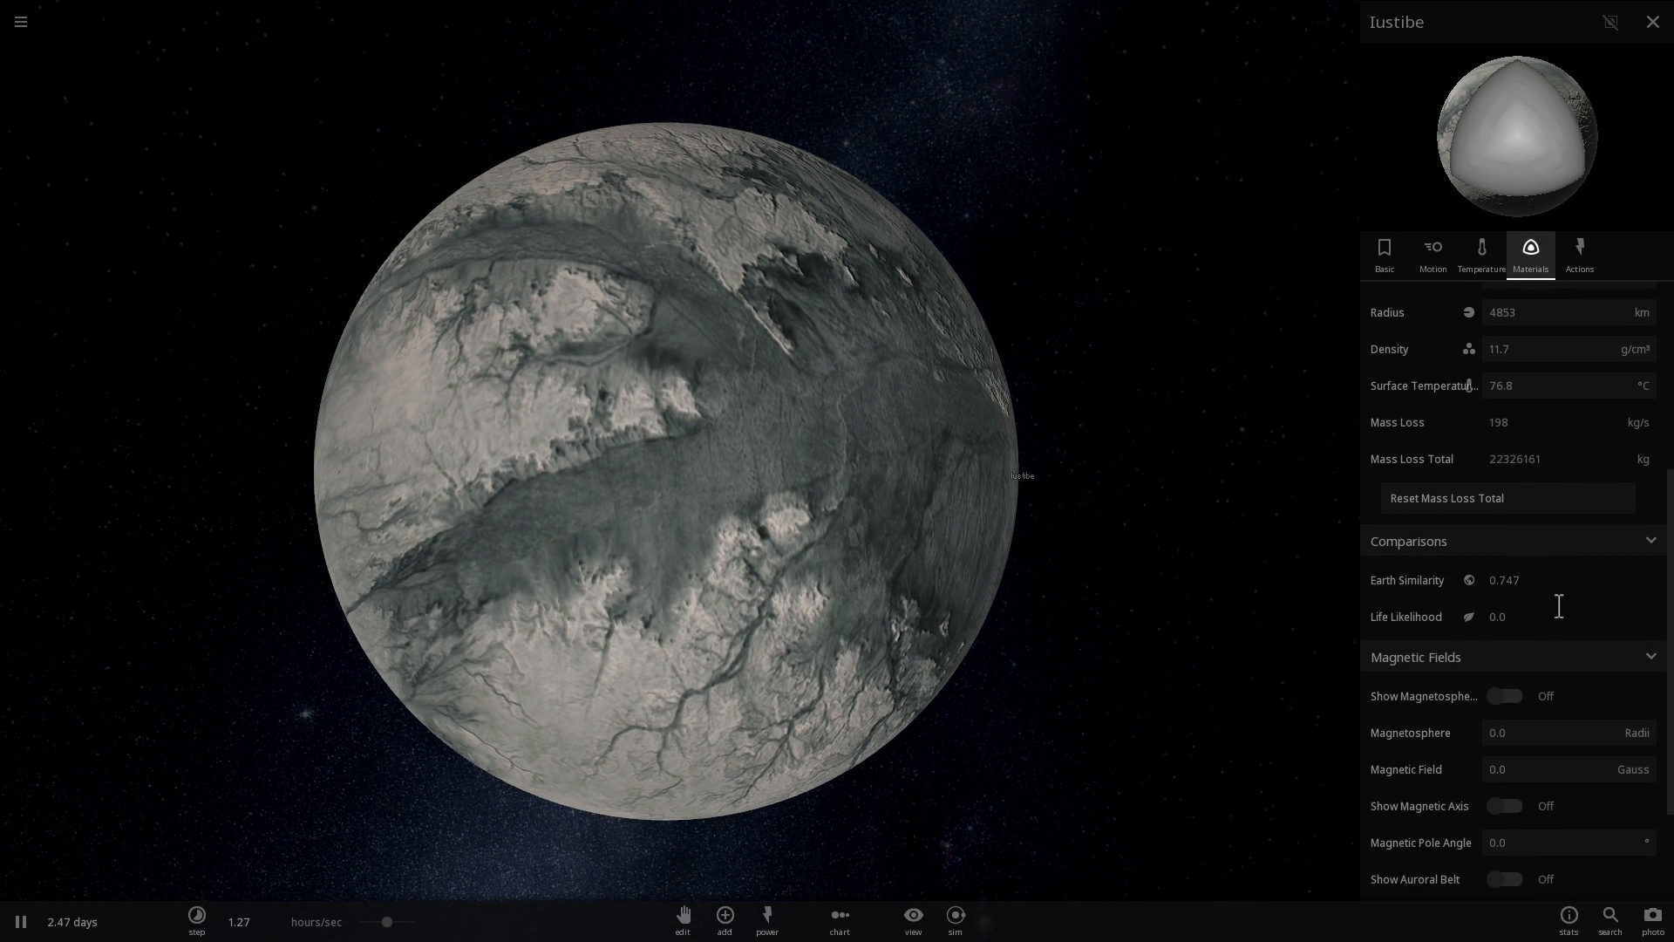
mouse_move(1407, 579)
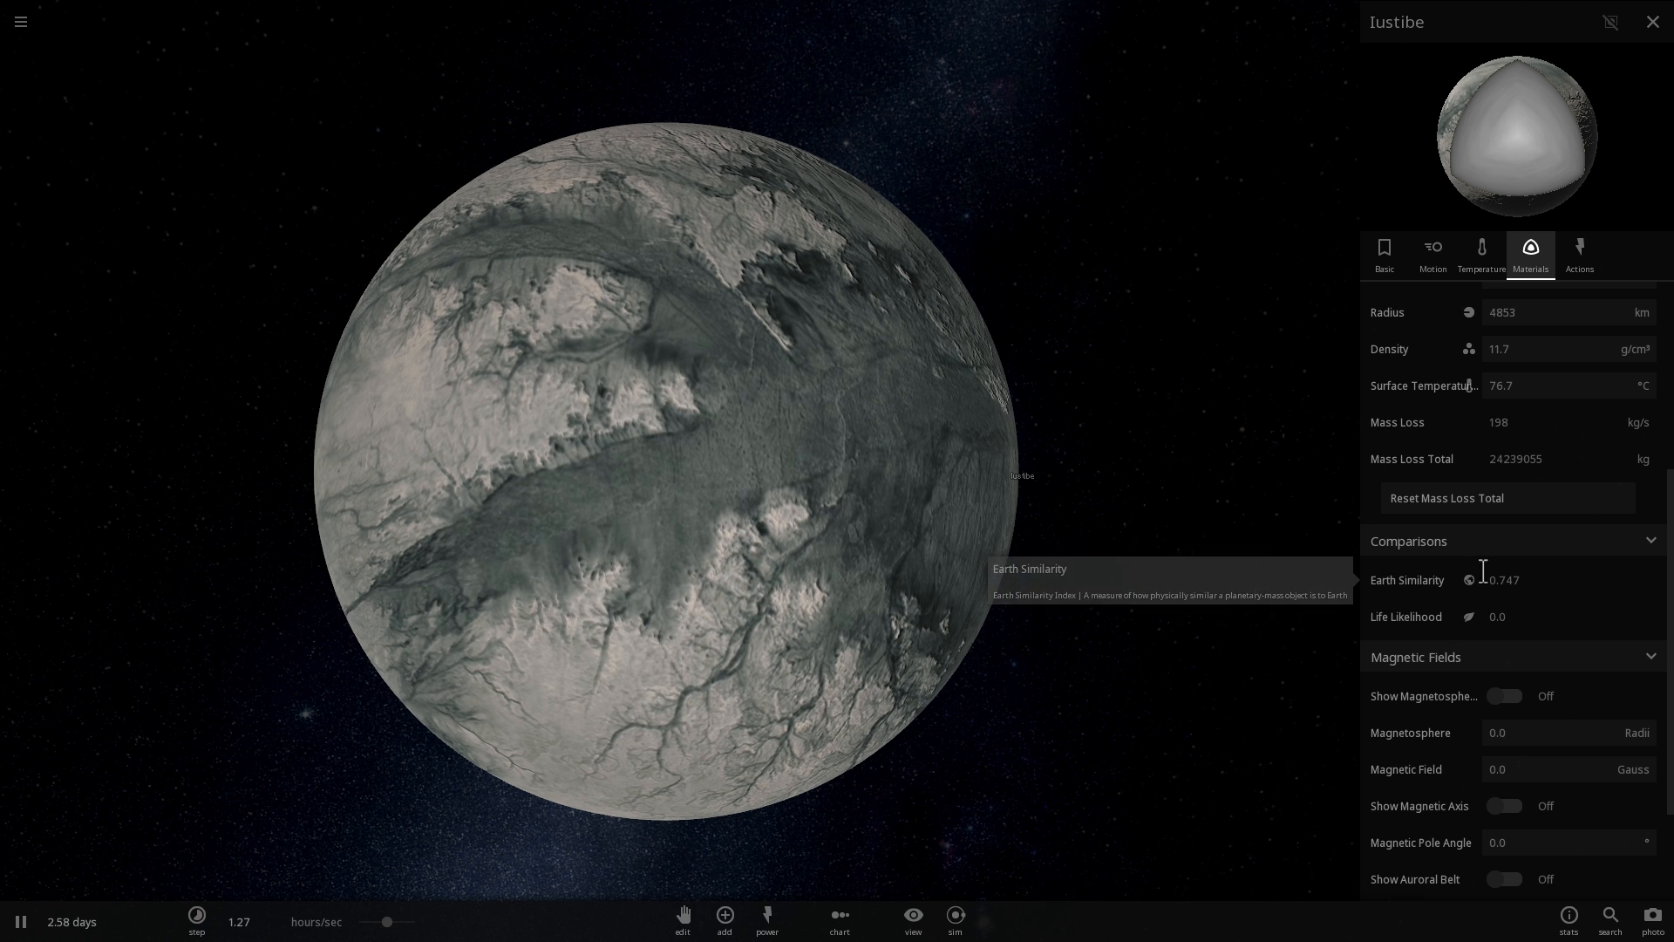
mouse_move(1405, 615)
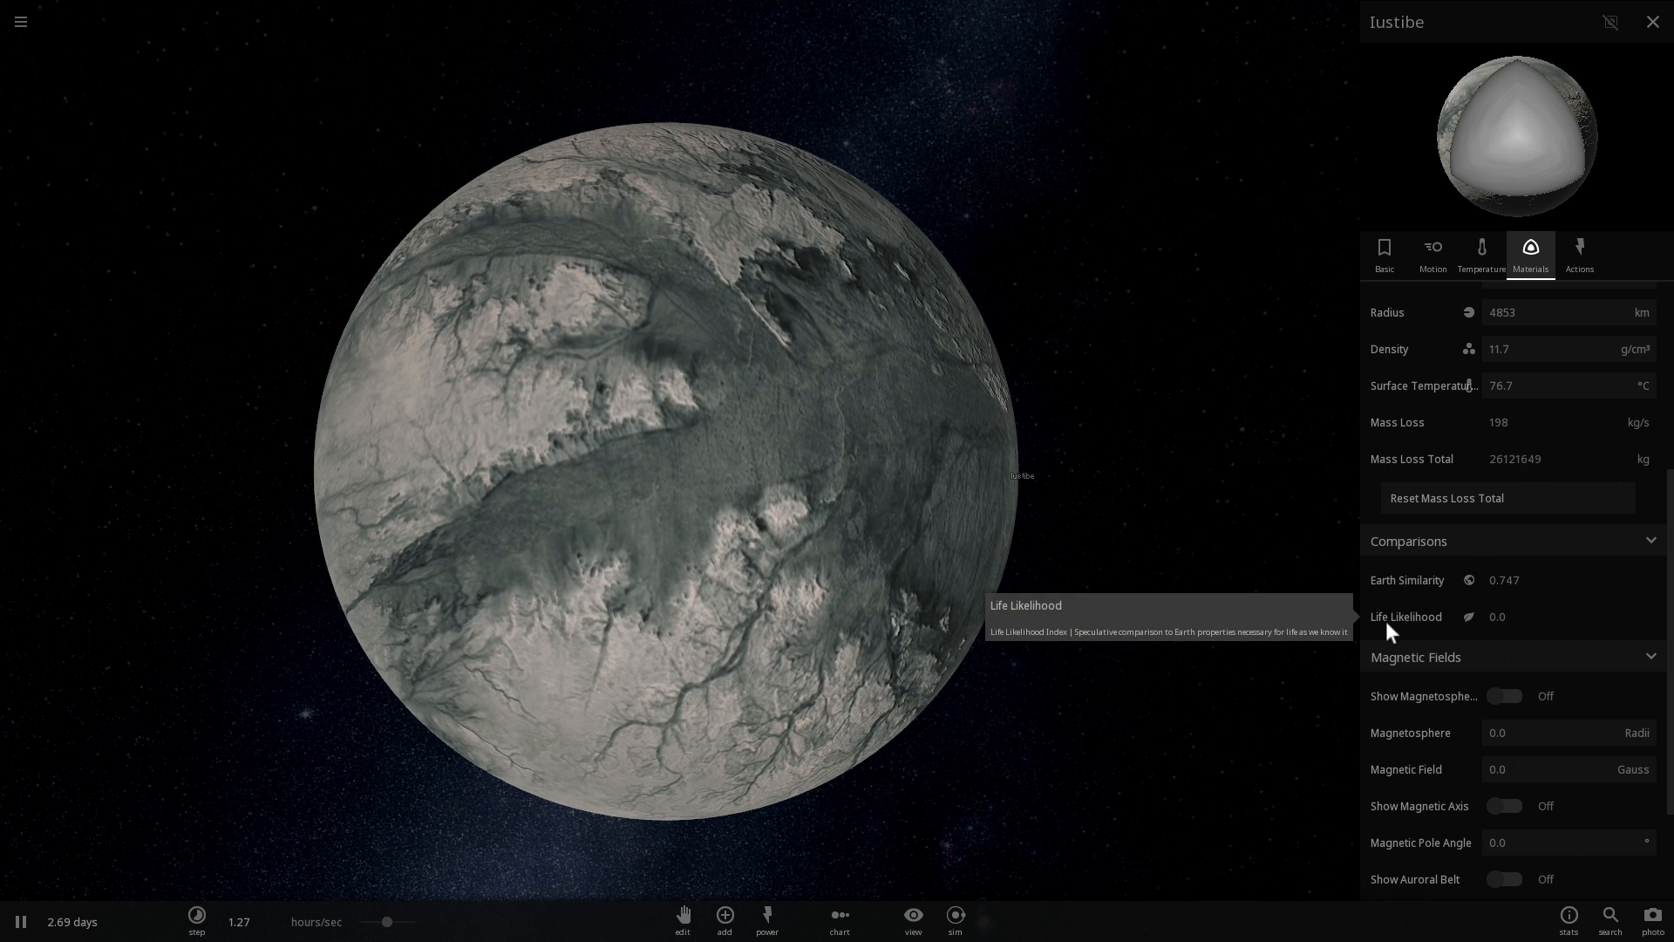
mouse_move(1419, 594)
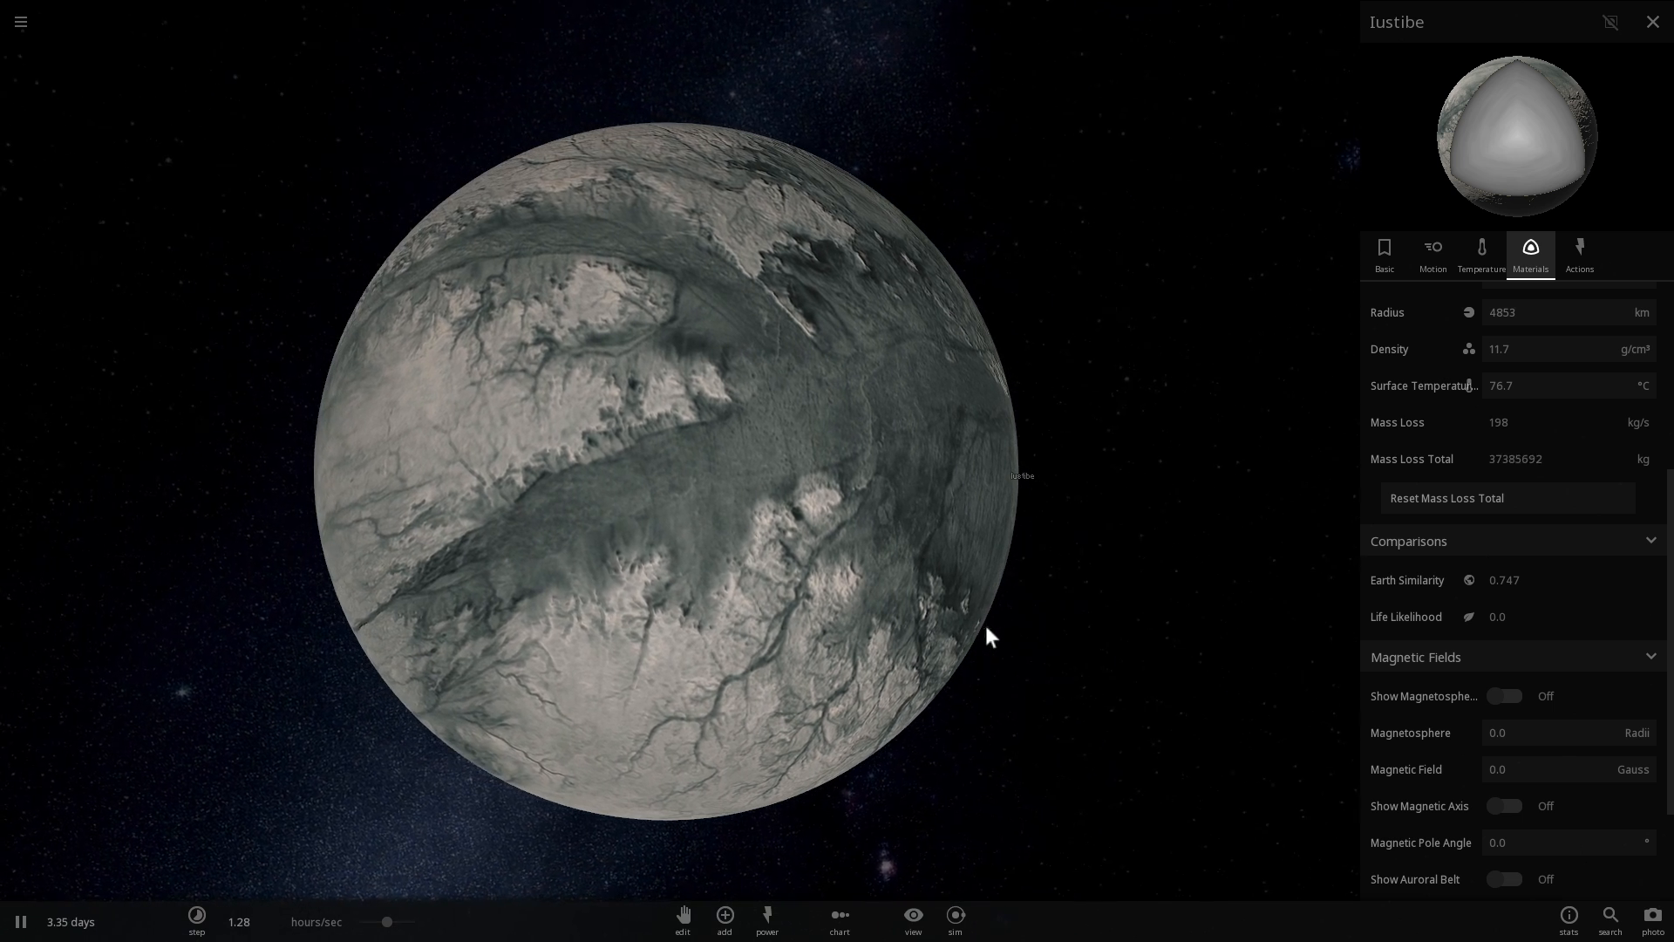
mouse_move(1405, 619)
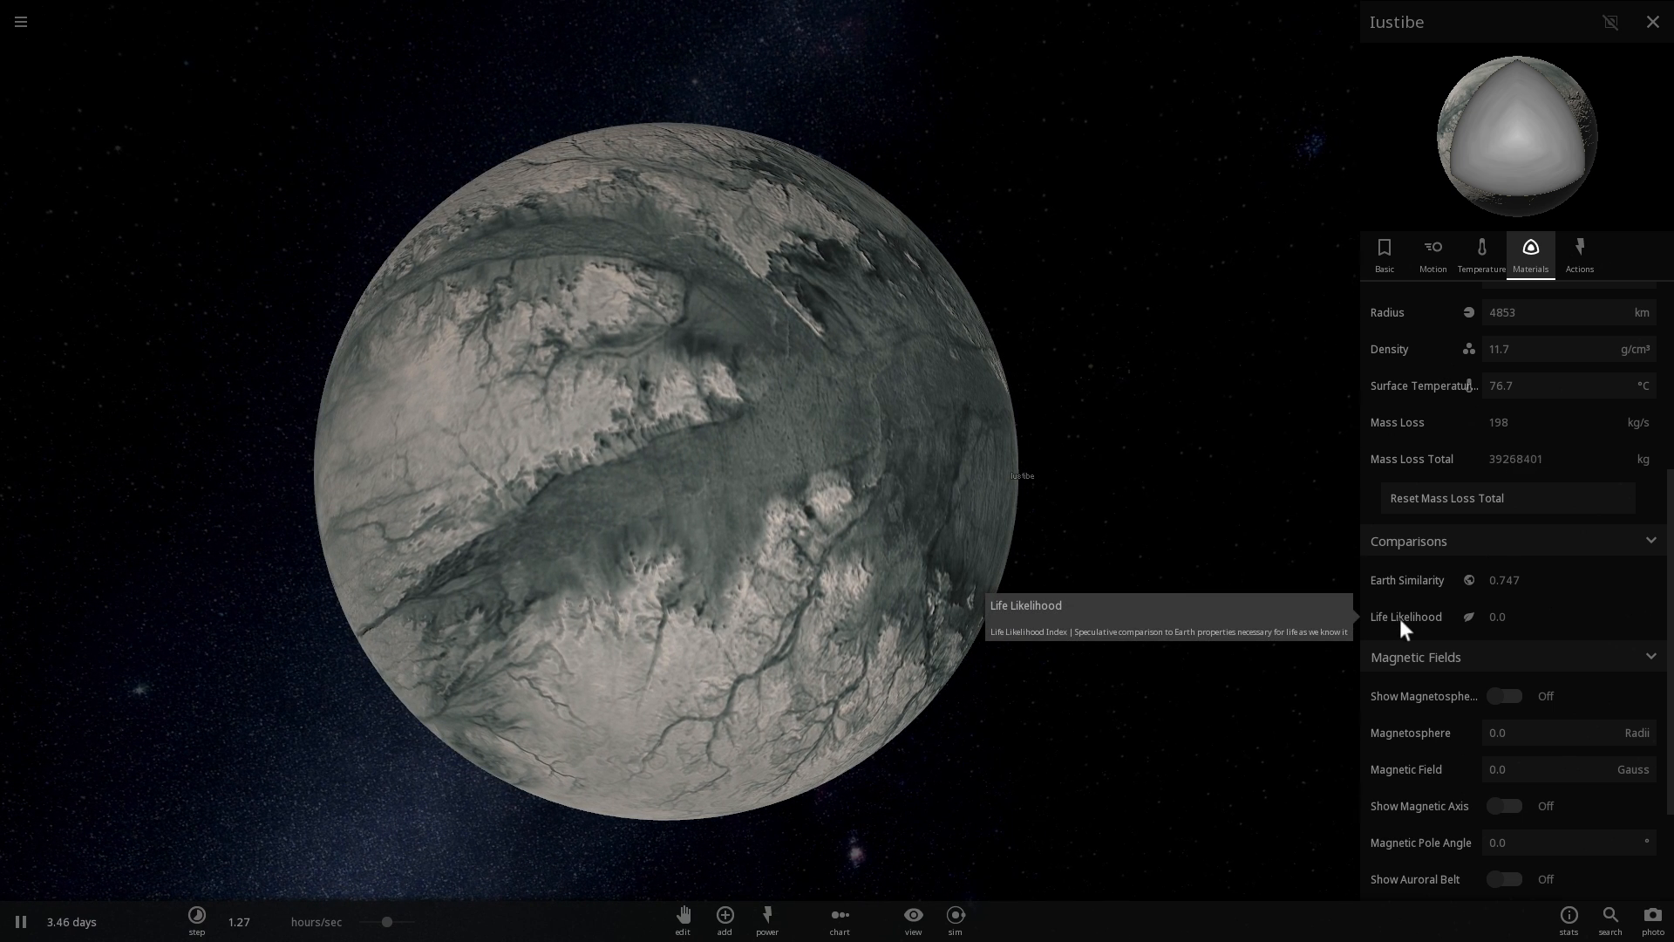
mouse_move(1064, 537)
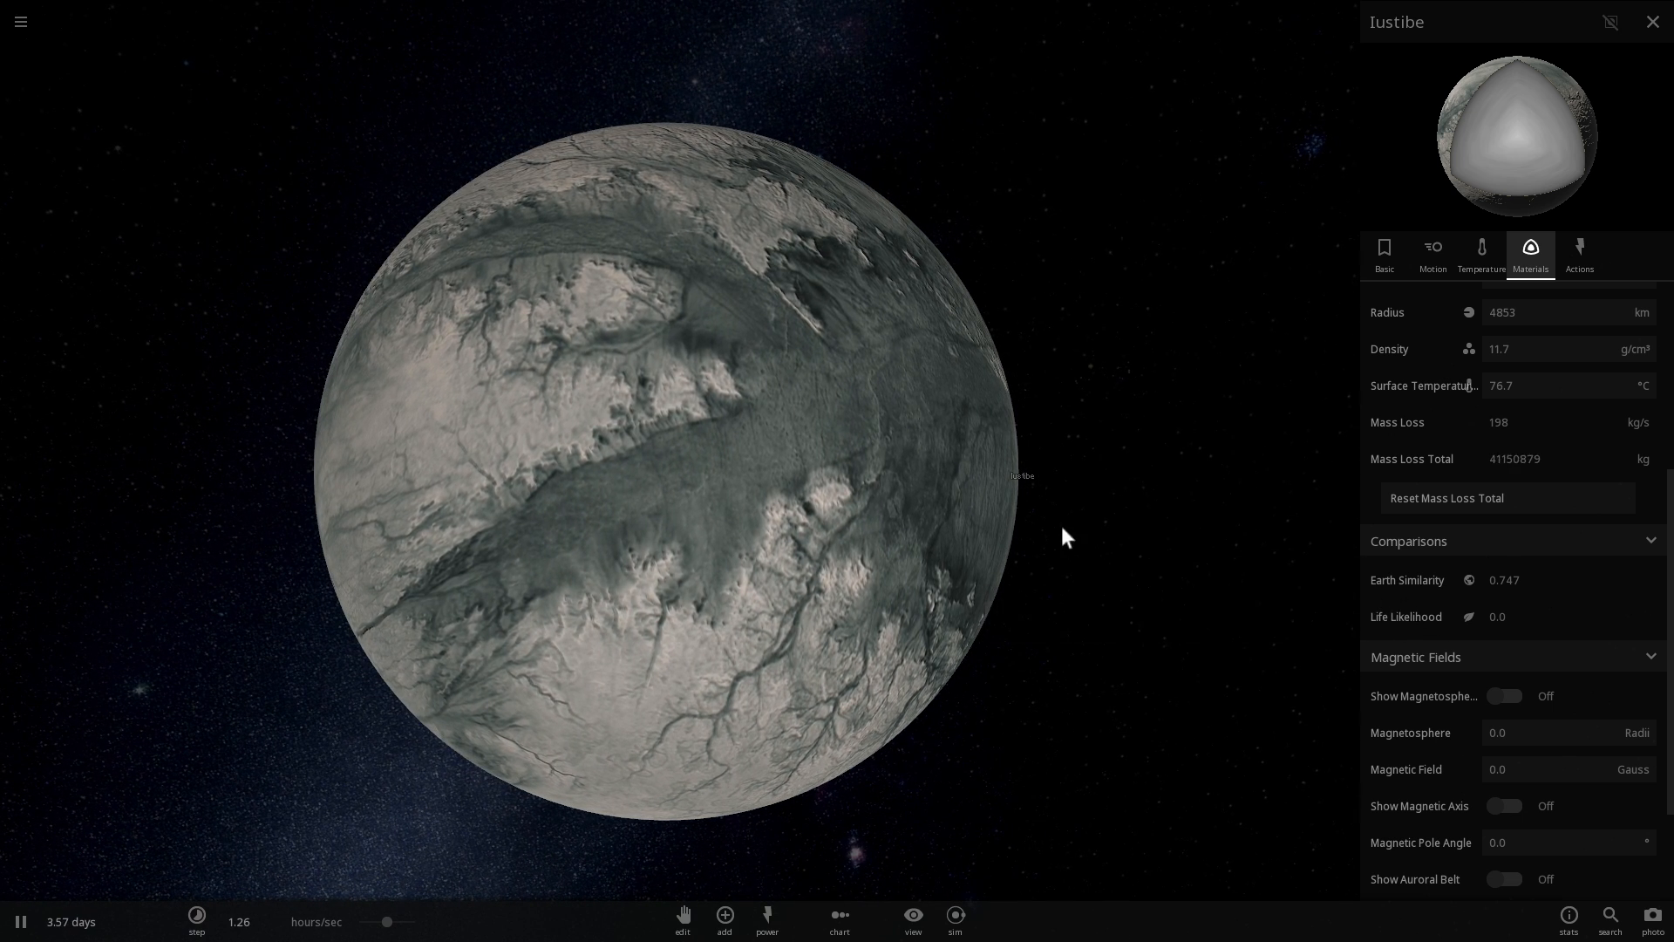
mouse_move(1407, 605)
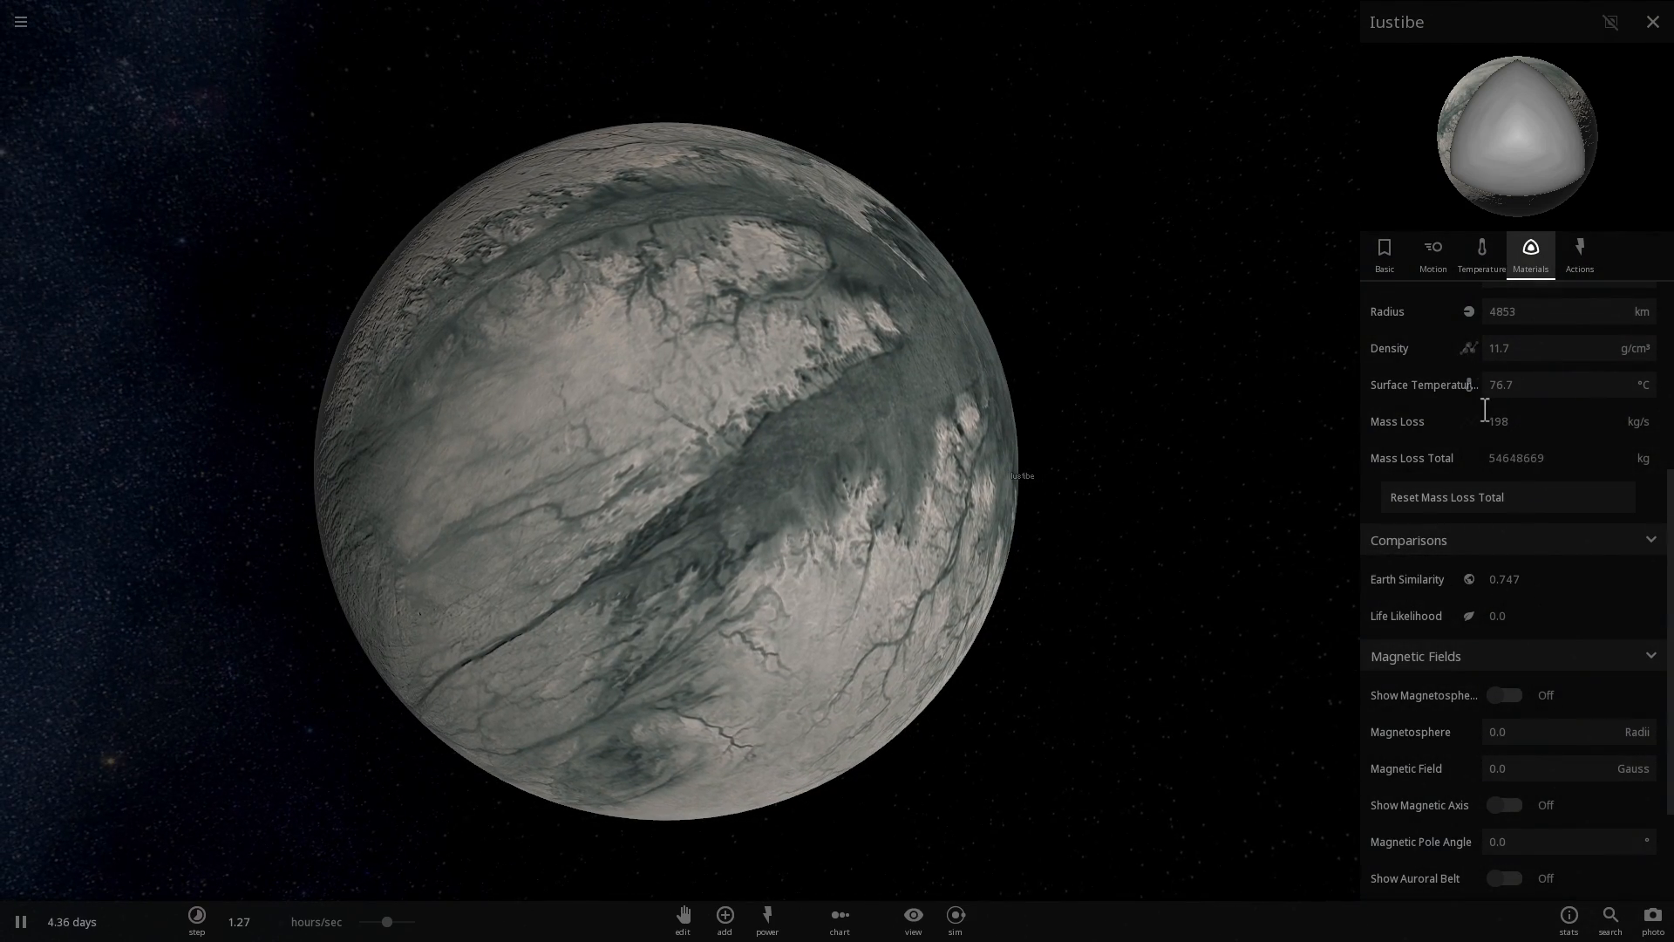
left_click(1482, 254)
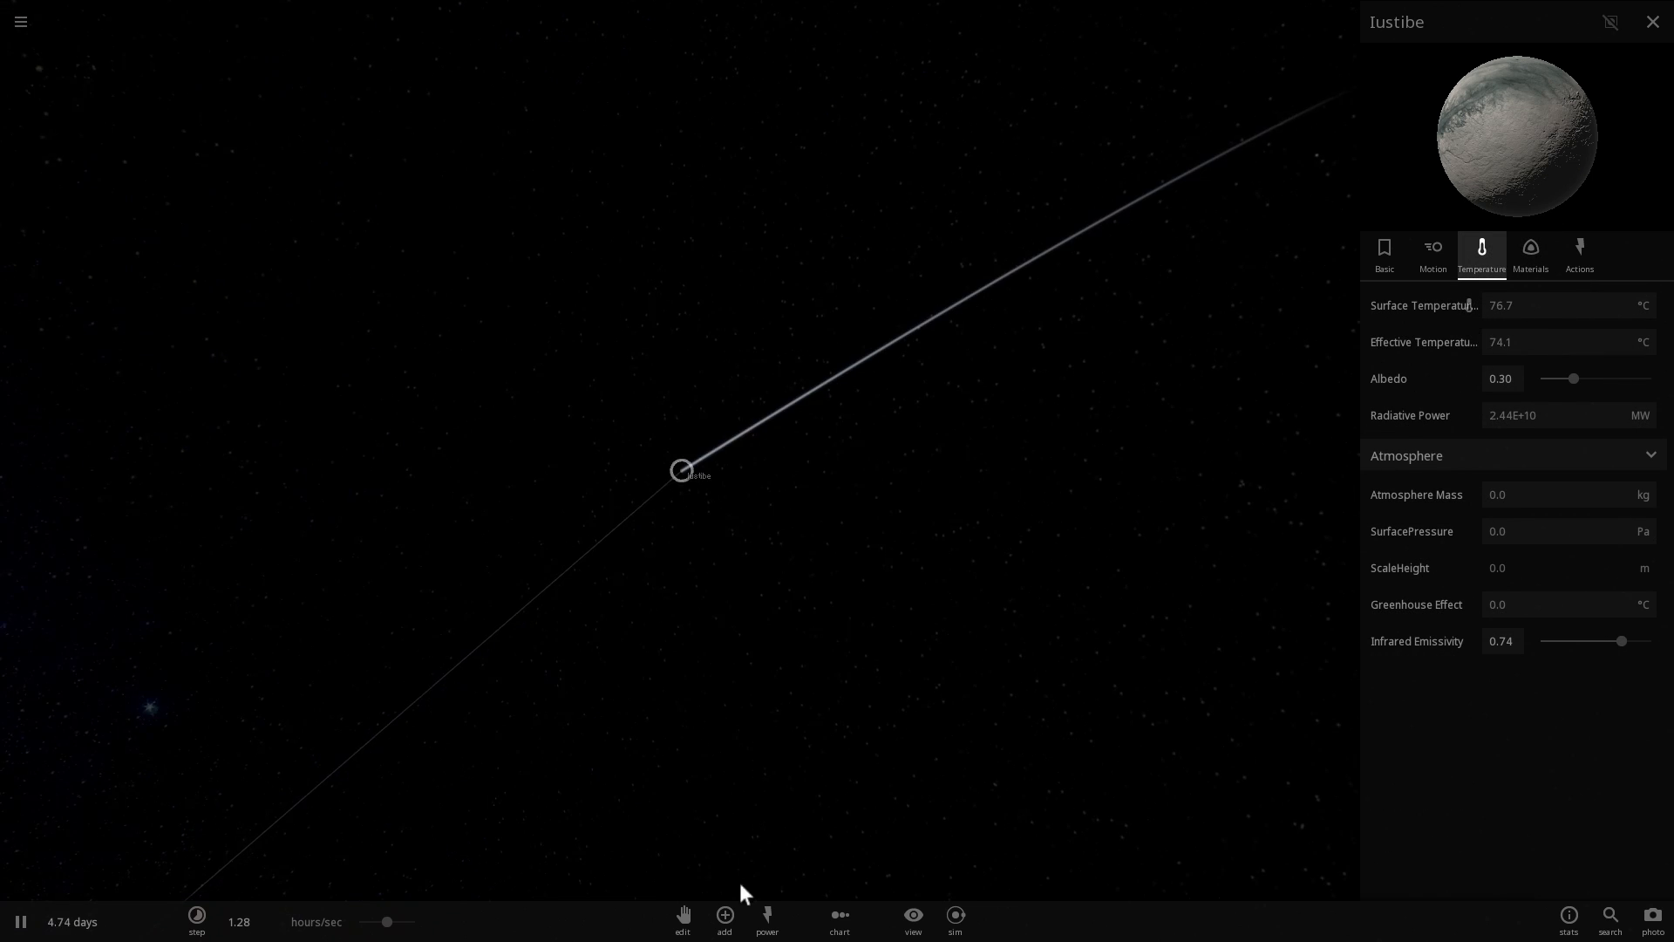
Step: Give Iustibe a surface pressure of 1 atm, producing a 60 °C greenhouse effect
left_click(682, 915)
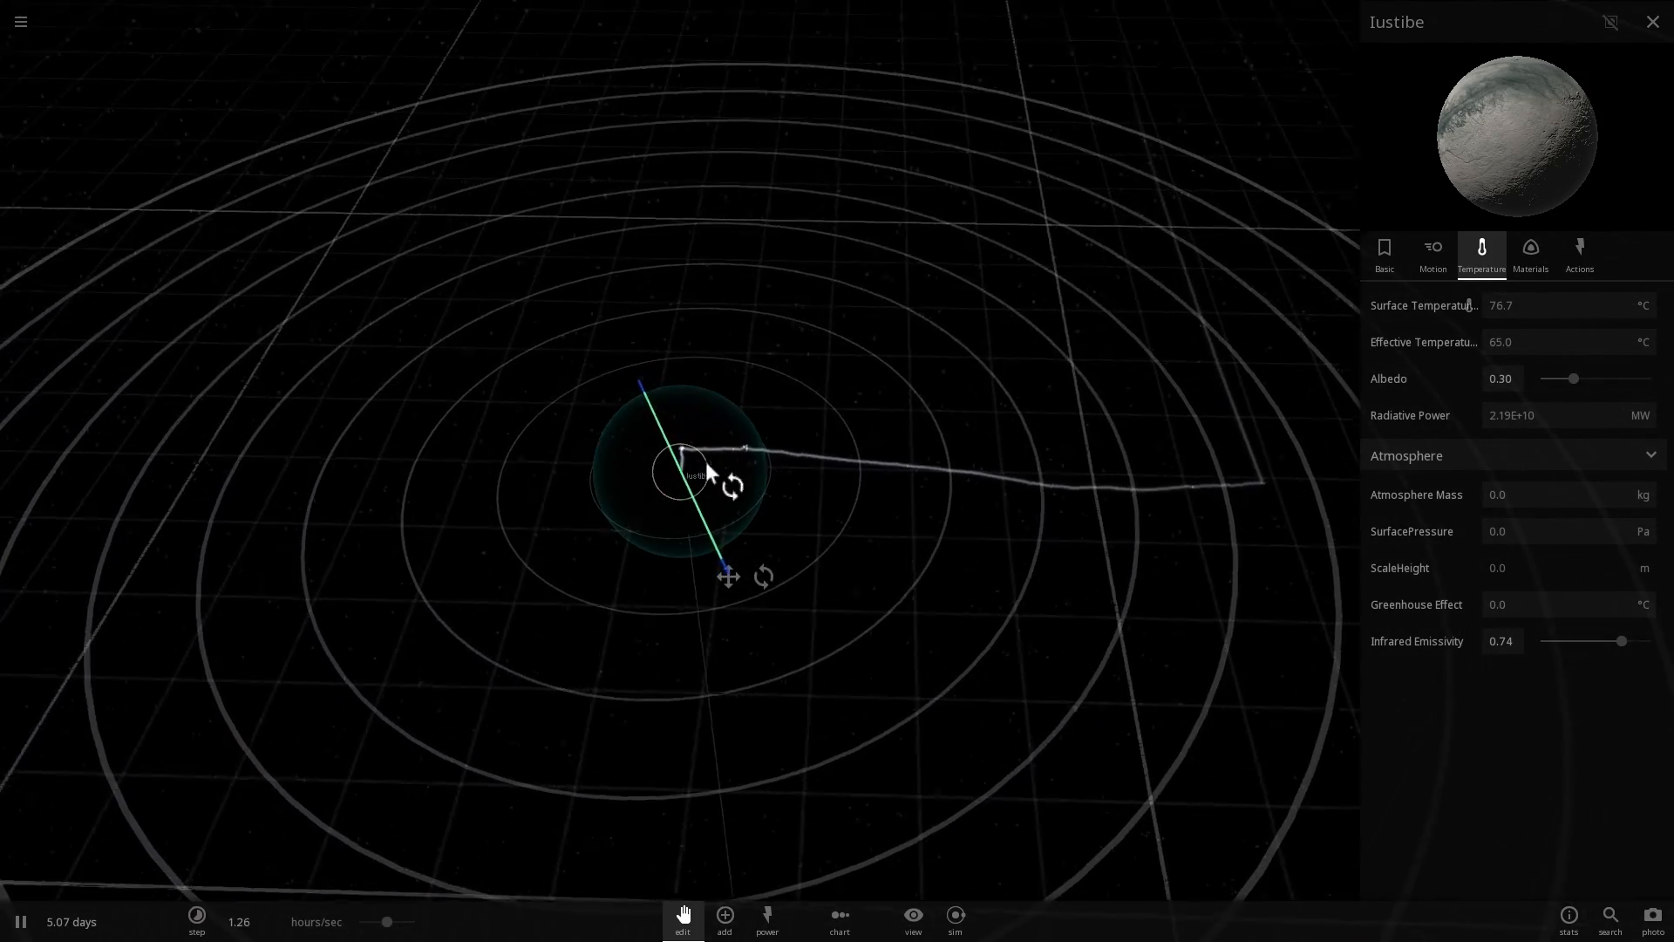
left_click(1643, 530)
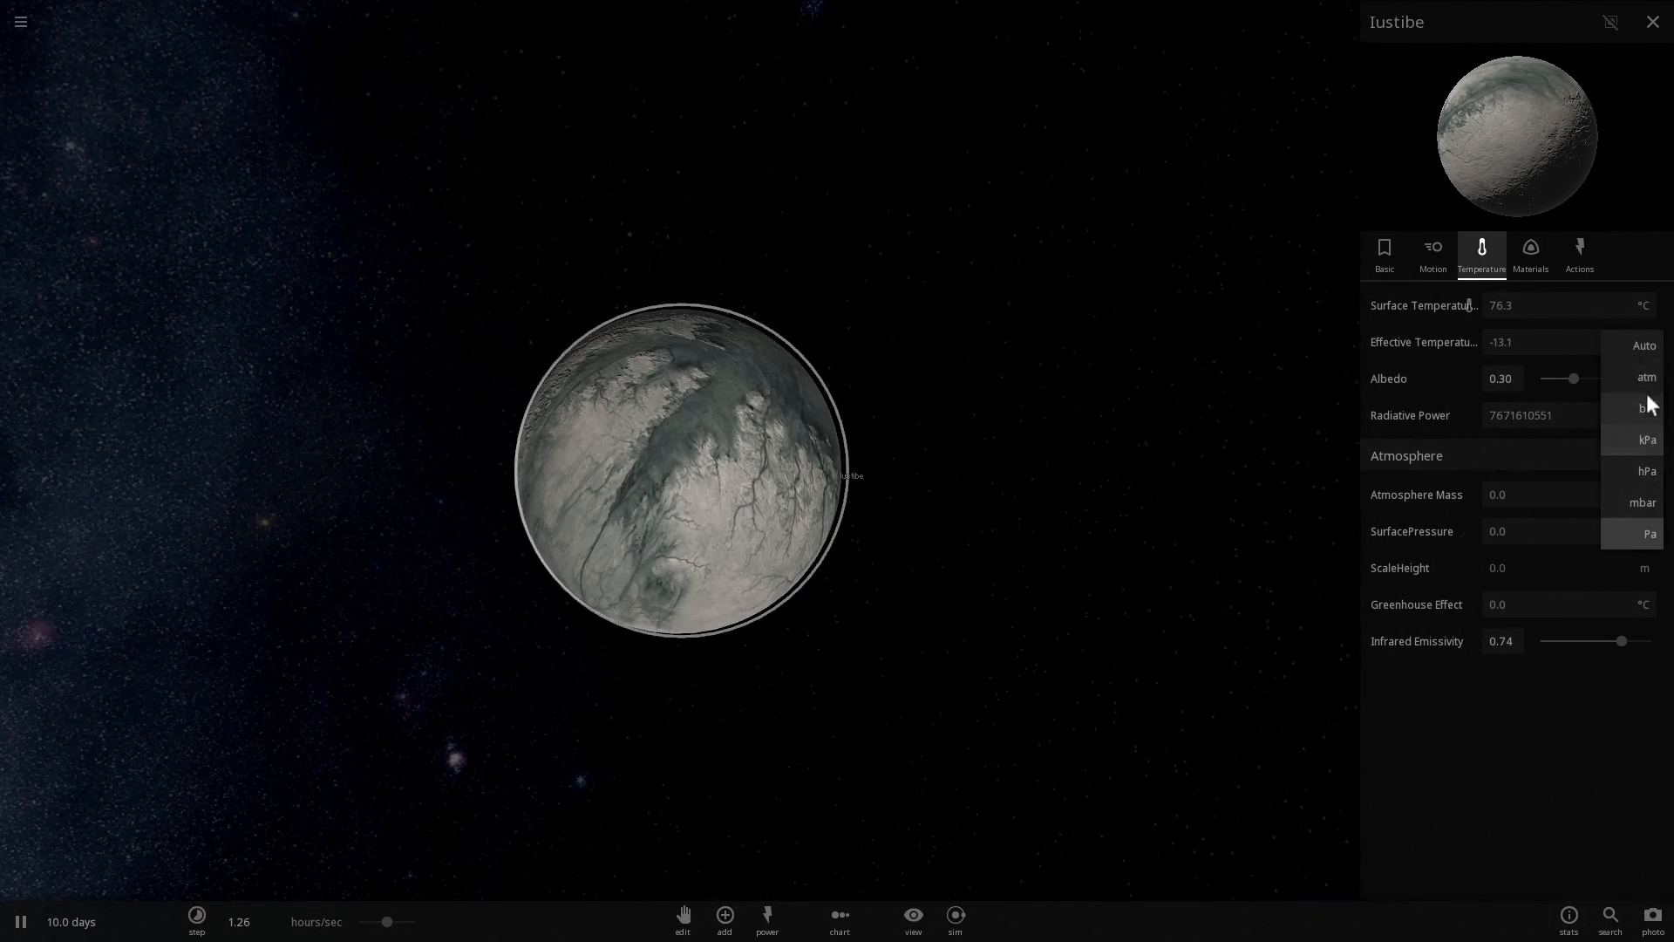
left_click(1644, 376)
type("1")
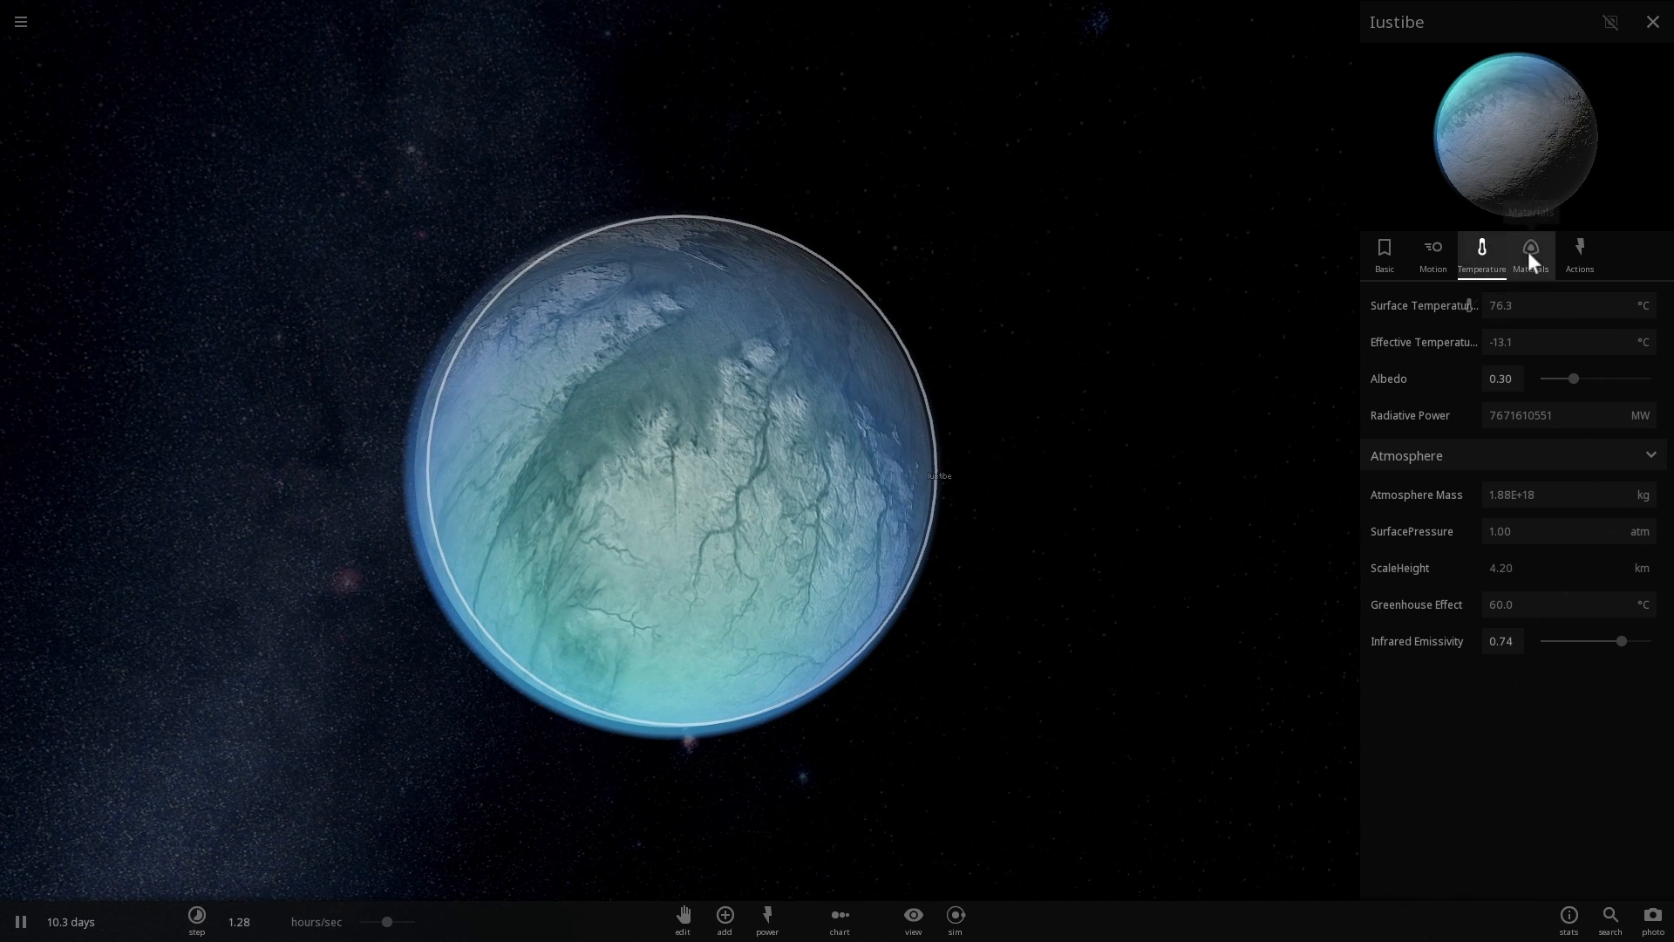
Step: Lower Iustibe's iron share to about 37 percent and add water for blue seas
left_click(1529, 253)
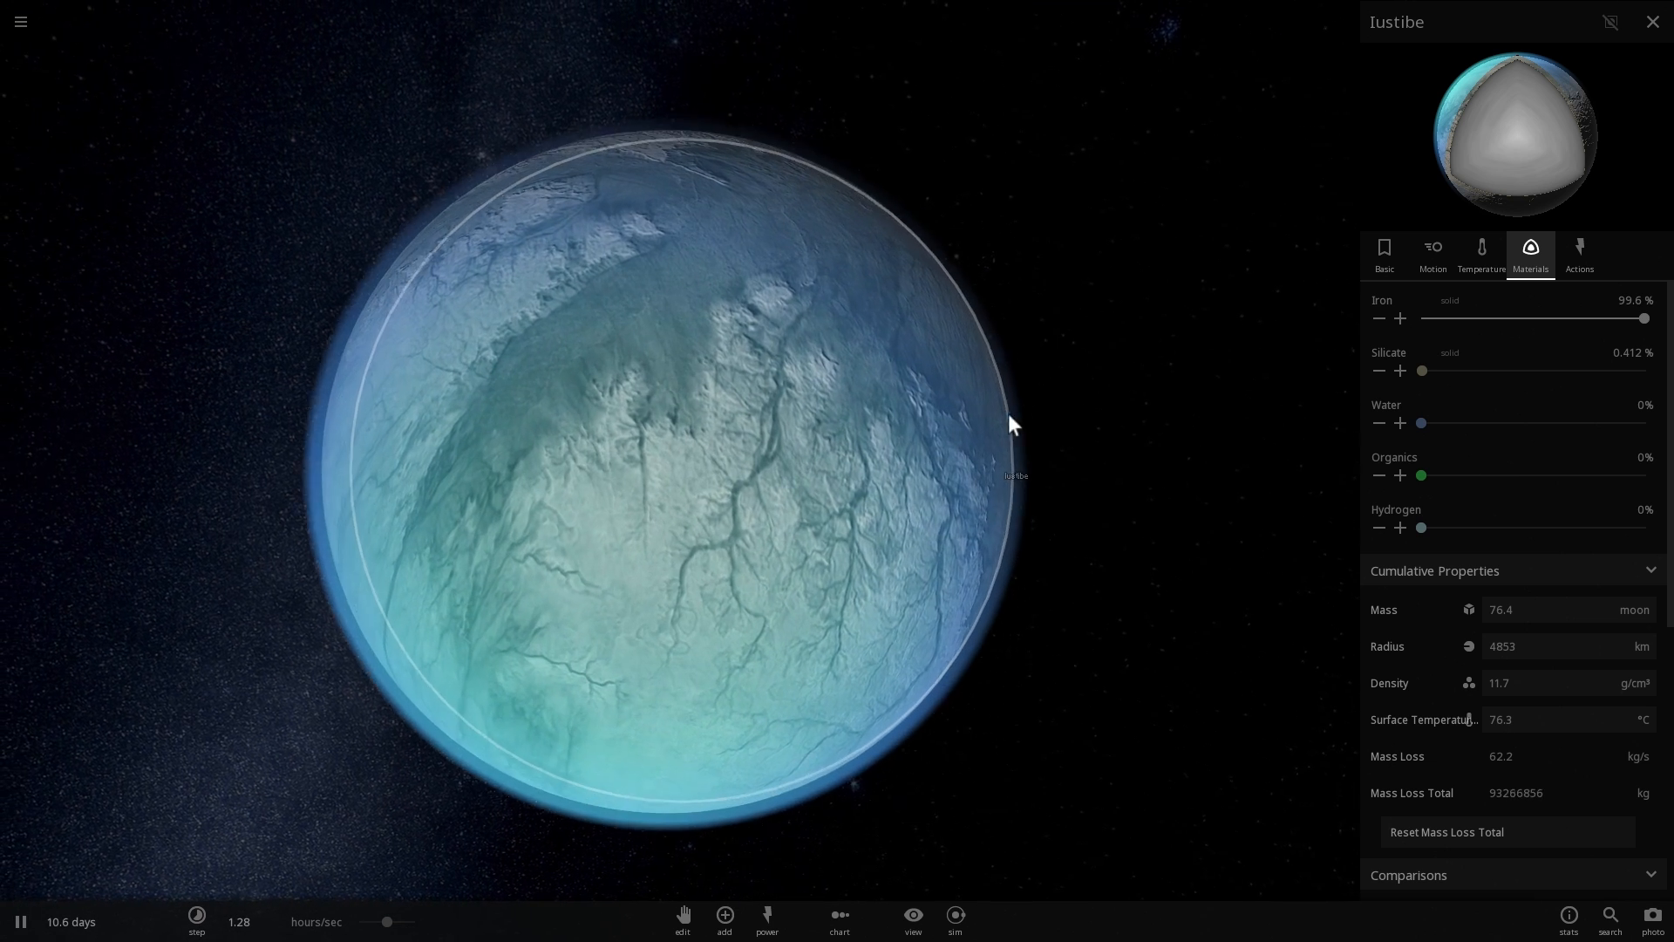
left_click_drag(1421, 370, 1444, 370)
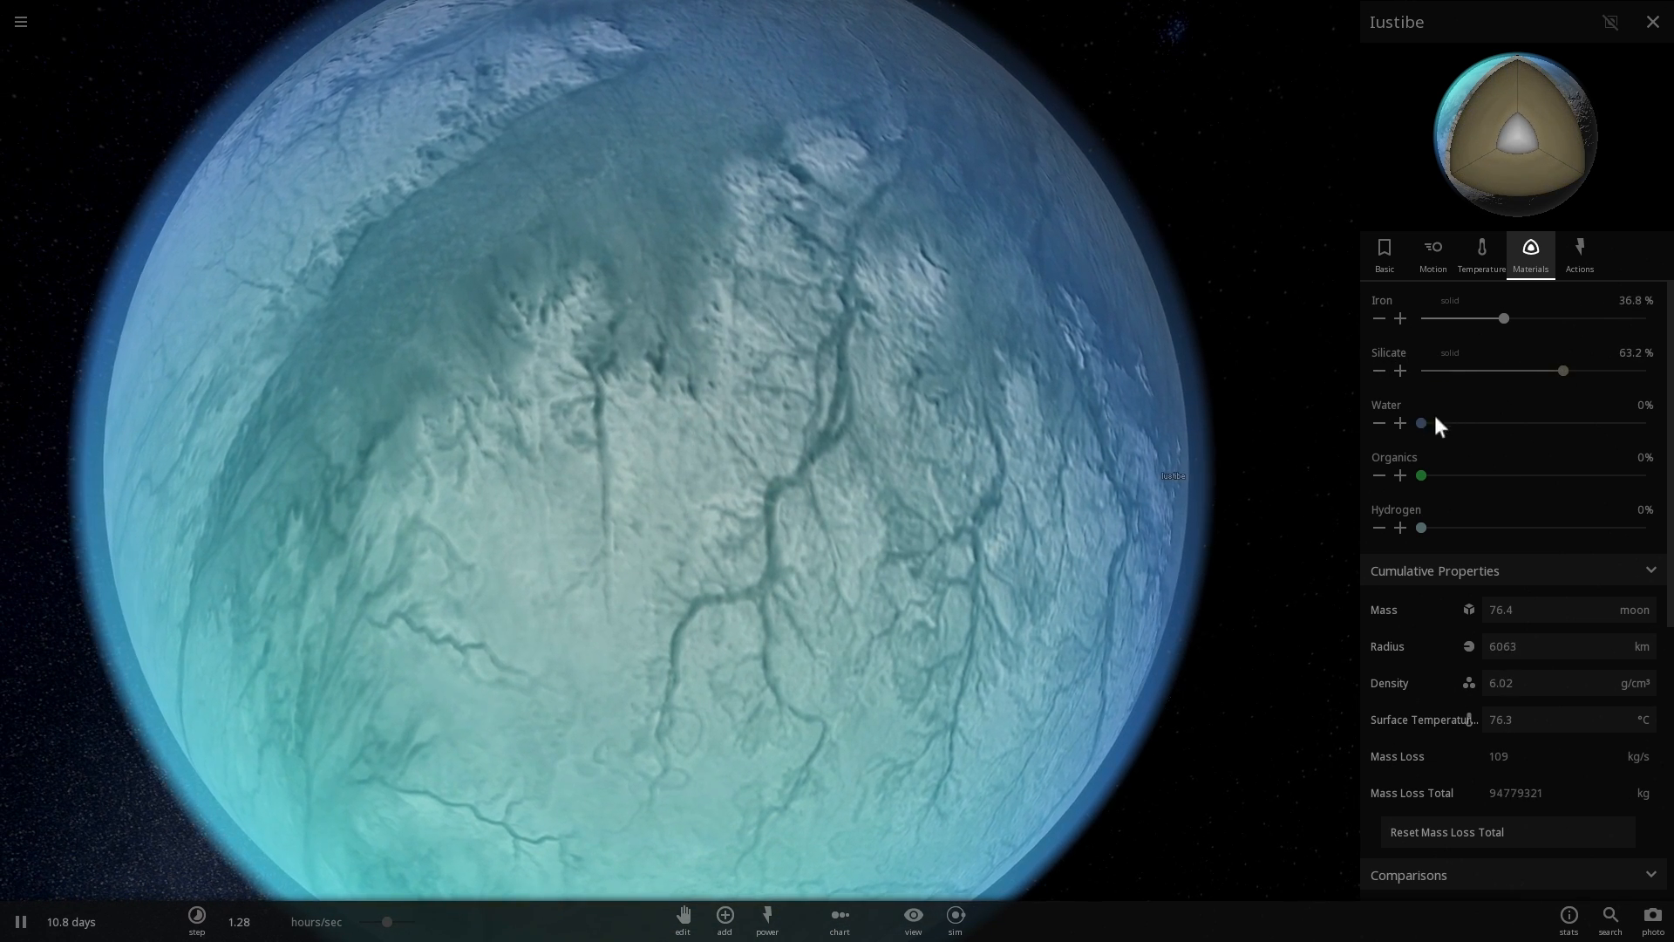
left_click(1400, 422)
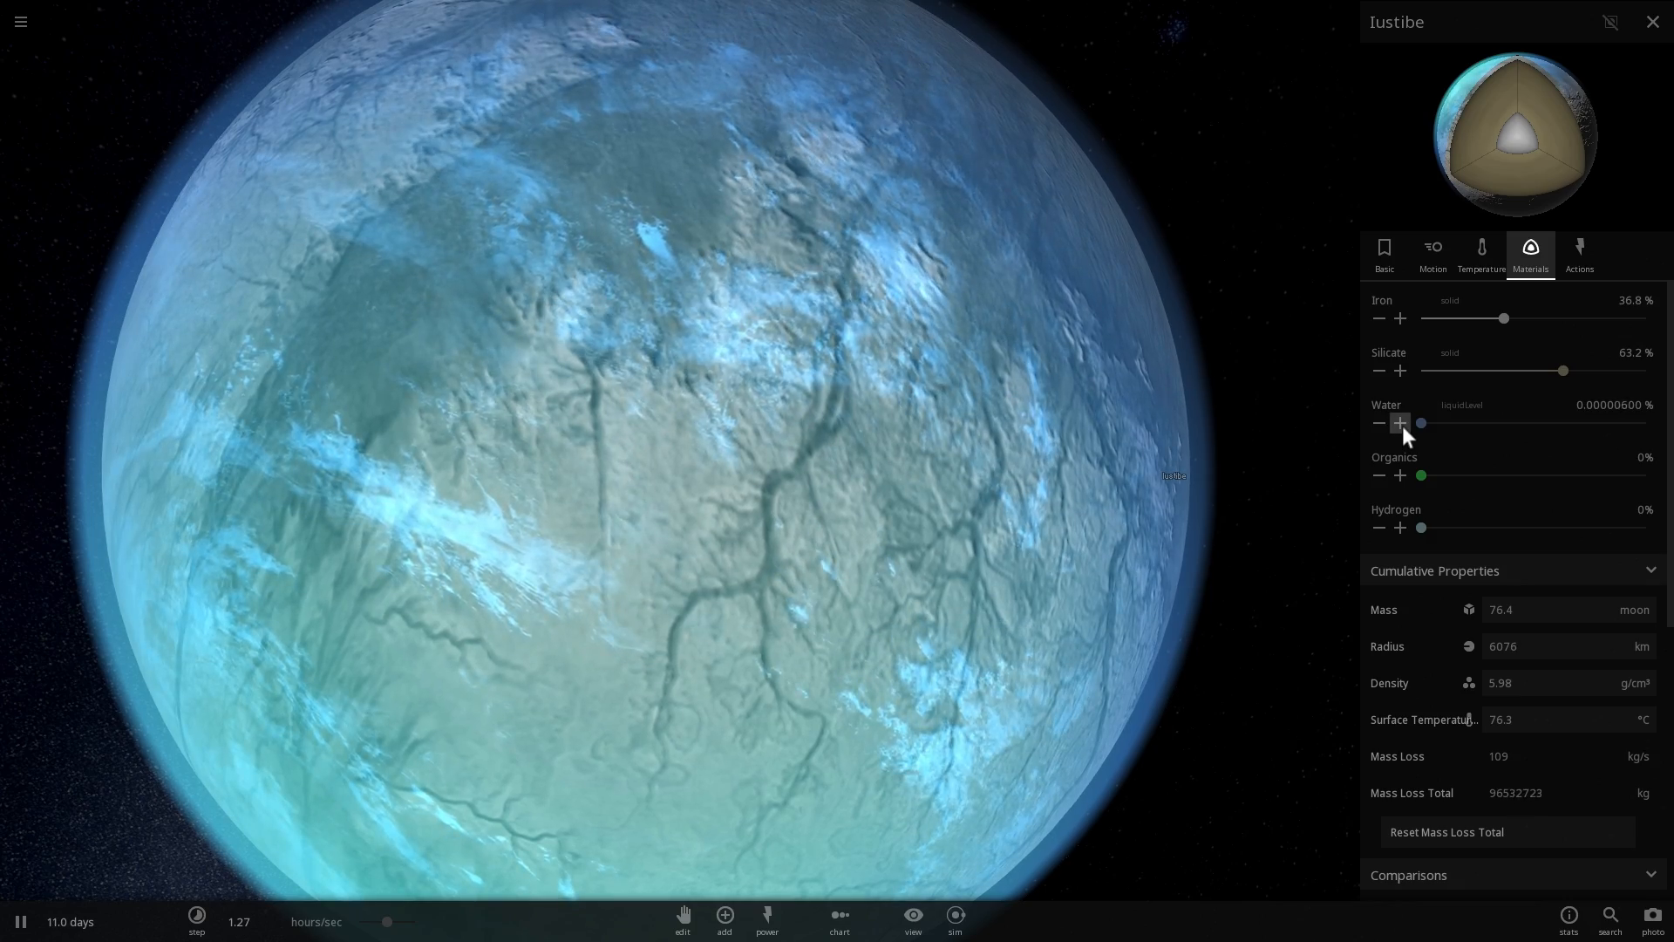
left_click(1400, 422)
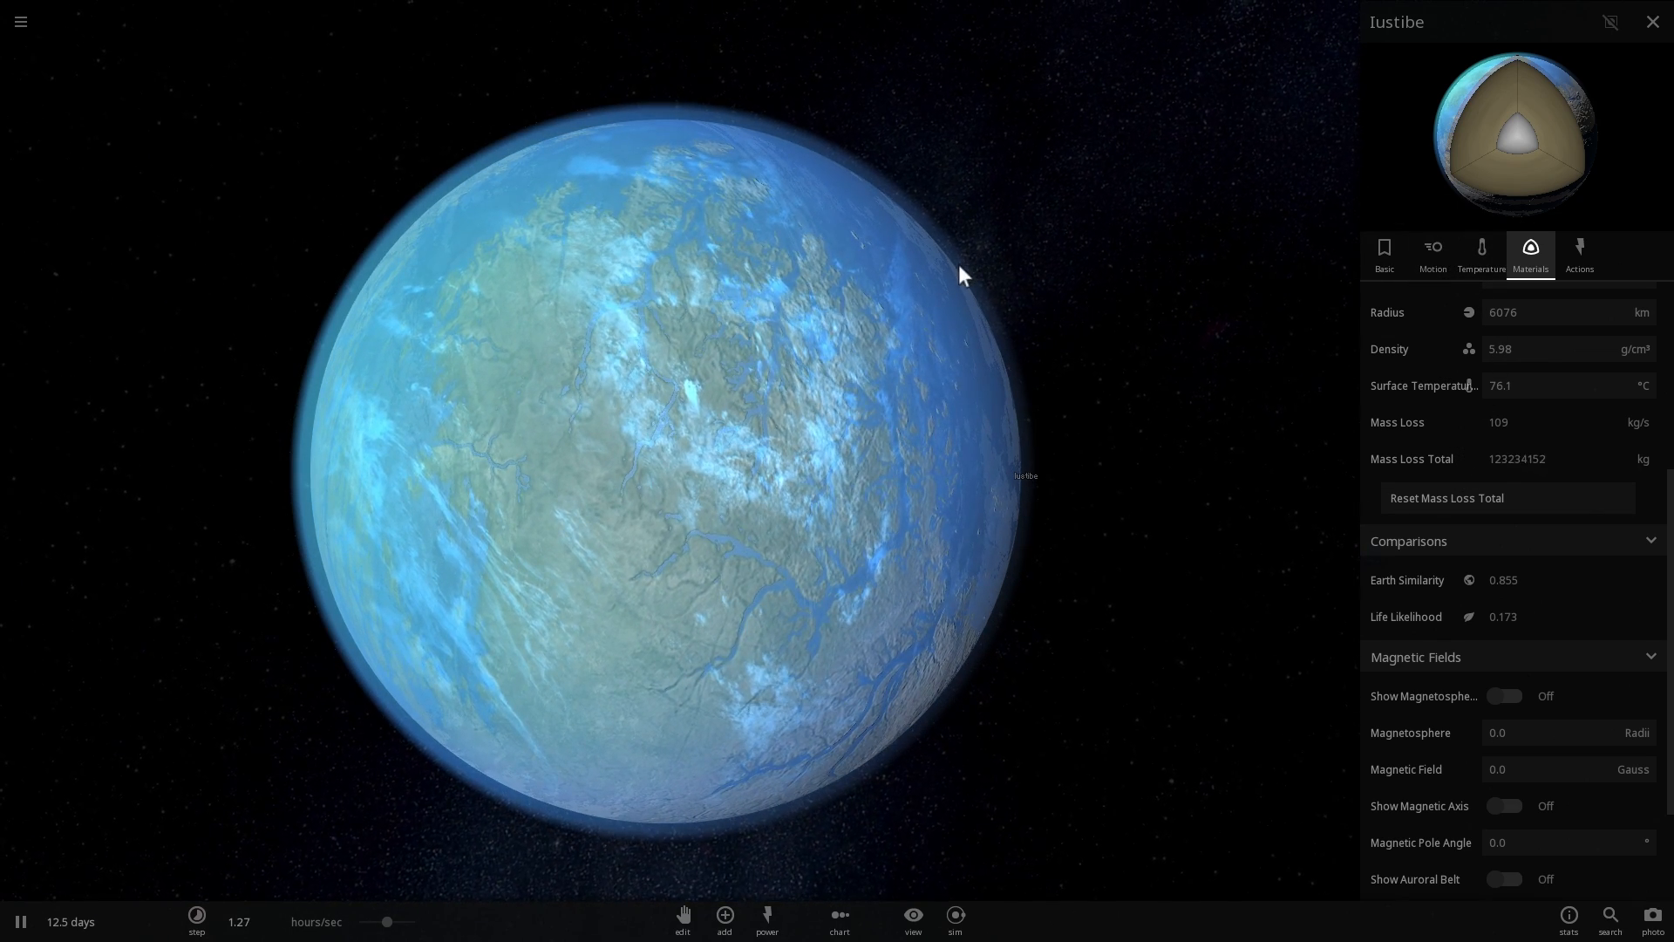
Step: Review Iustibe's temperature and orbital properties and show its atmosphere and clouds again
left_click(1482, 255)
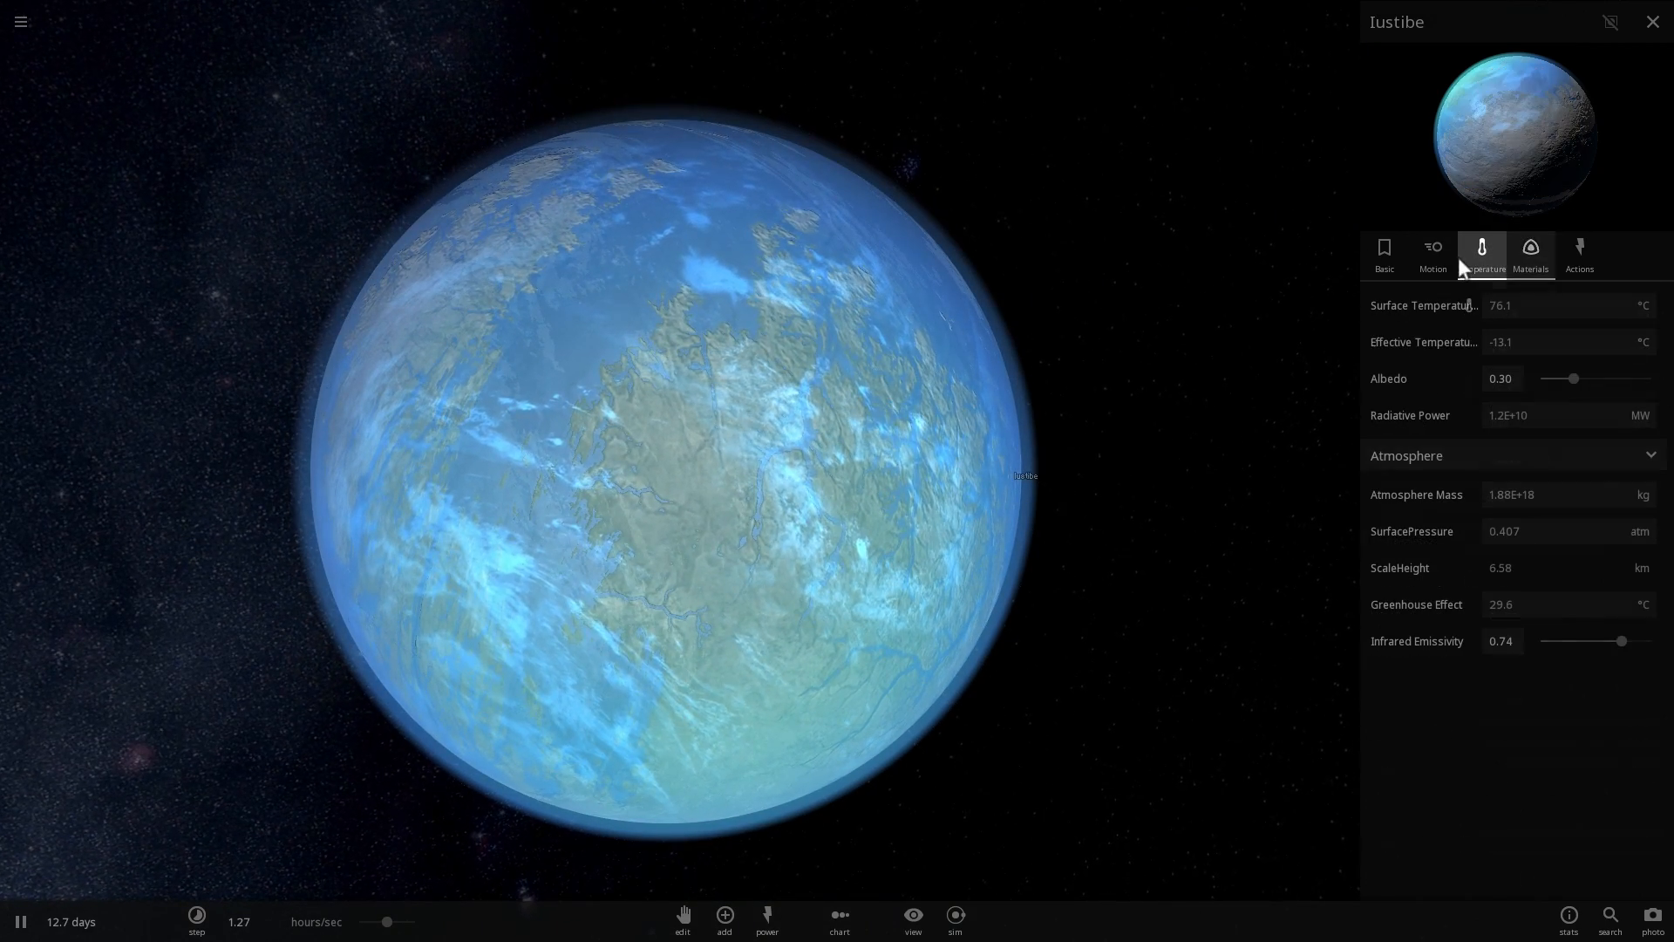
left_click(1431, 254)
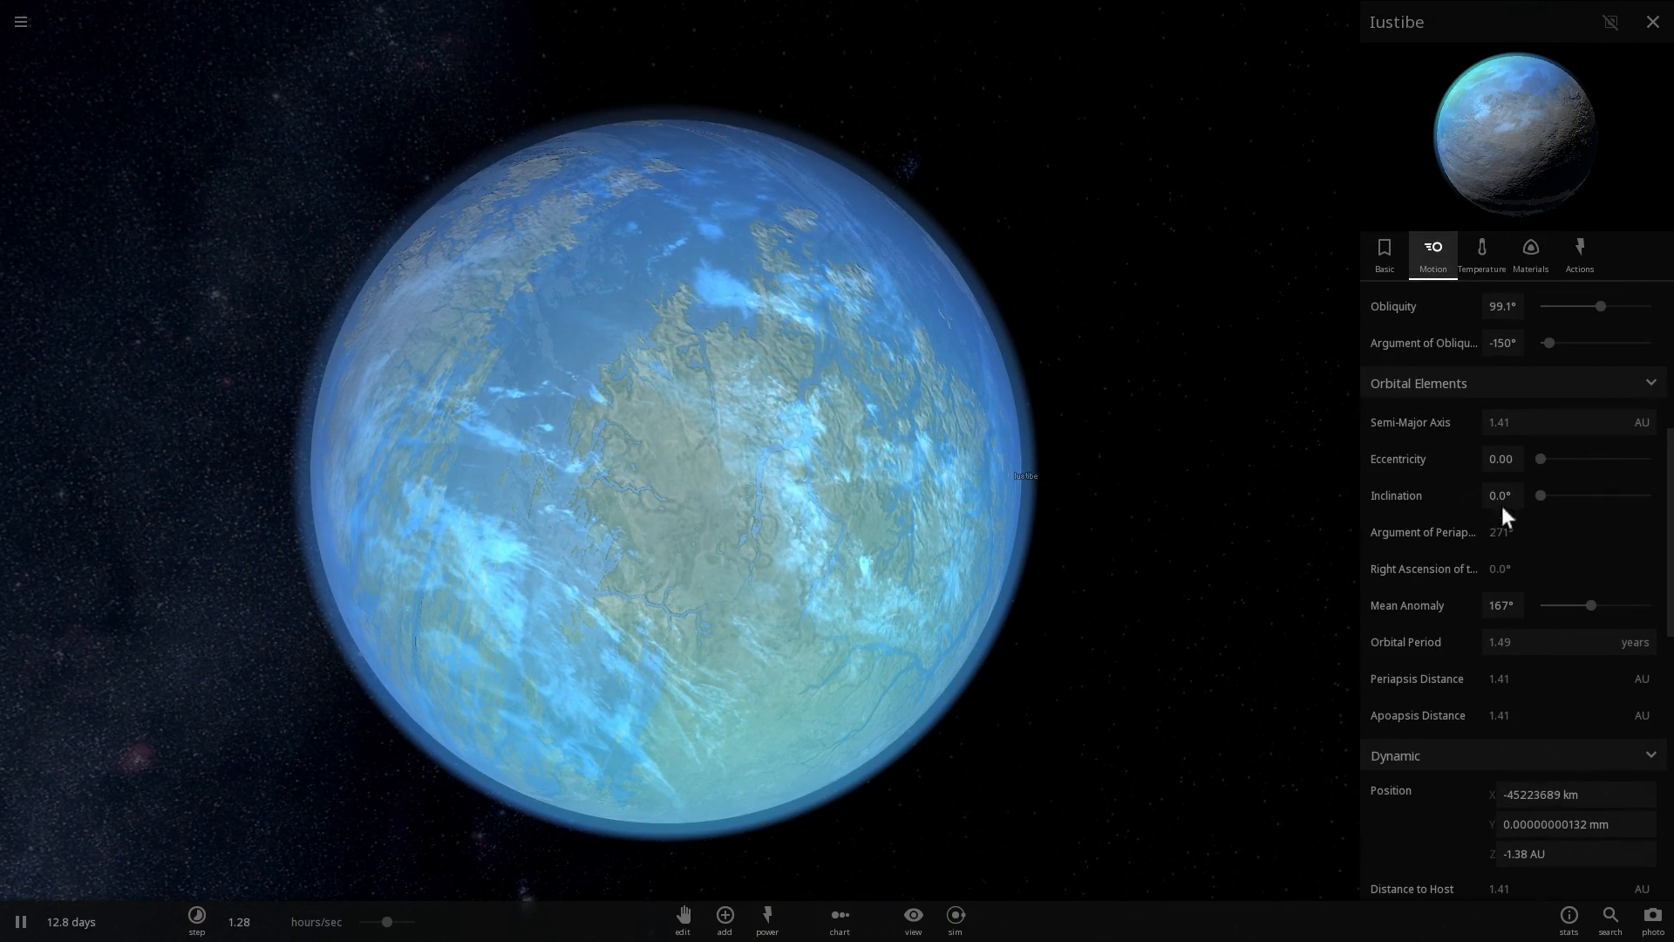
mouse_move(1482, 255)
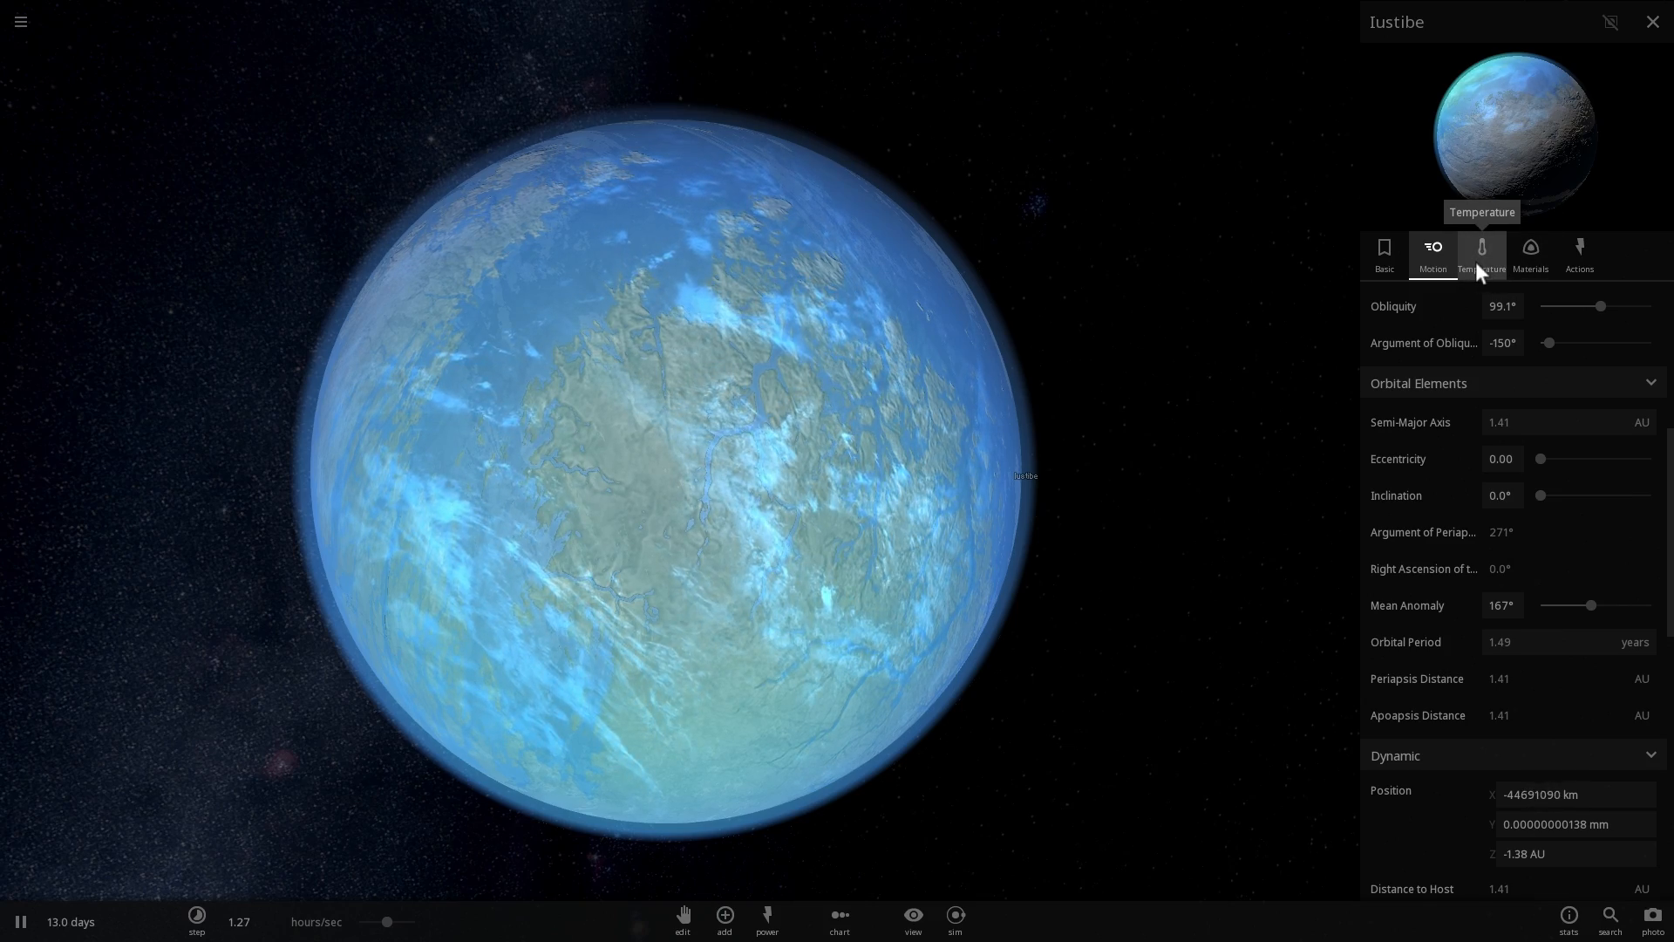
left_click(1482, 254)
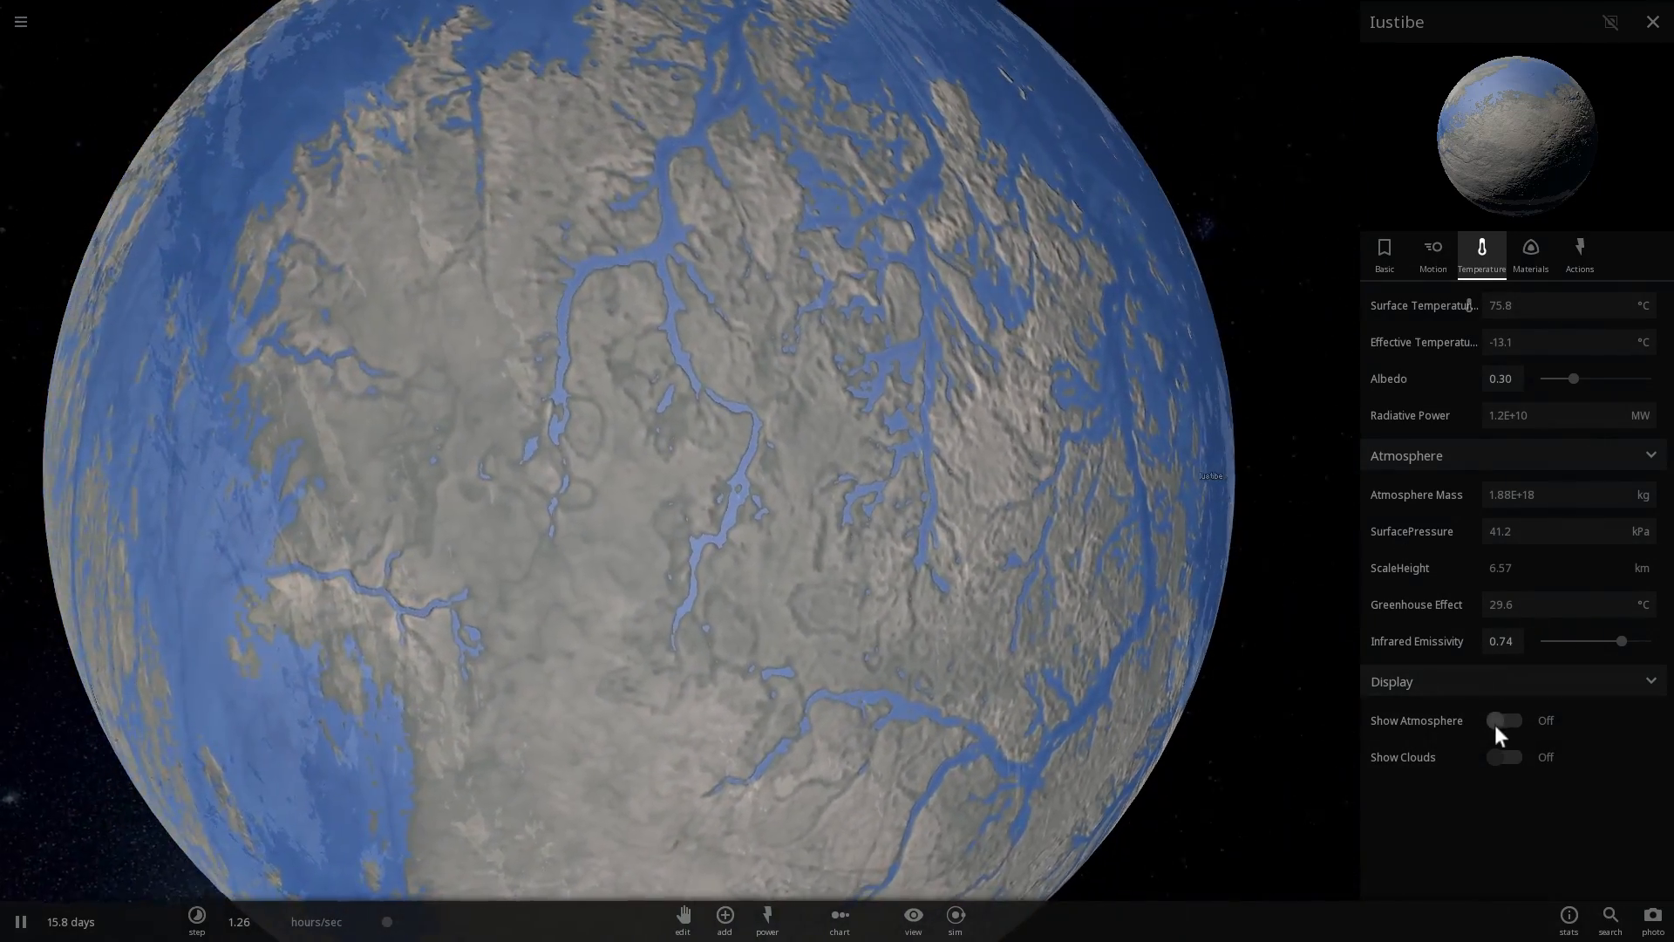
left_click(1505, 720)
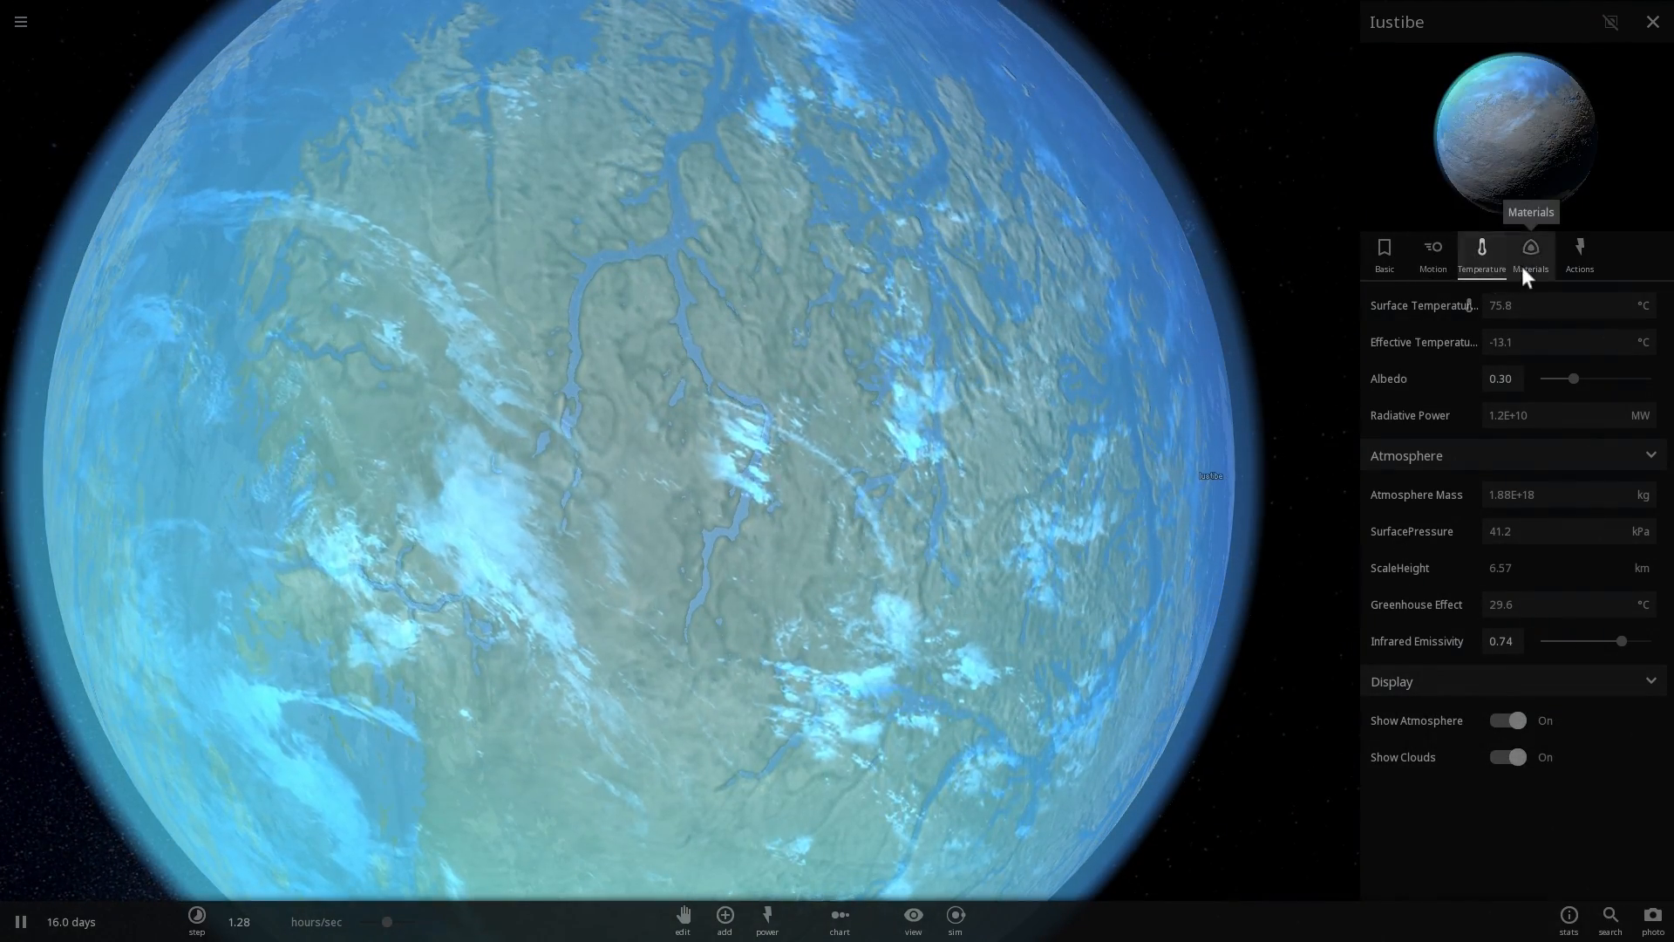
left_click(1529, 253)
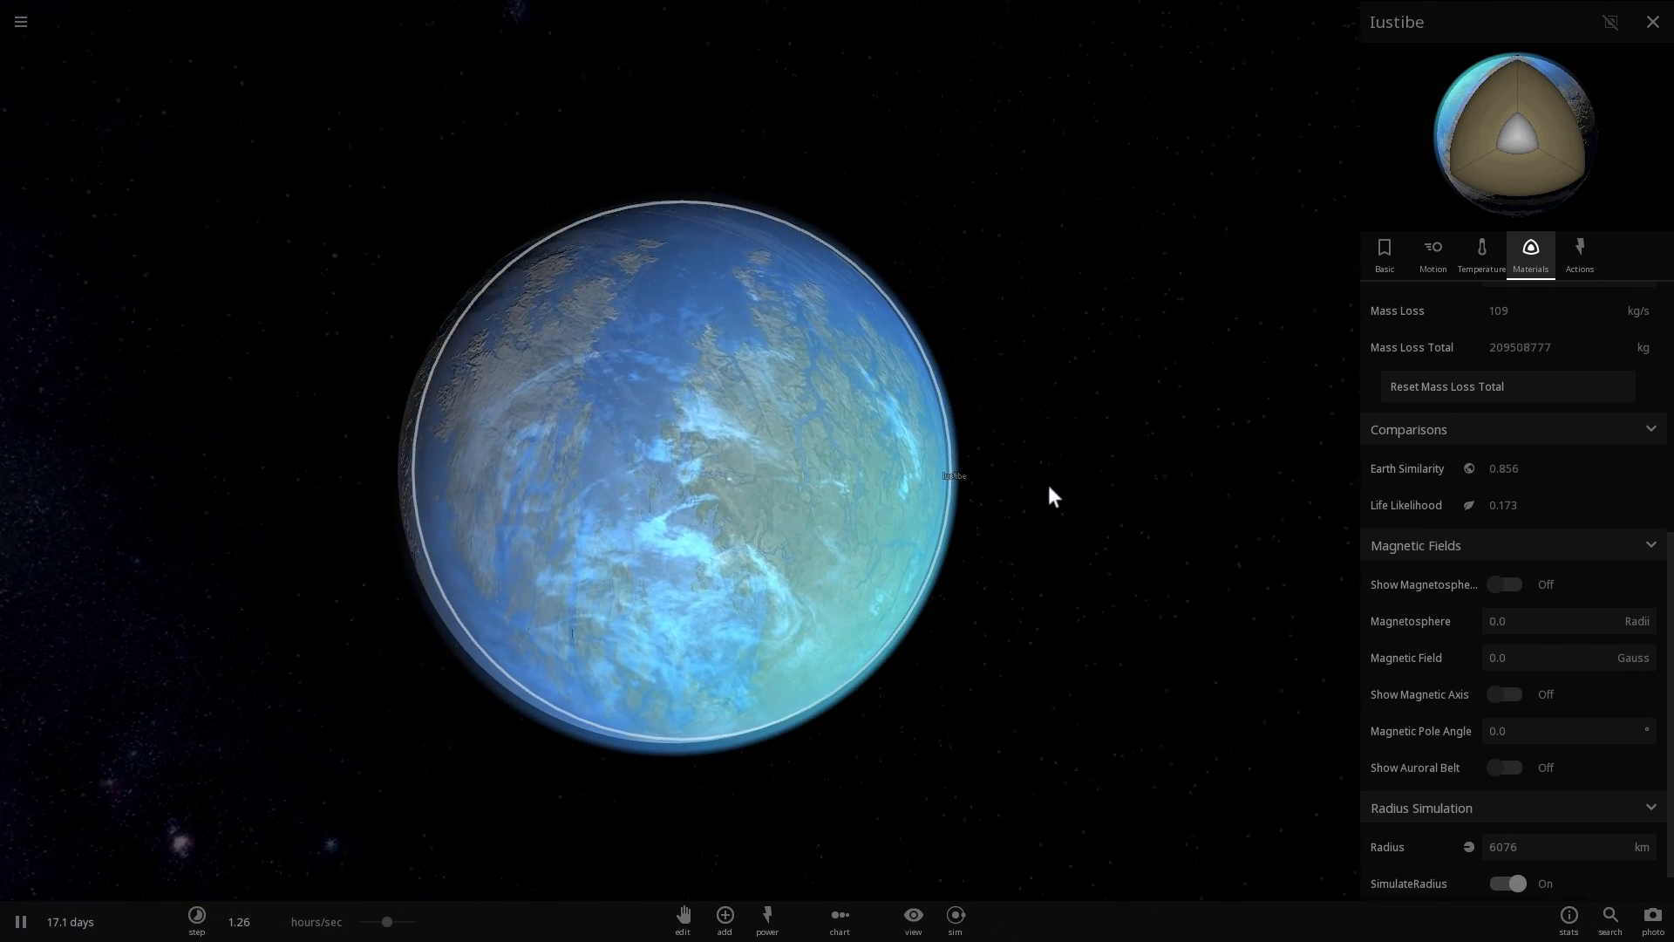
Step: View Iustibe's Motion properties, then load the Earth simulation from the menu
left_click(1433, 253)
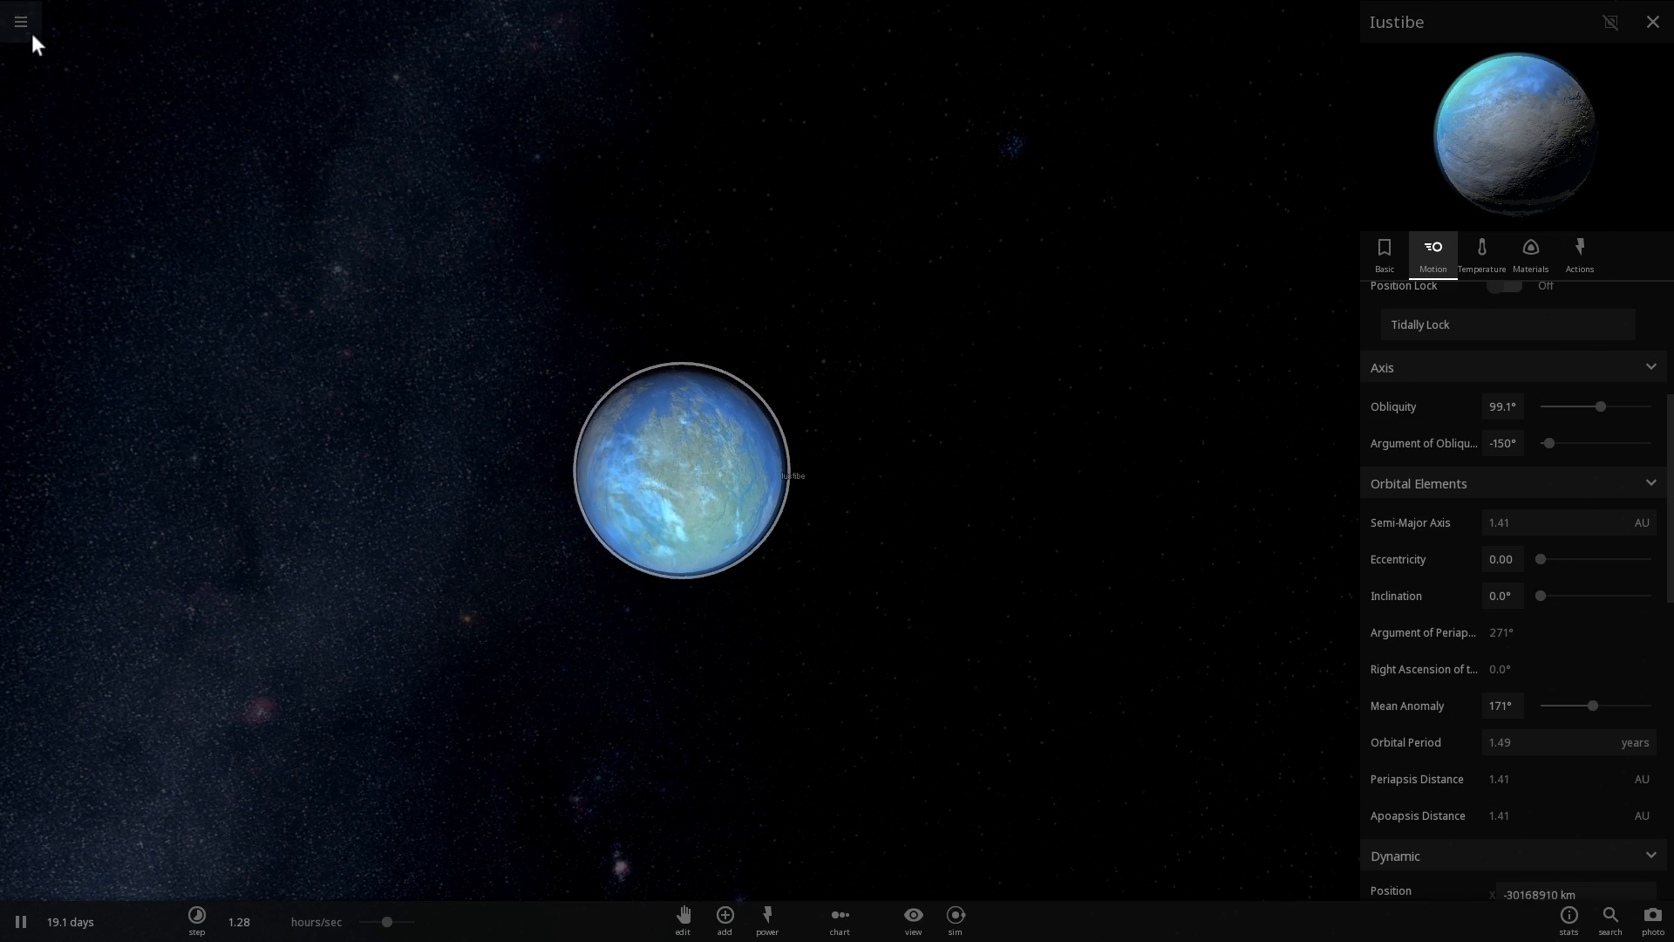
left_click(723, 921)
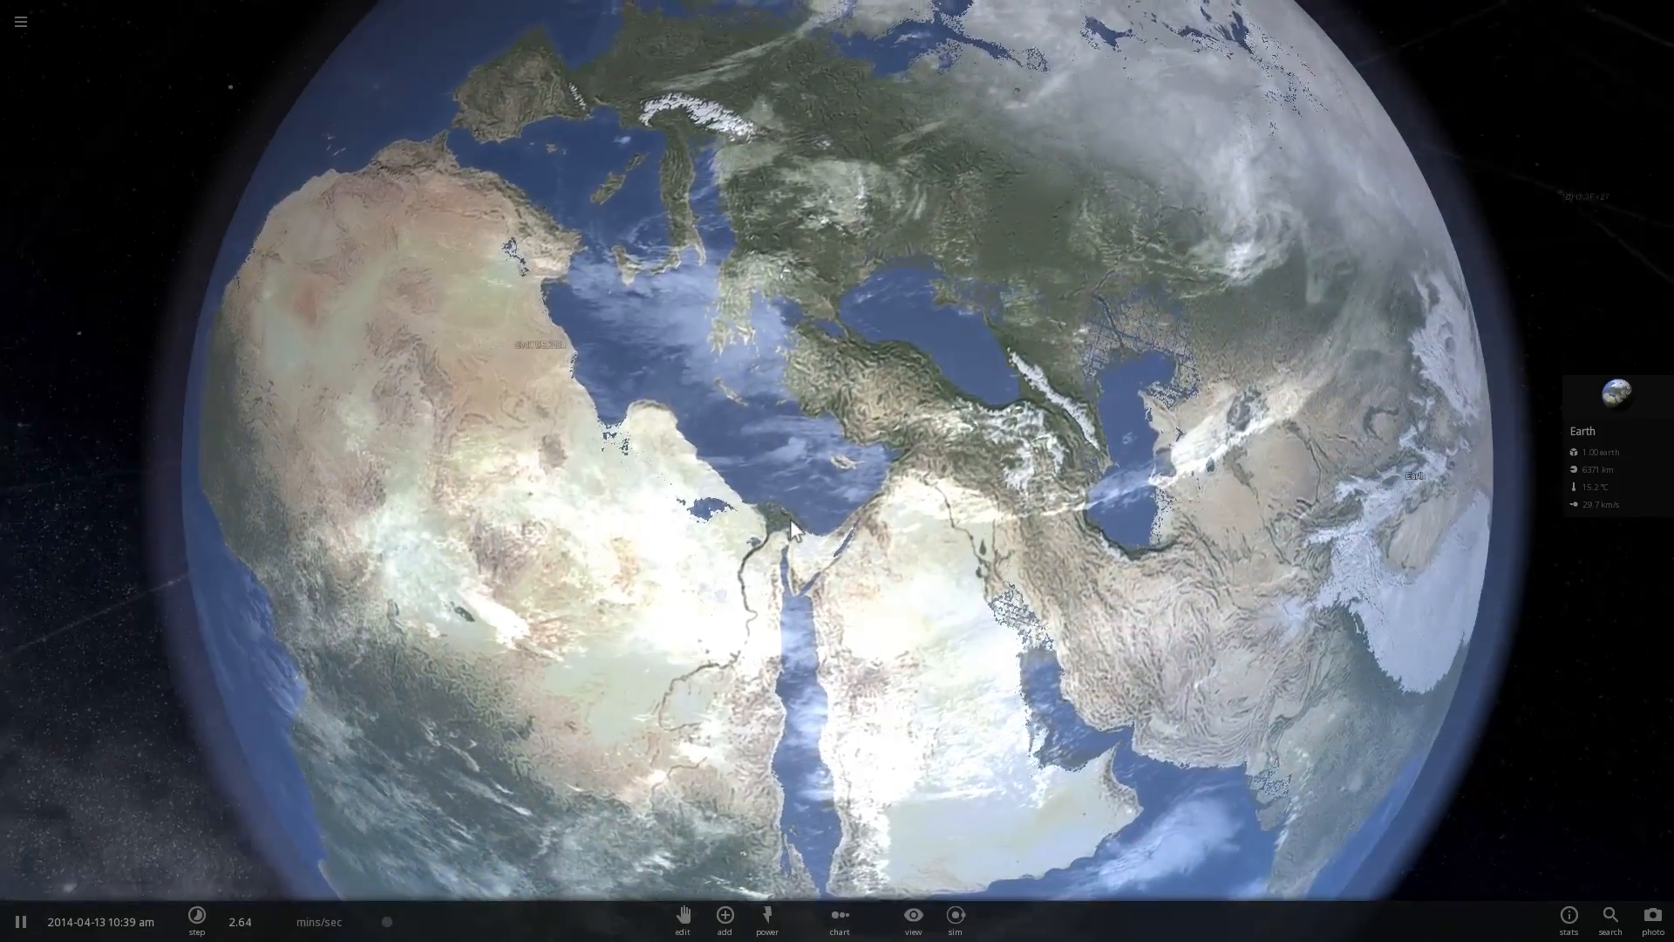
Step: Rotate Earth toward Asia and raise its water content until the continents flood
left_click_drag(795, 528, 663, 511)
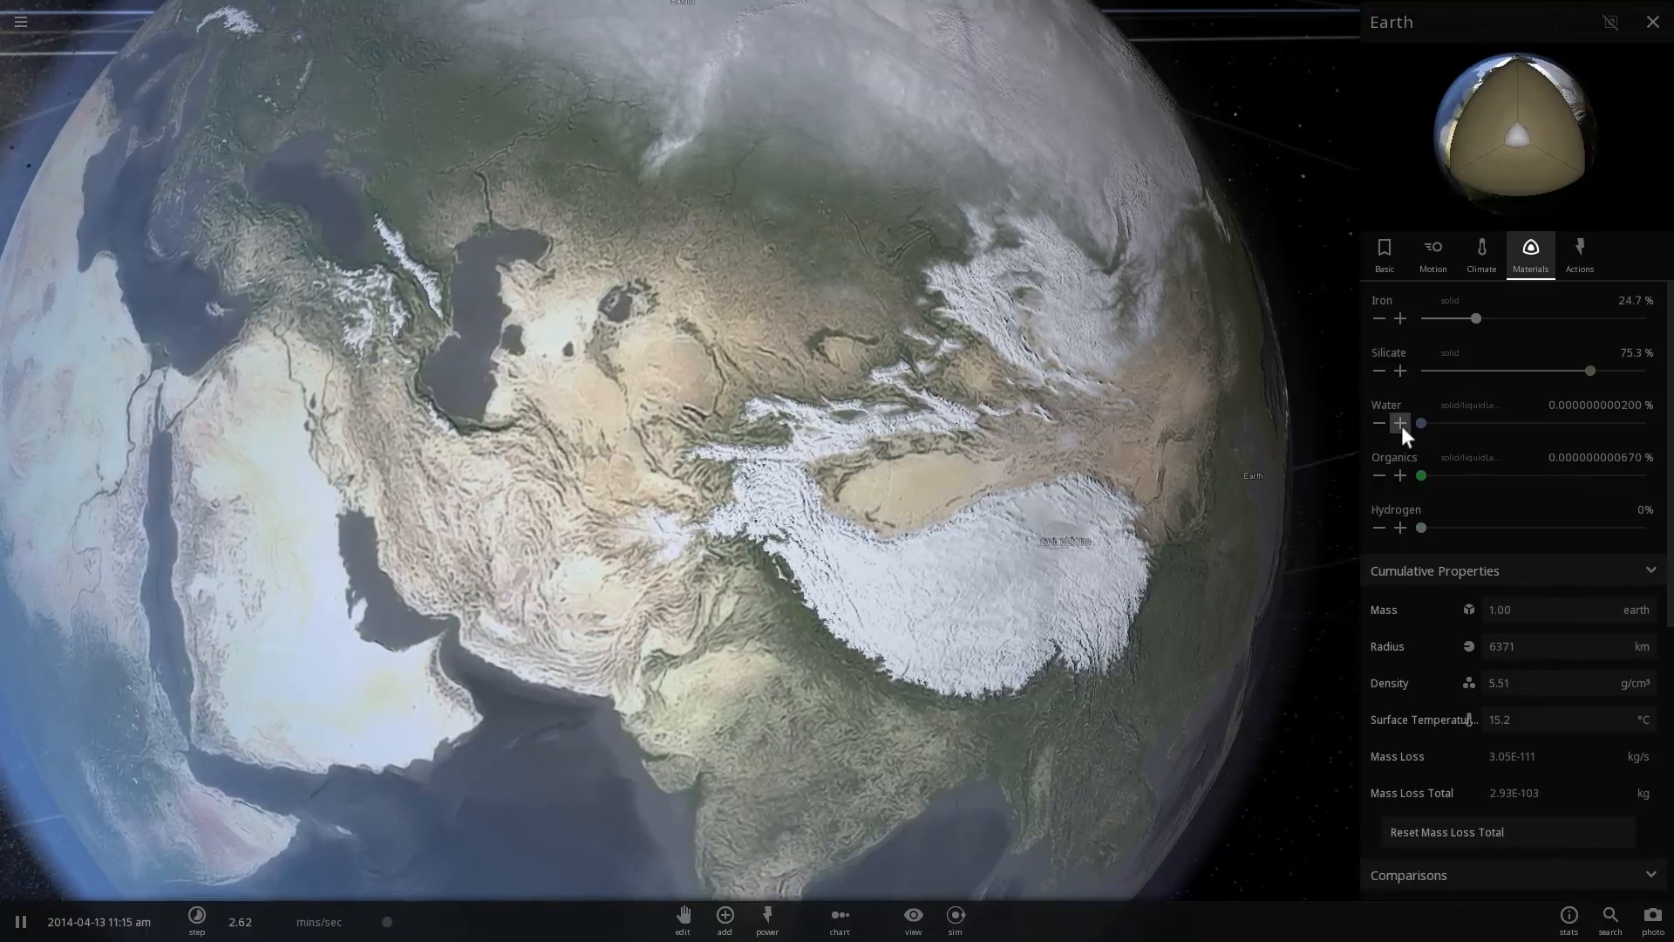
left_click(1377, 423)
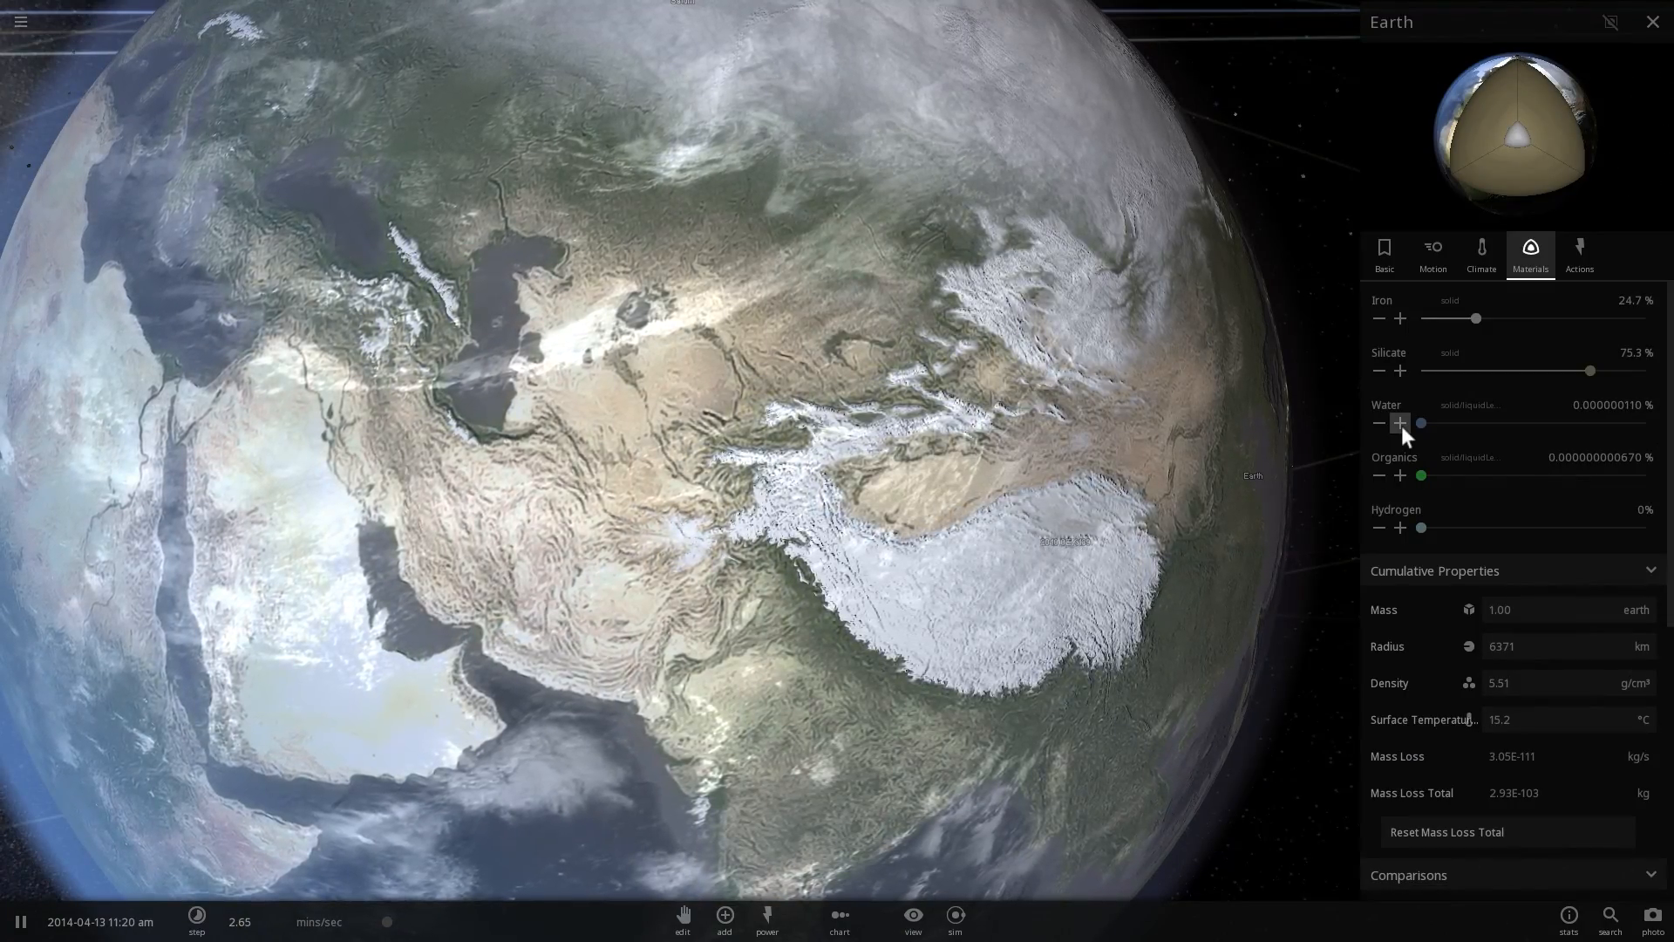
left_click(1400, 424)
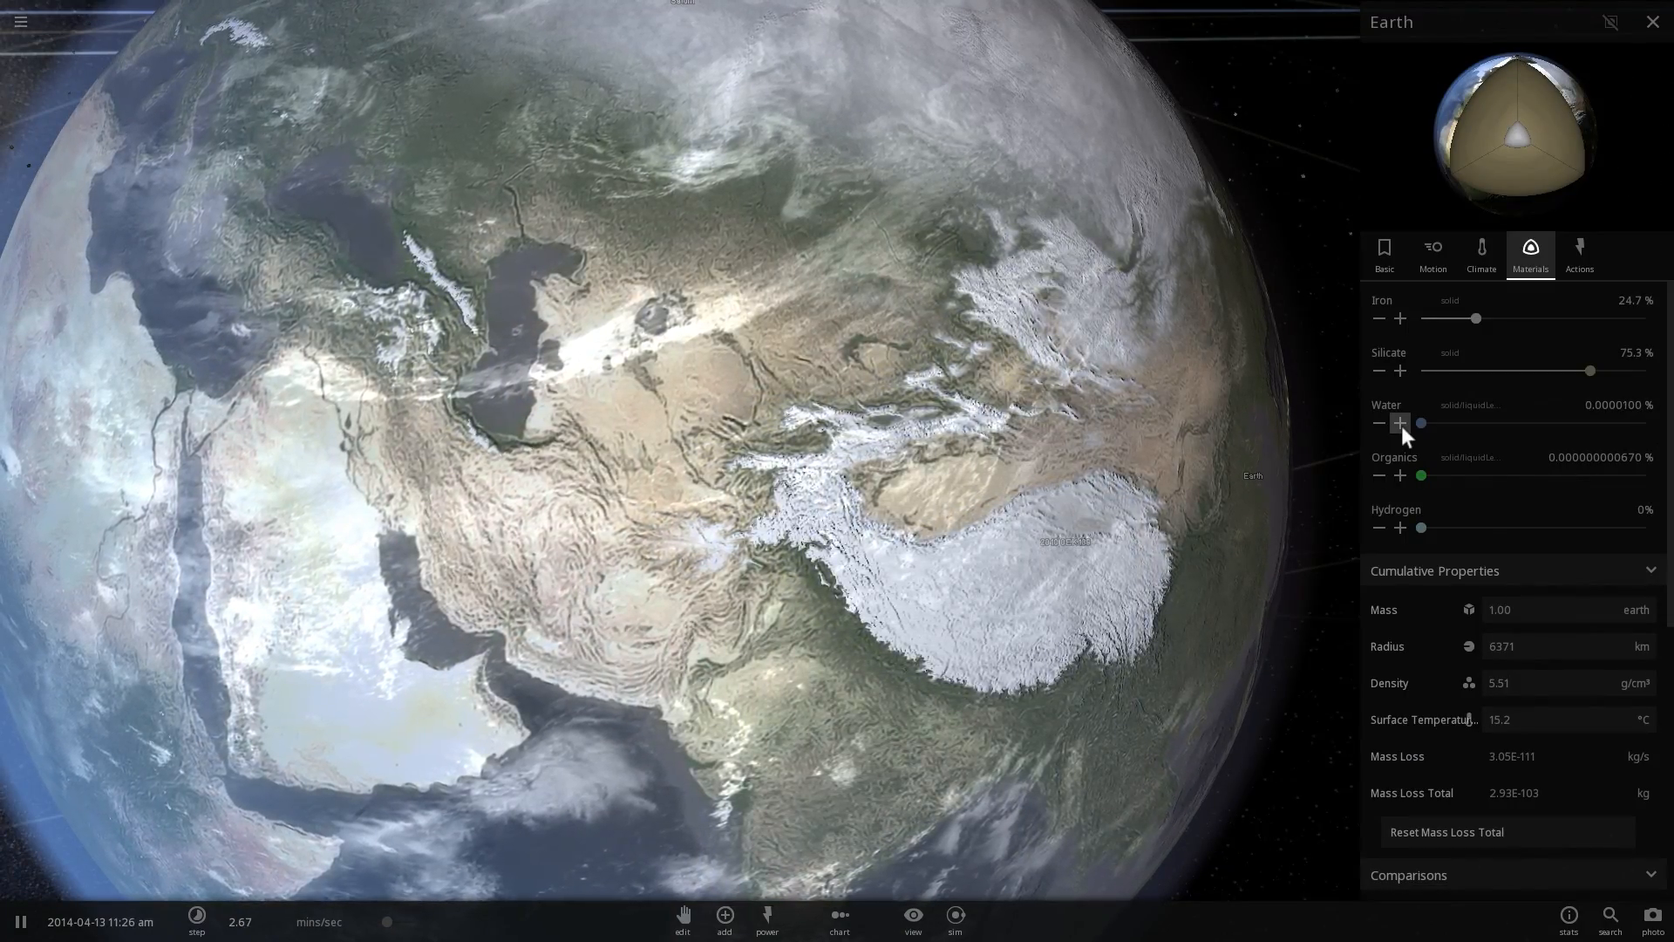
left_click(1400, 422)
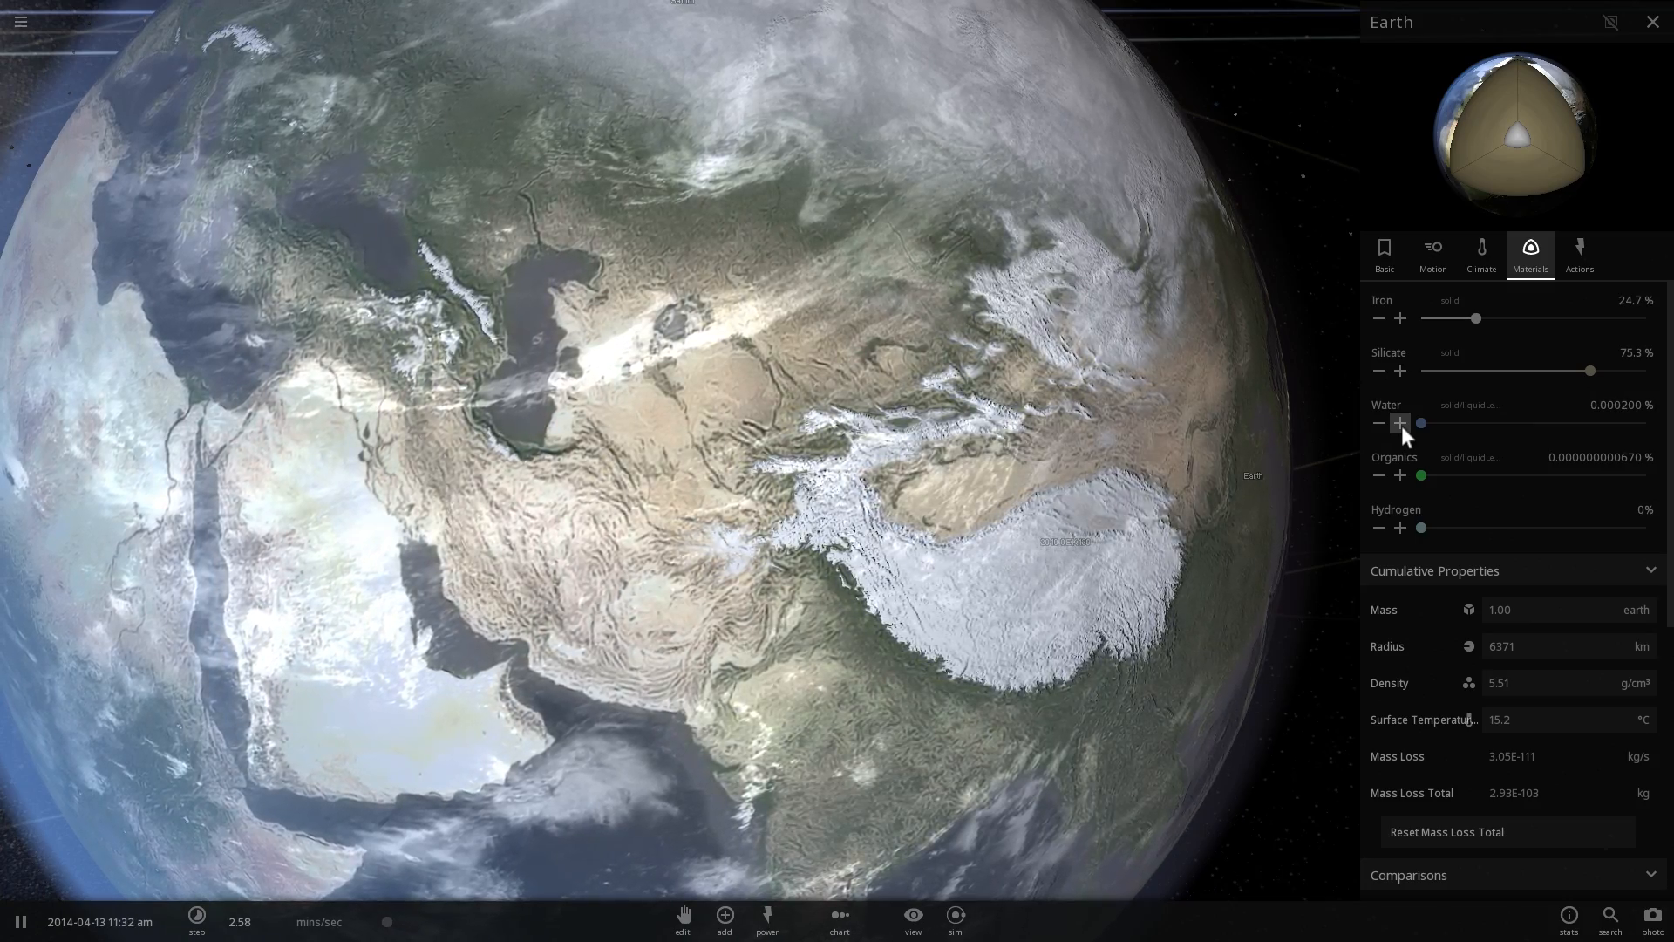
left_click(1400, 422)
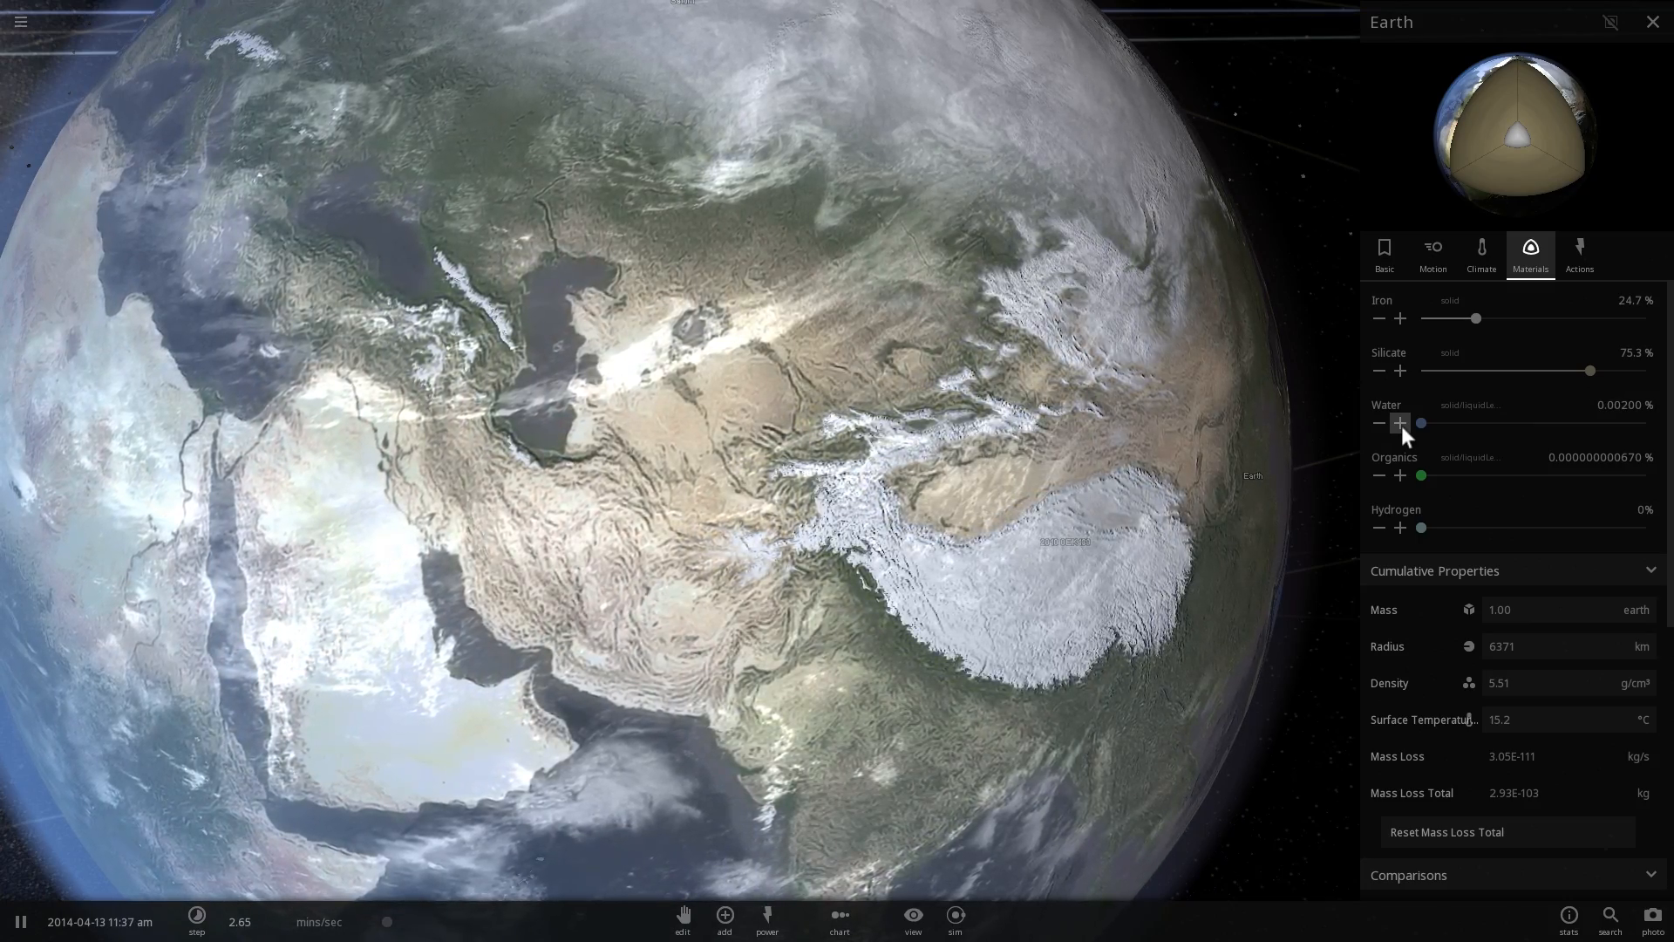
left_click(1400, 425)
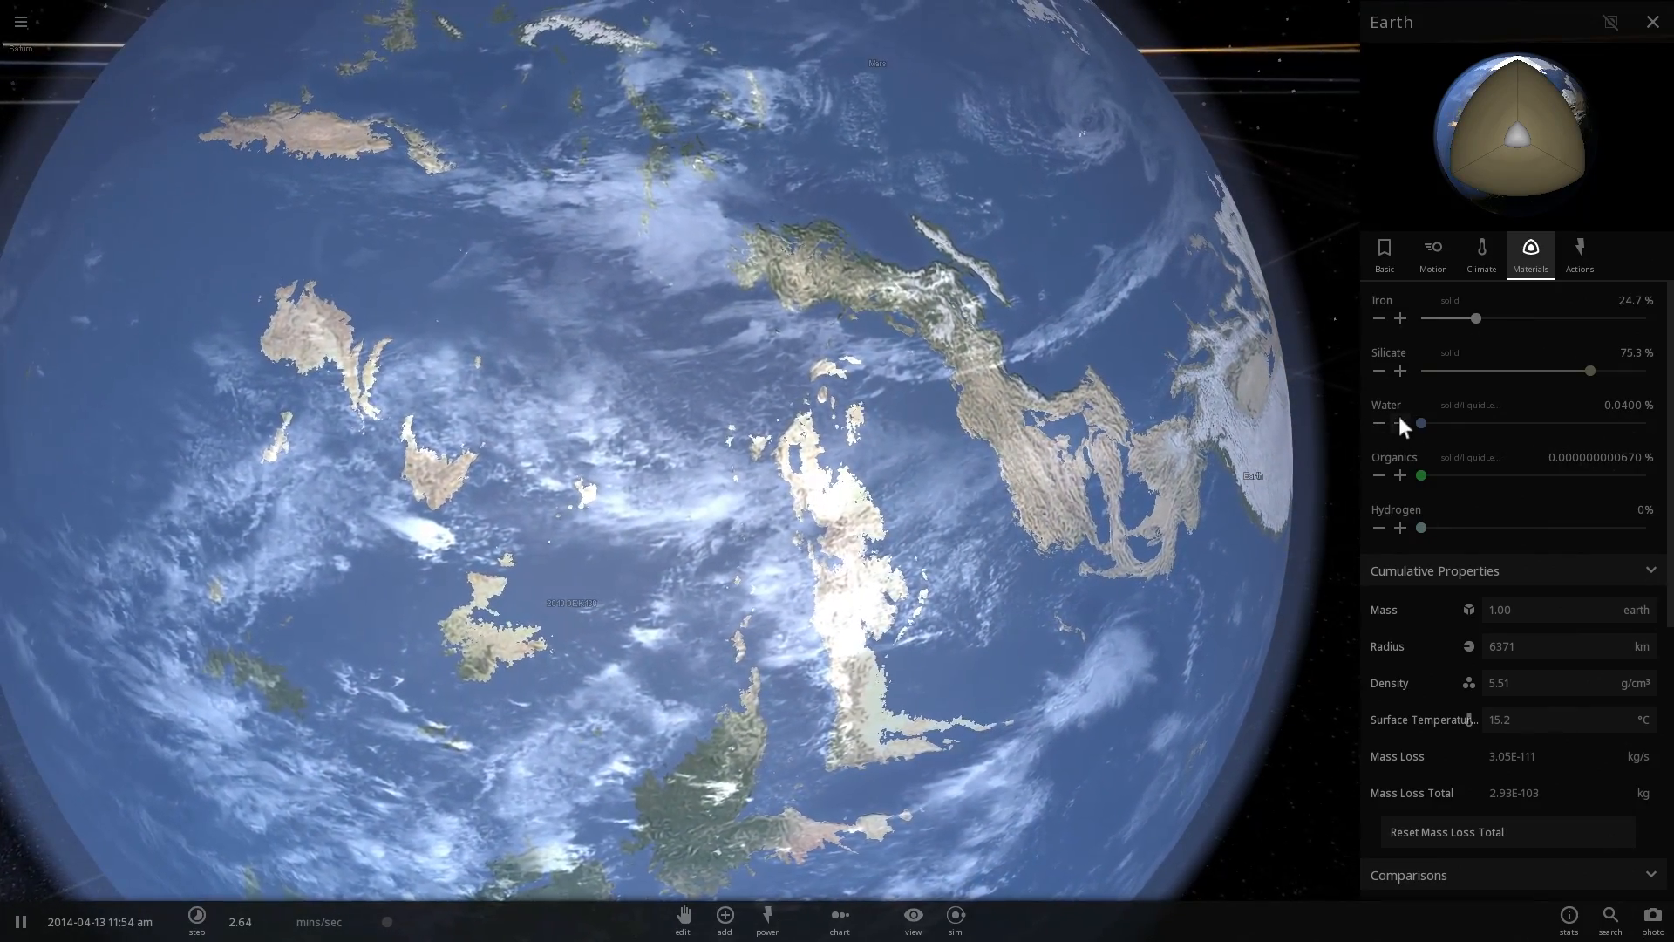
left_click(1378, 422)
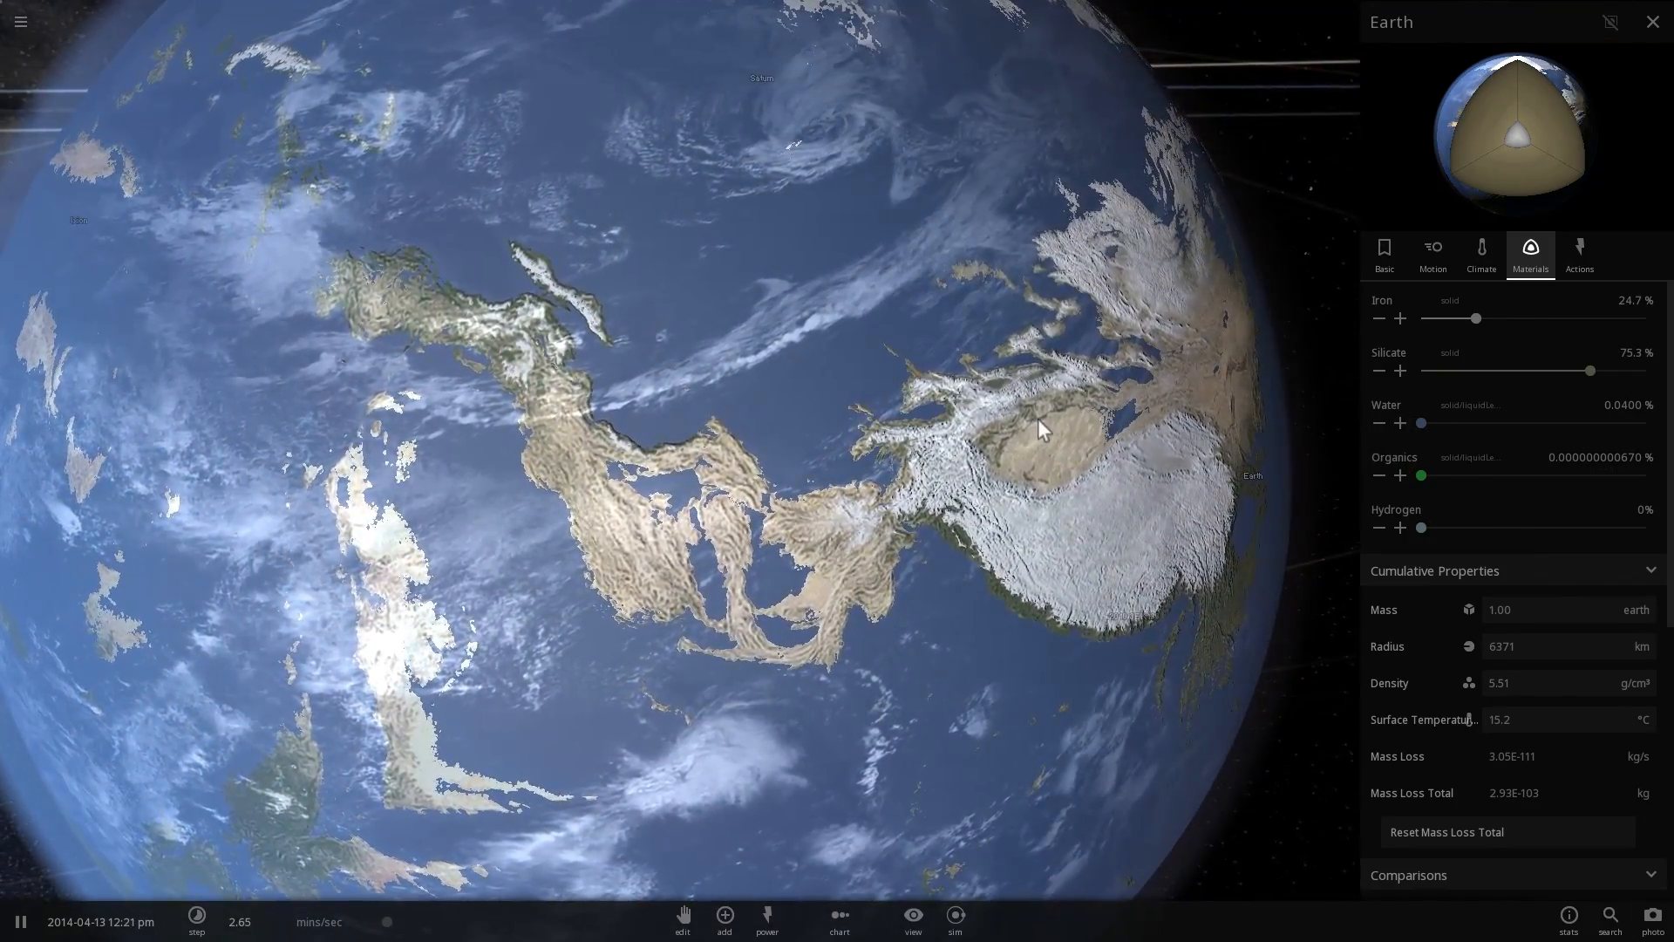
Step: Bring Earth's water back down to 0.0300% so continents and oceans both show
left_click(1400, 423)
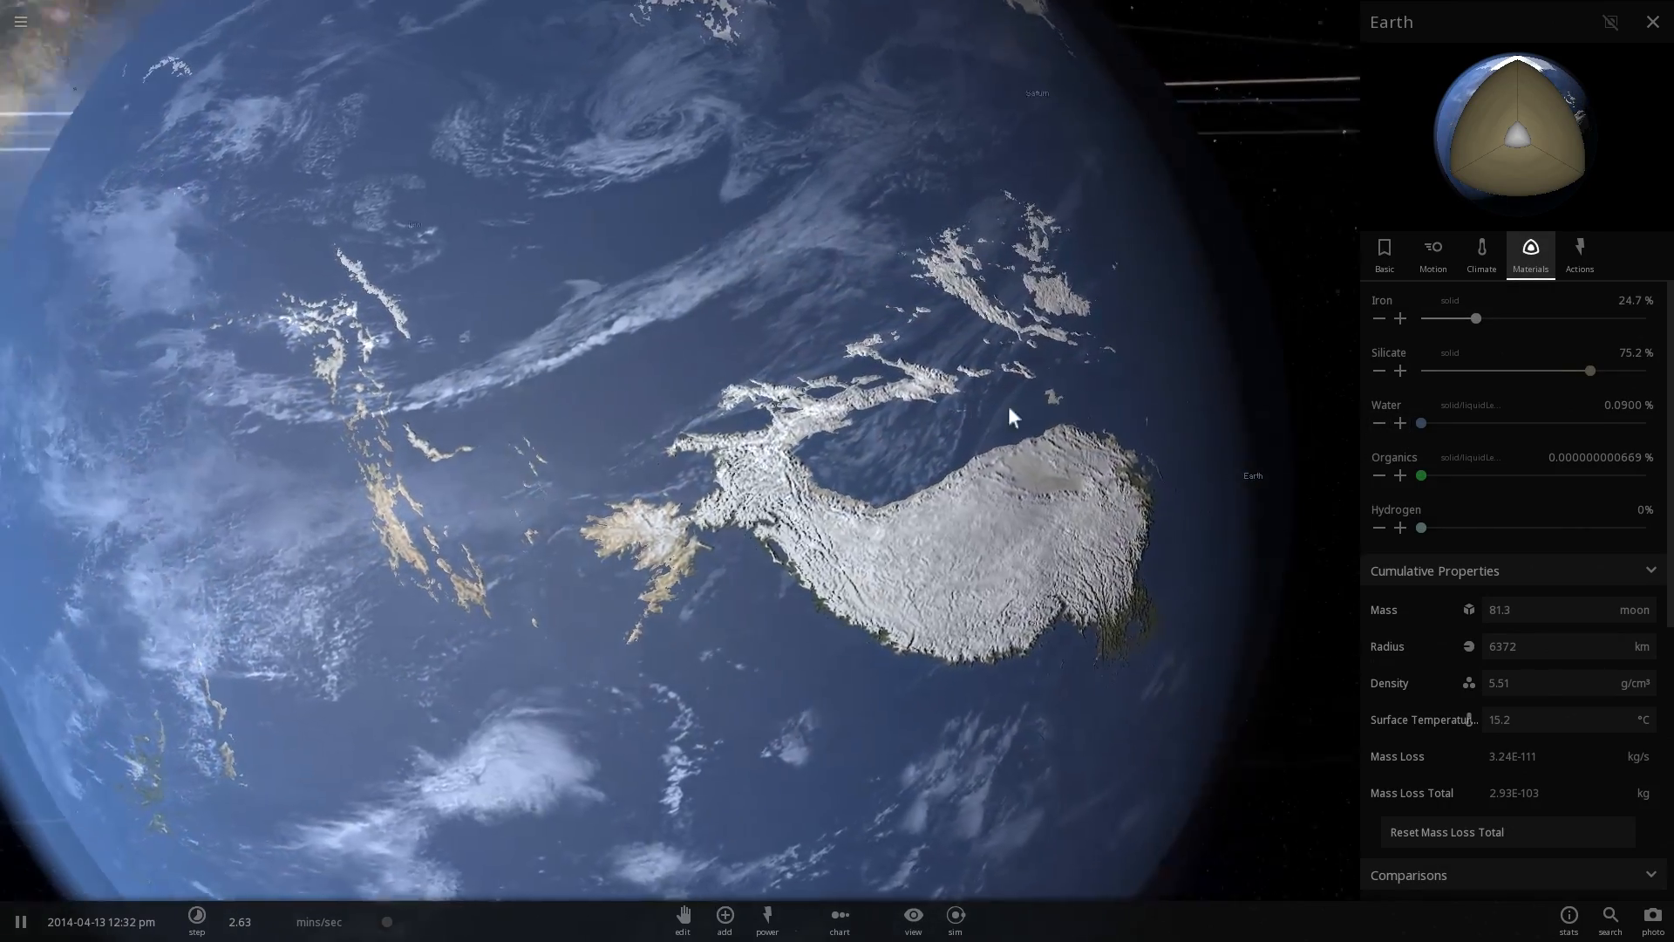
left_click(1400, 422)
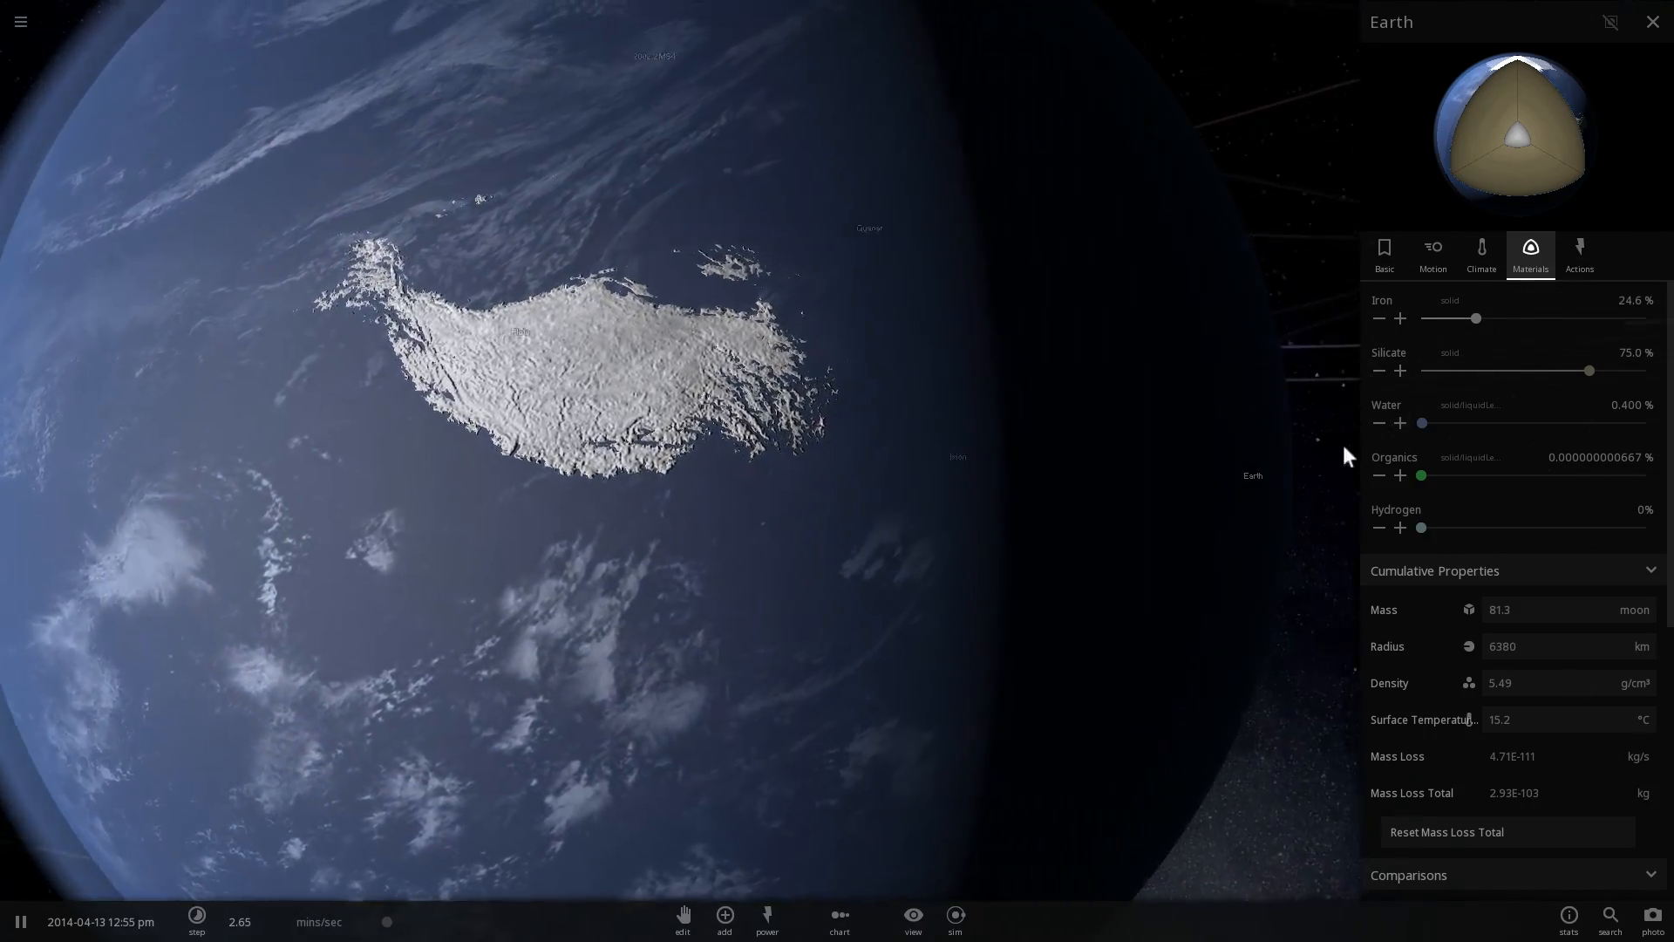
left_click(1400, 422)
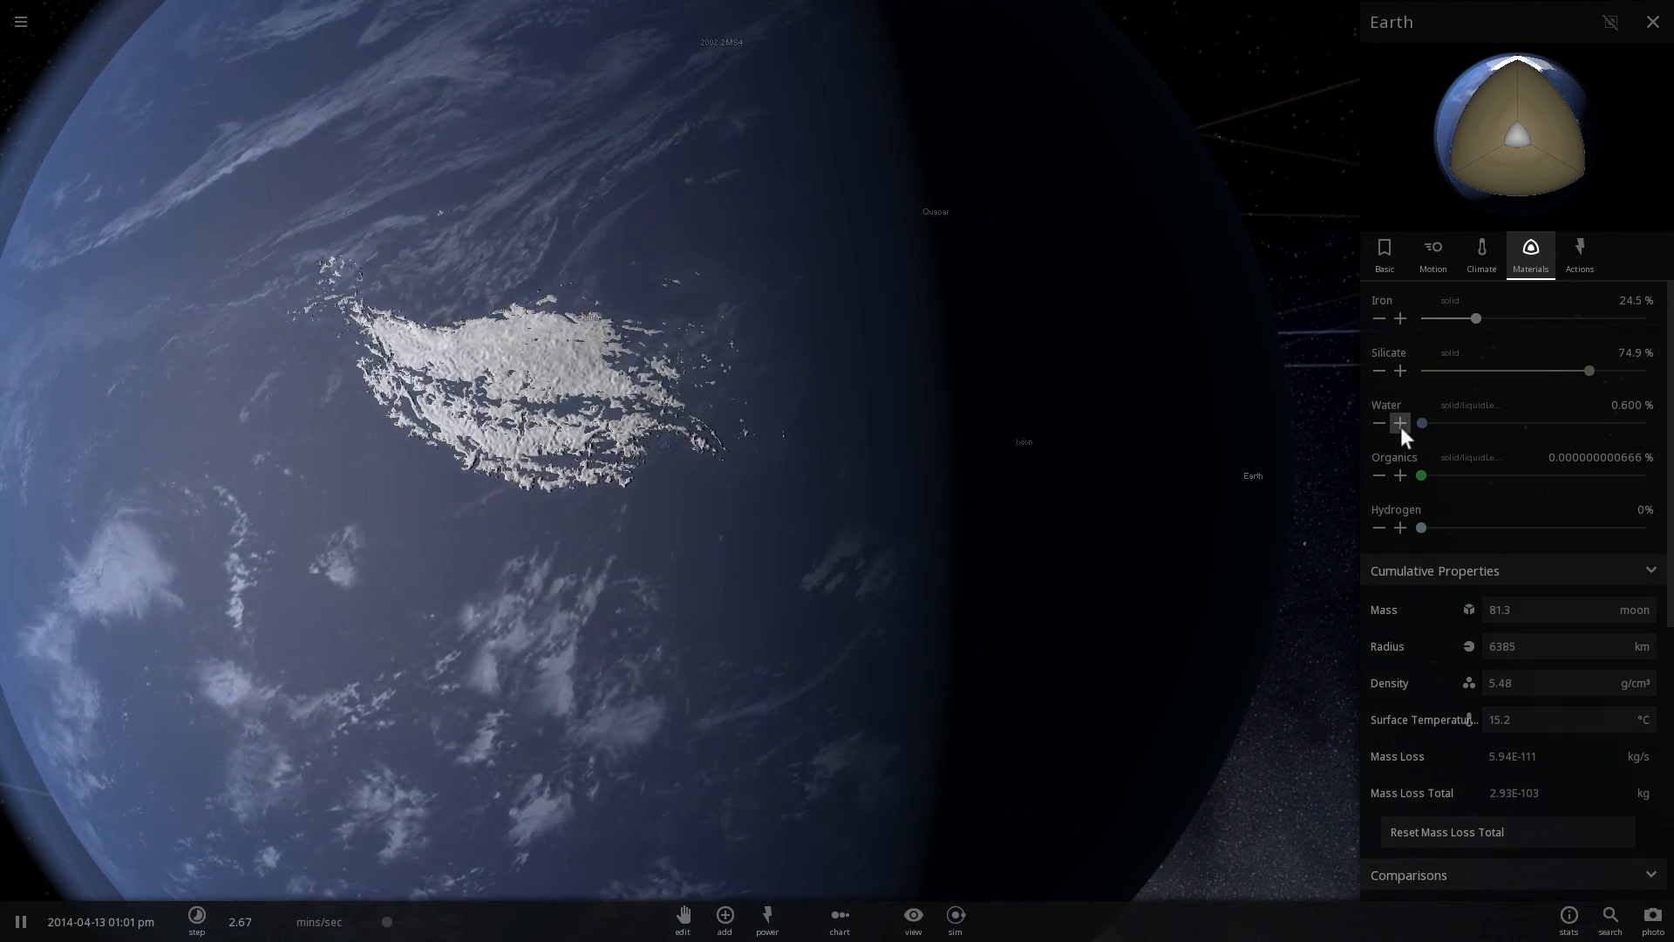
left_click(1400, 422)
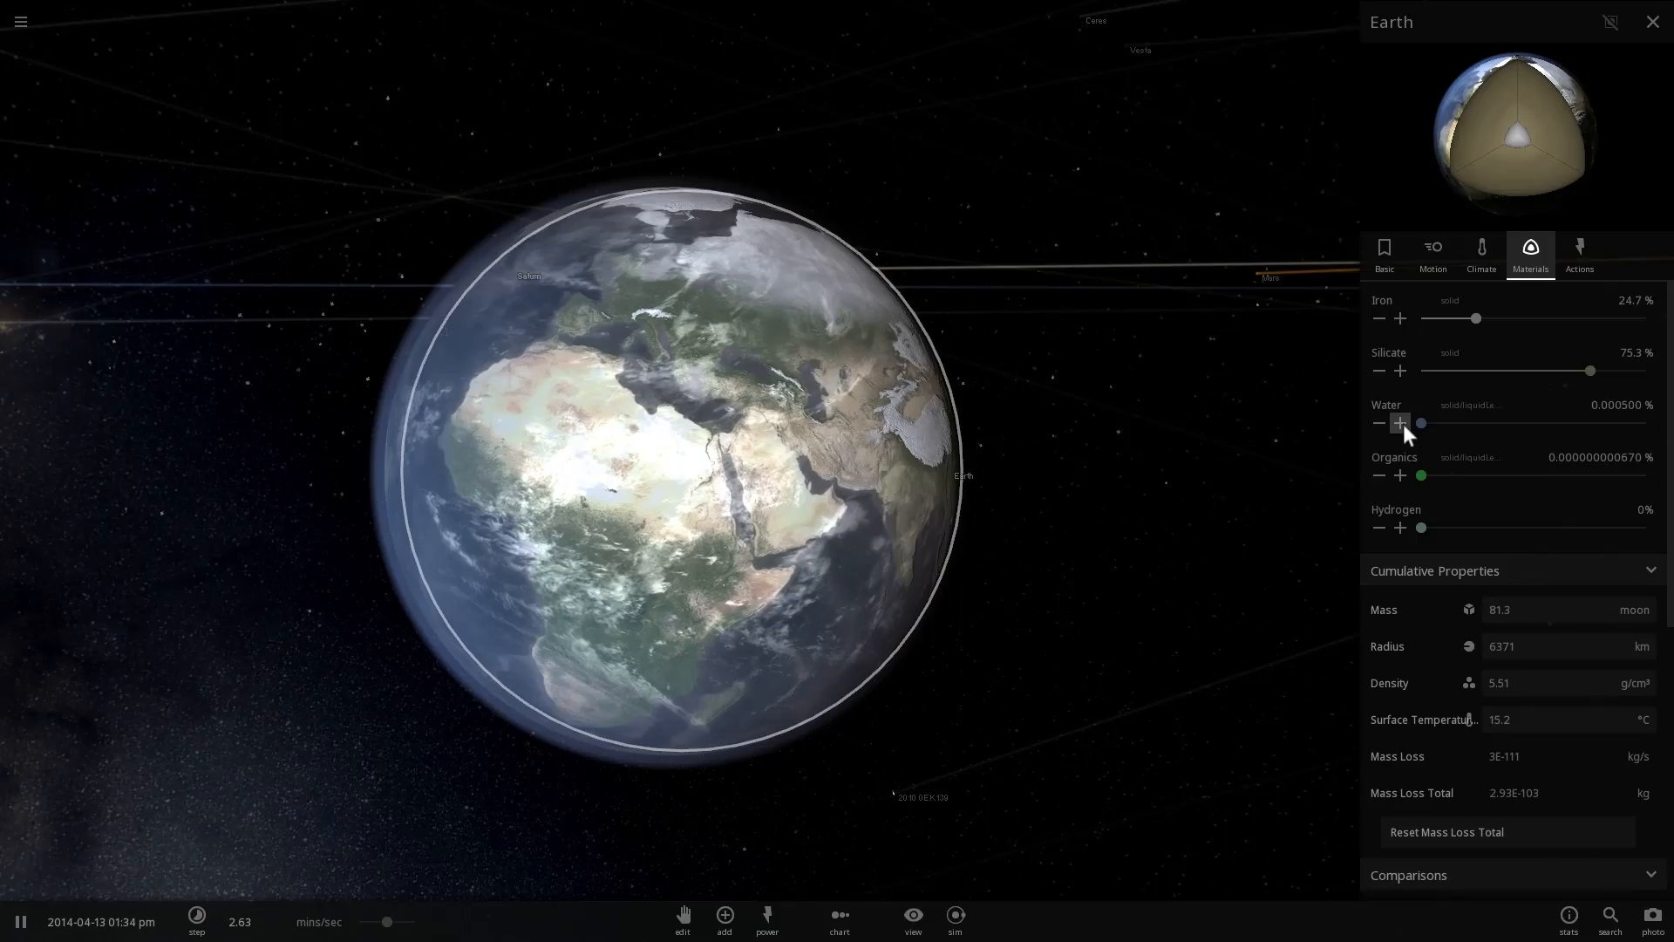
left_click(1400, 424)
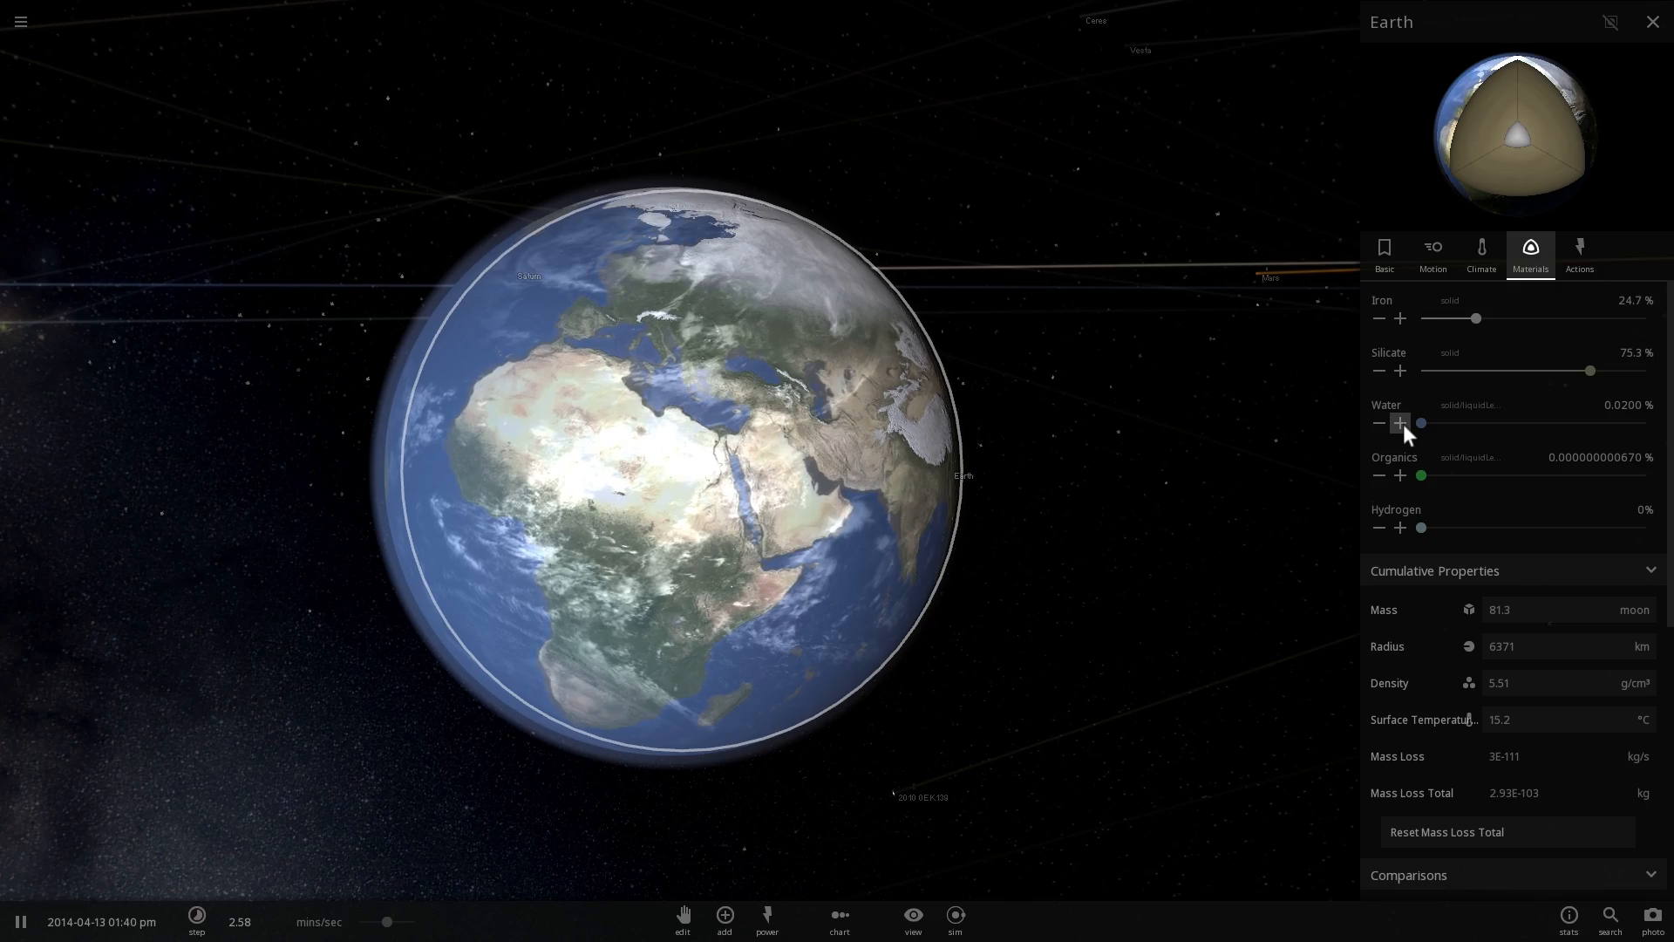
left_click(1400, 422)
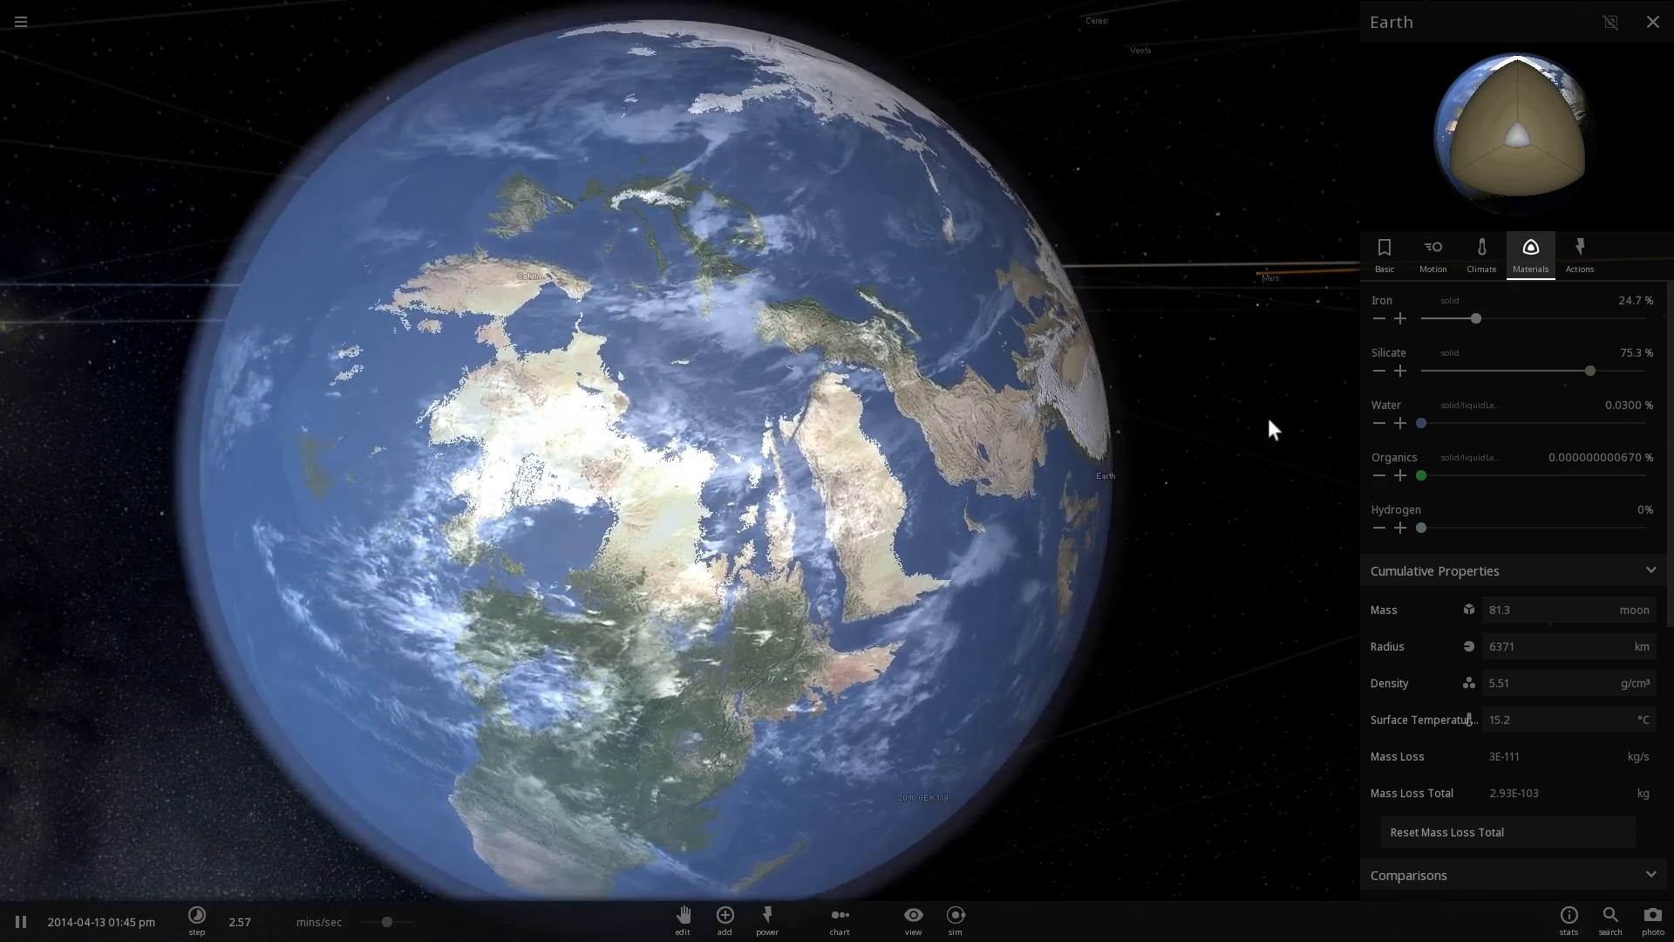
left_click(1378, 422)
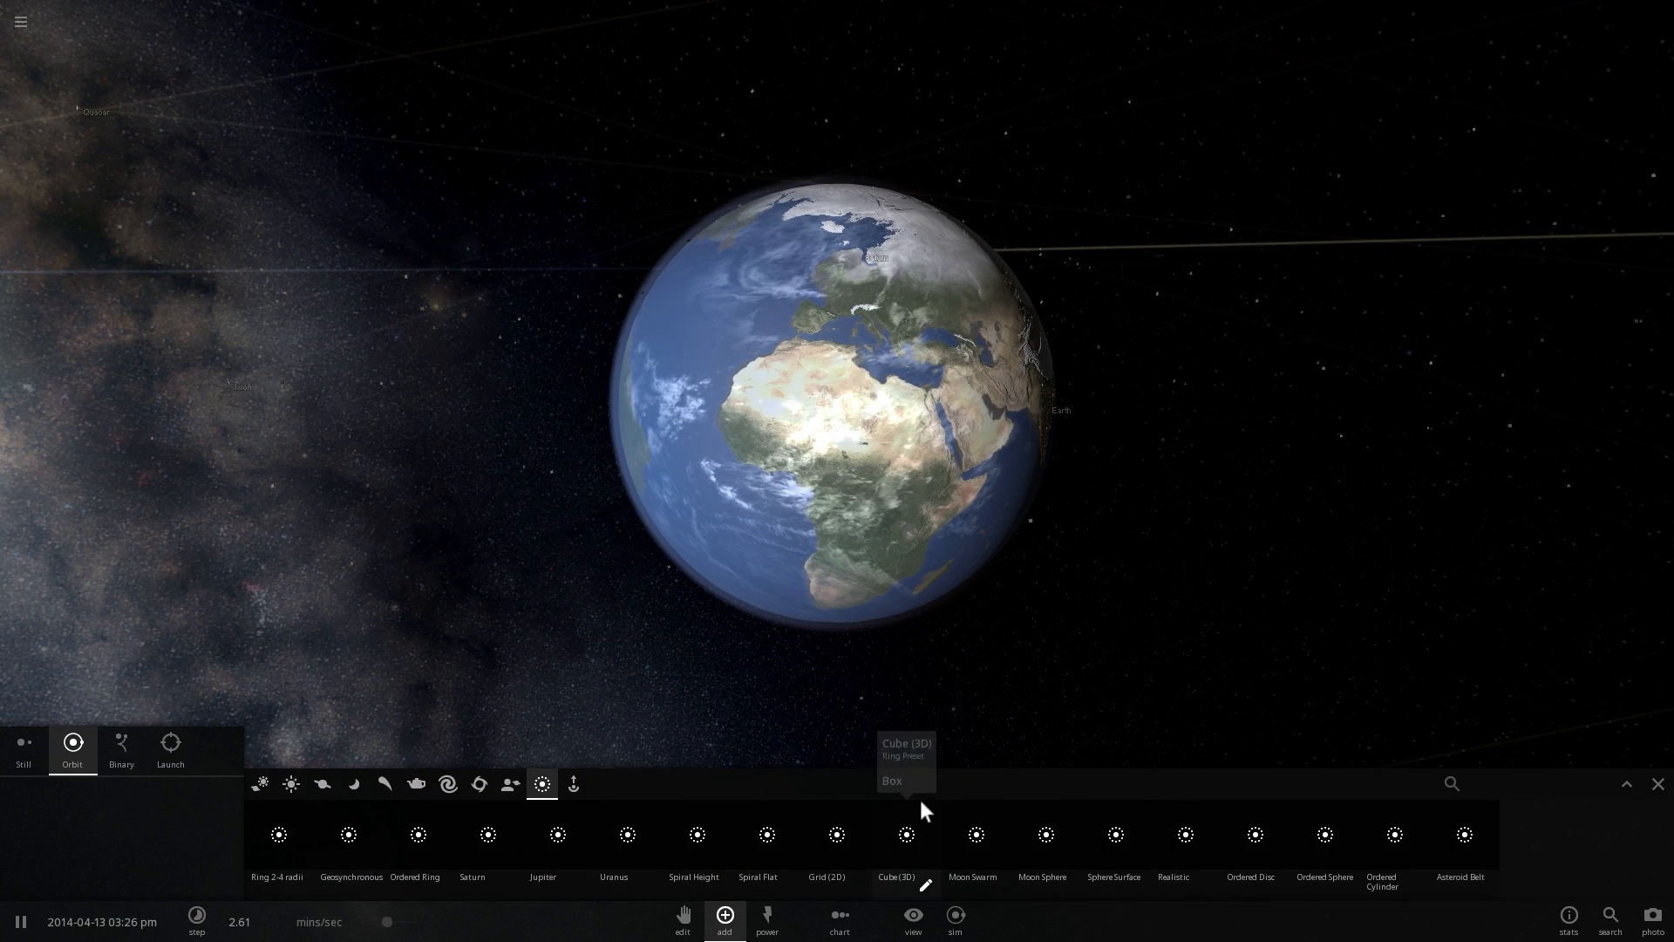
Step: Browse the ring and swarm presets such as Moon Sphere for adding bodies around Earth
left_click(833, 412)
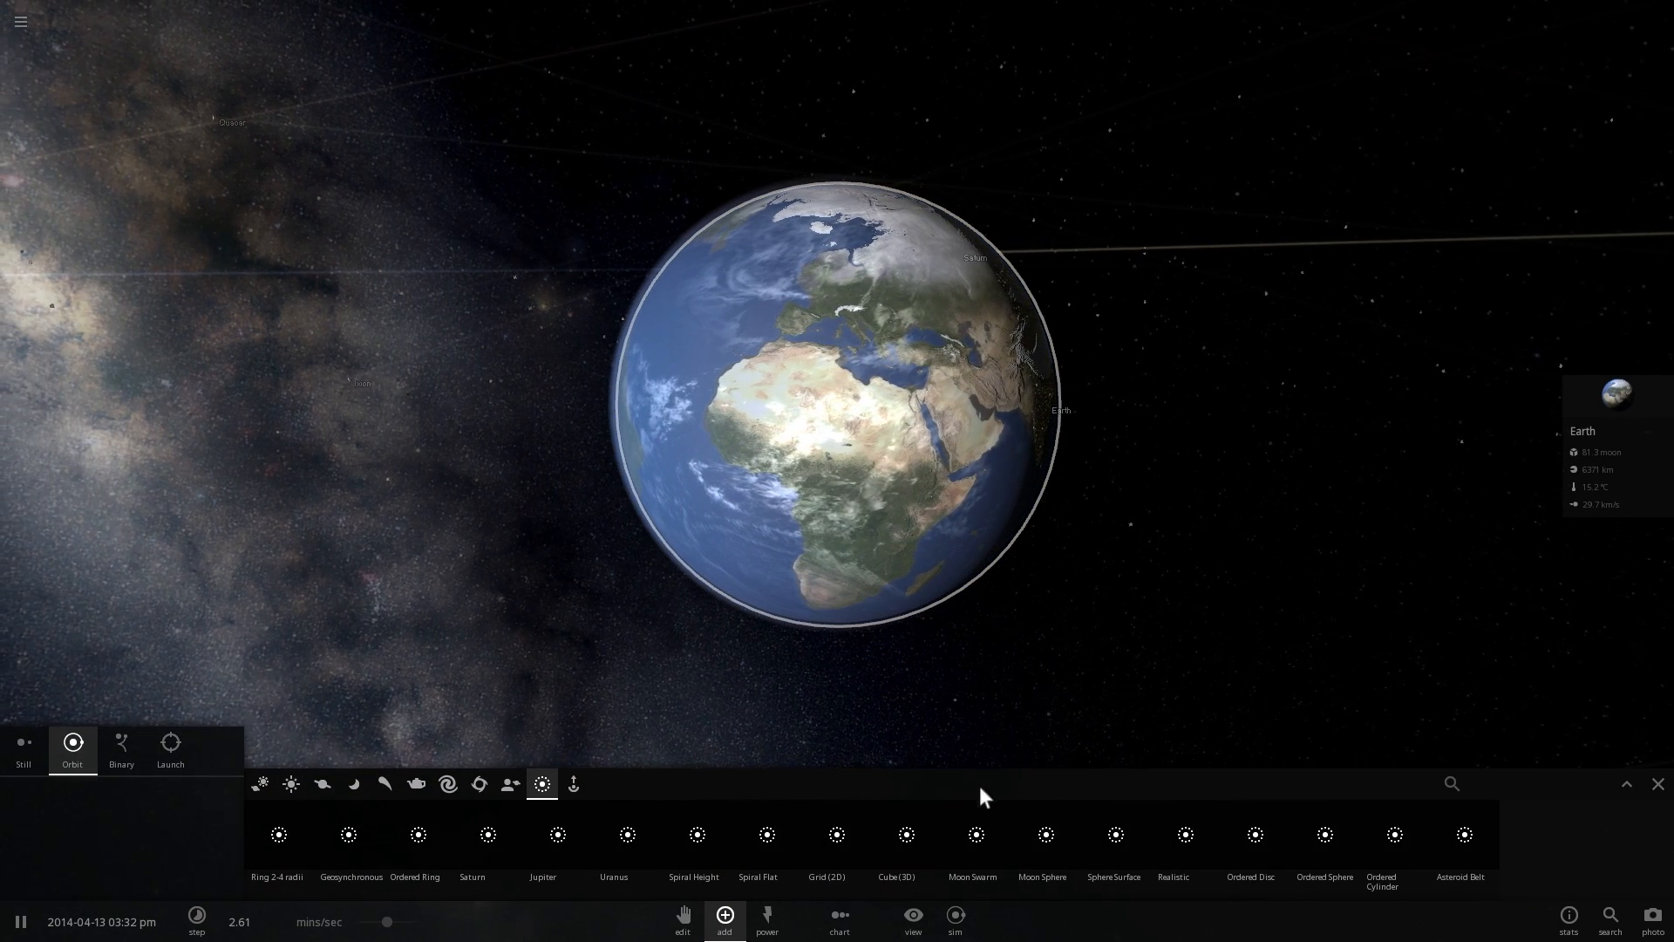
mouse_move(1042, 844)
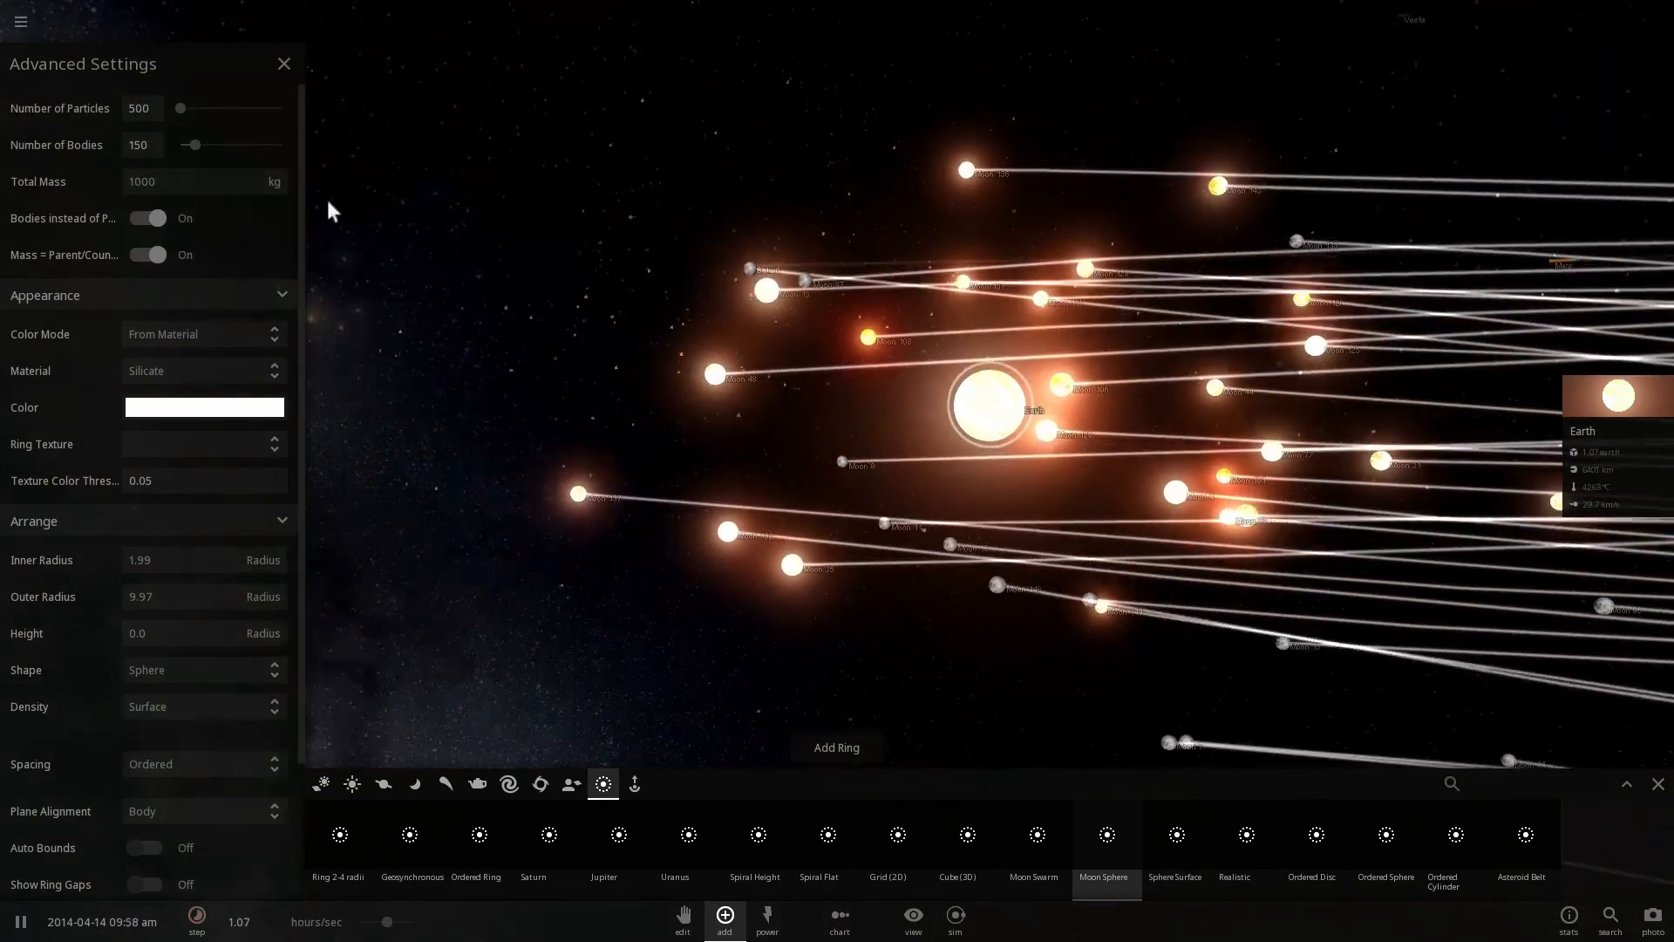
Step: Lower the moon sphere's Number of Bodies to 85 and toggle Bodies instead of Particles
left_click_drag(190, 144, 188, 145)
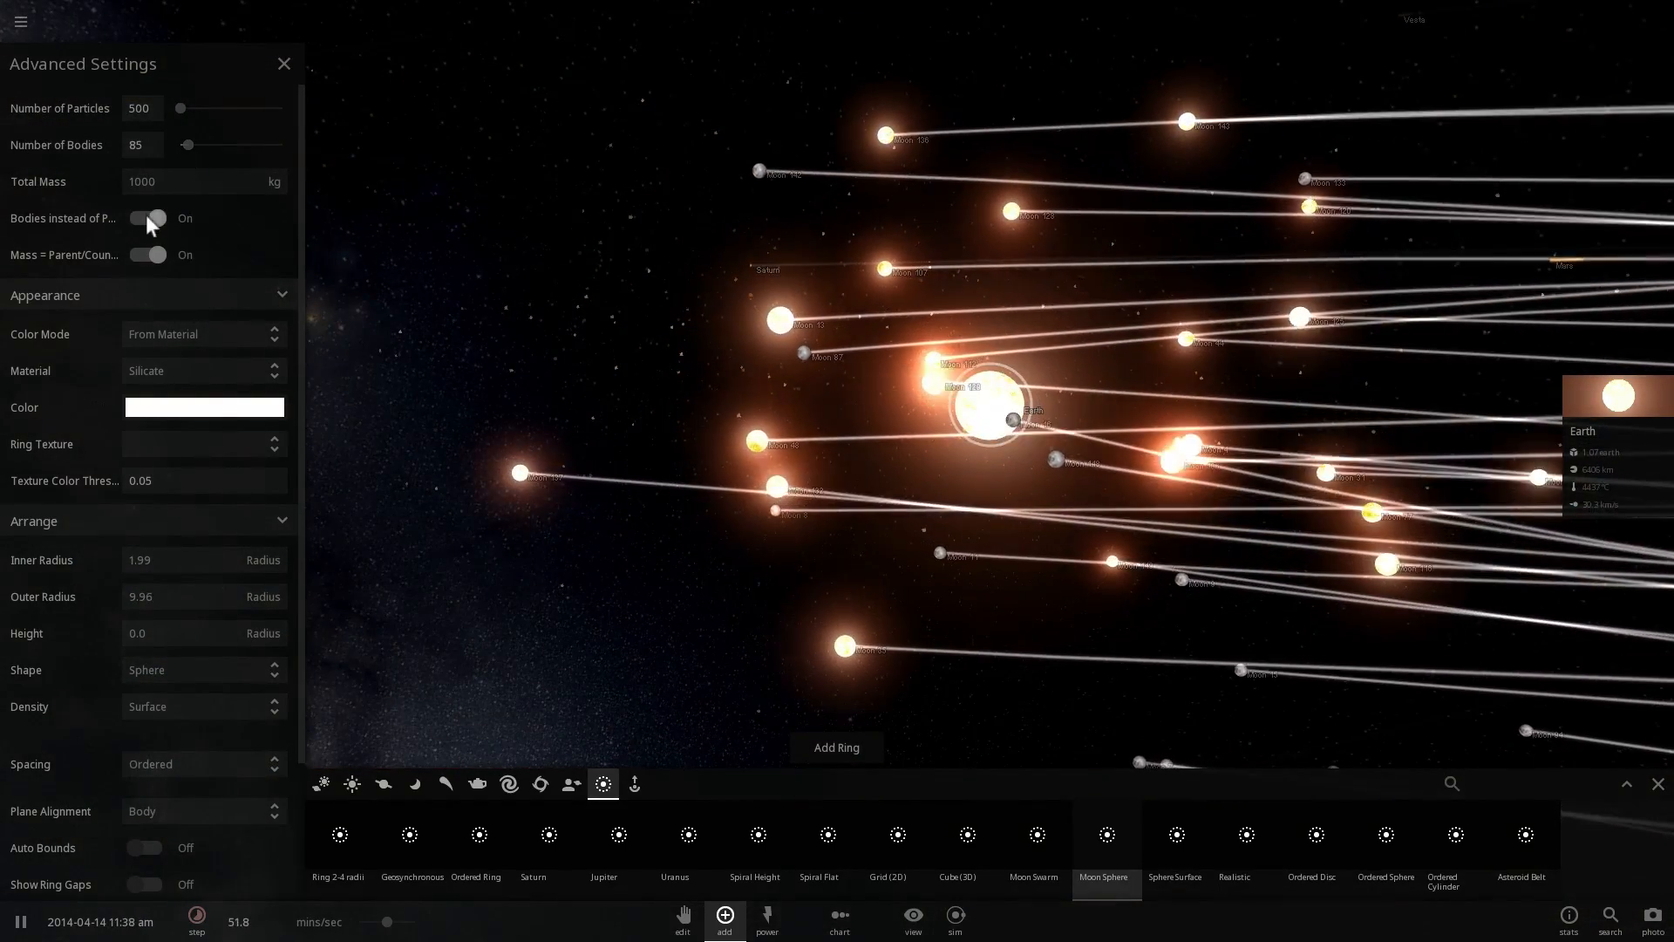
left_click(147, 218)
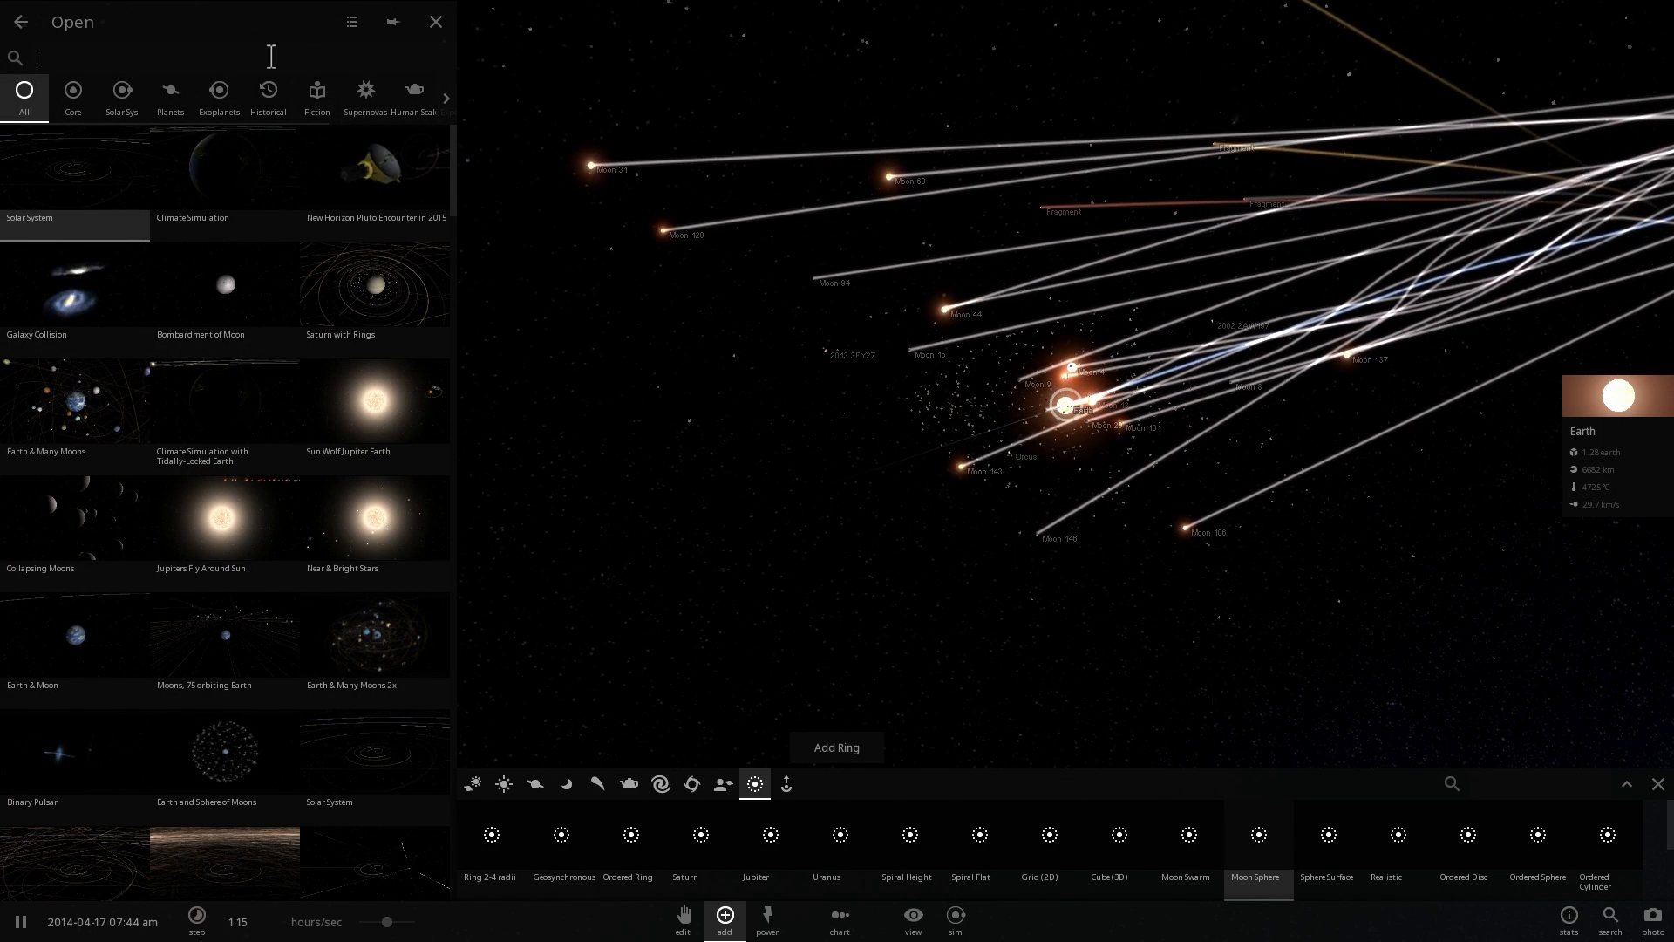
Step: Load Halloween Asteroid Passes Earth in 2015 from Historical and select asteroid 2015 TB145
left_click(235, 96)
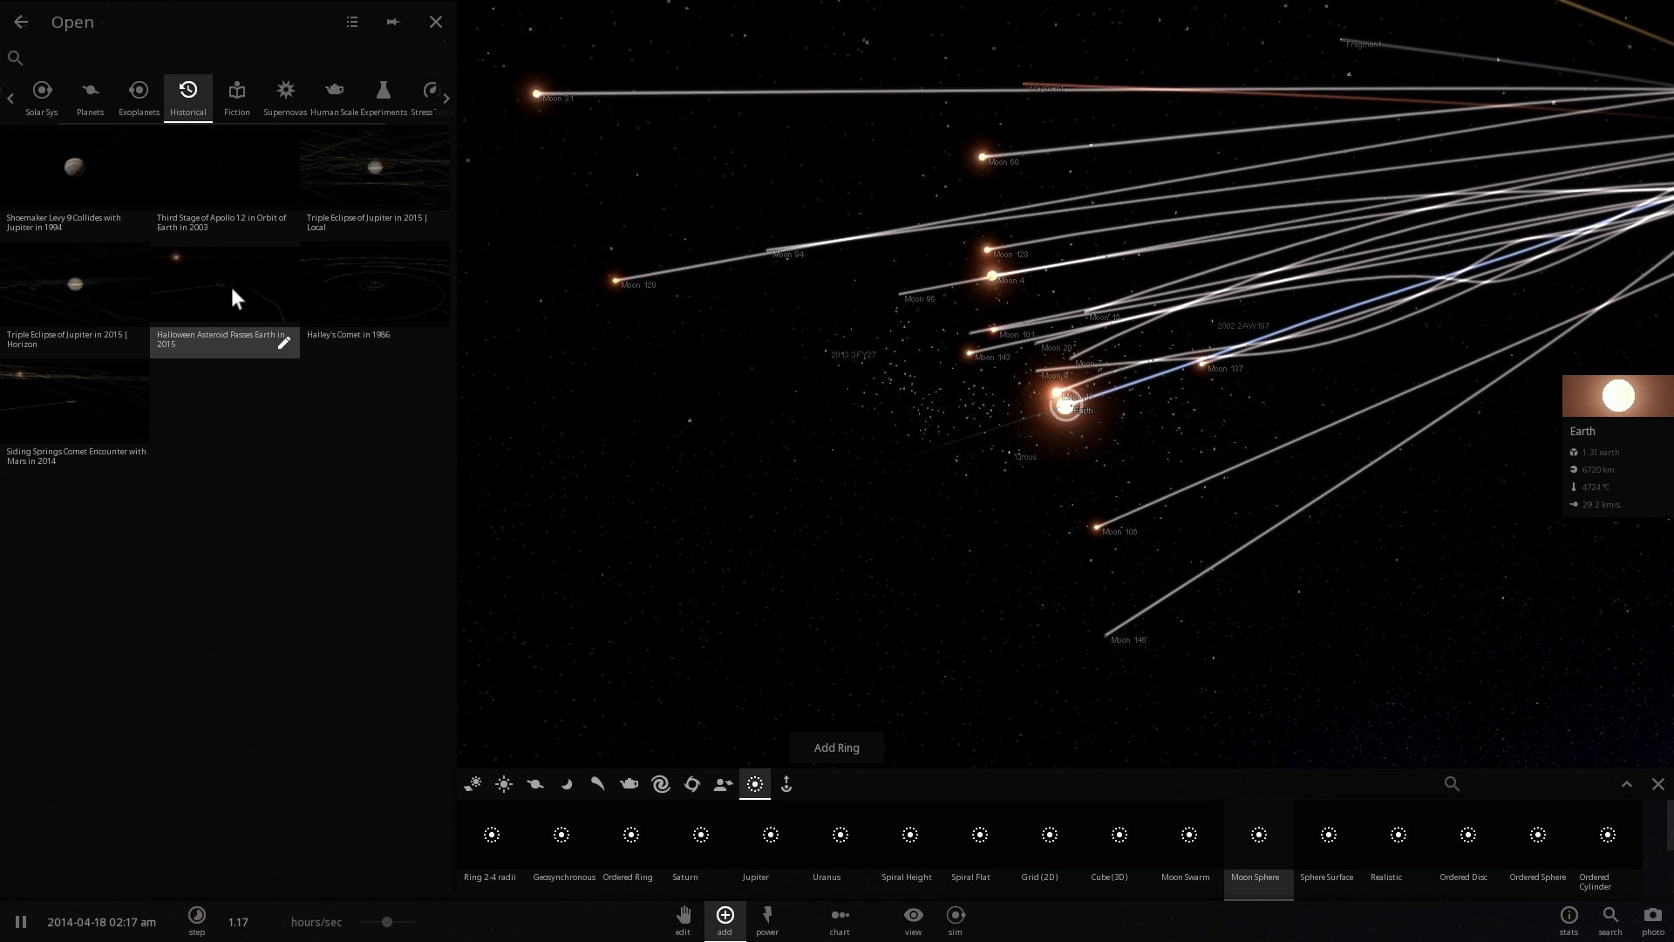
left_click(436, 21)
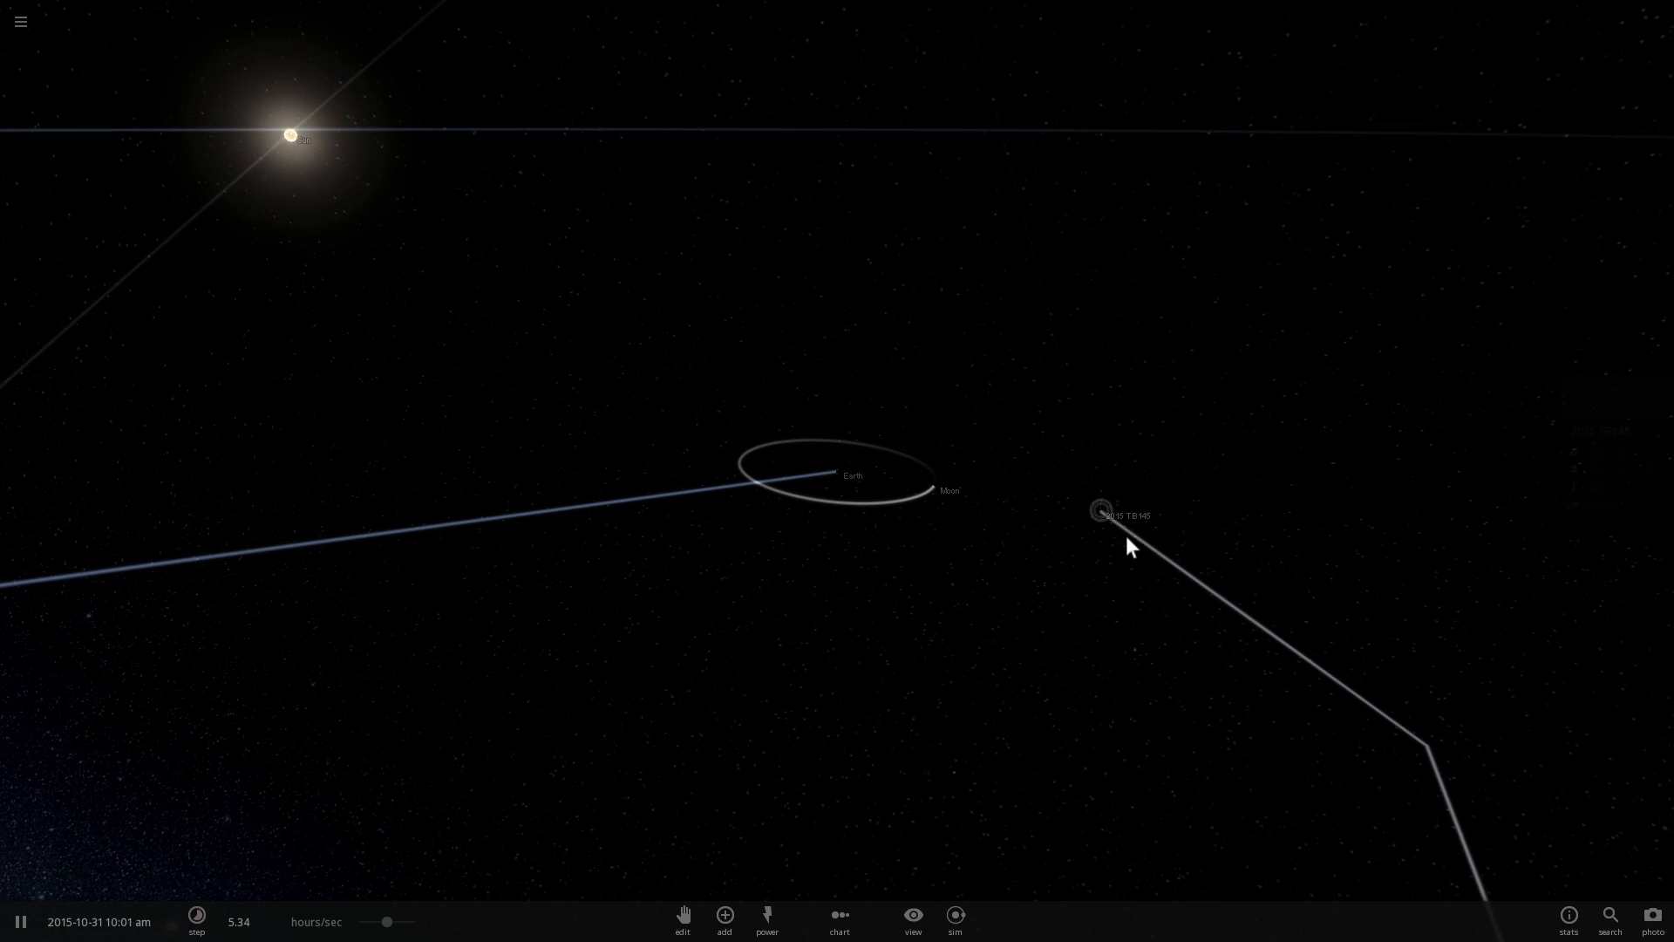
left_click(1100, 511)
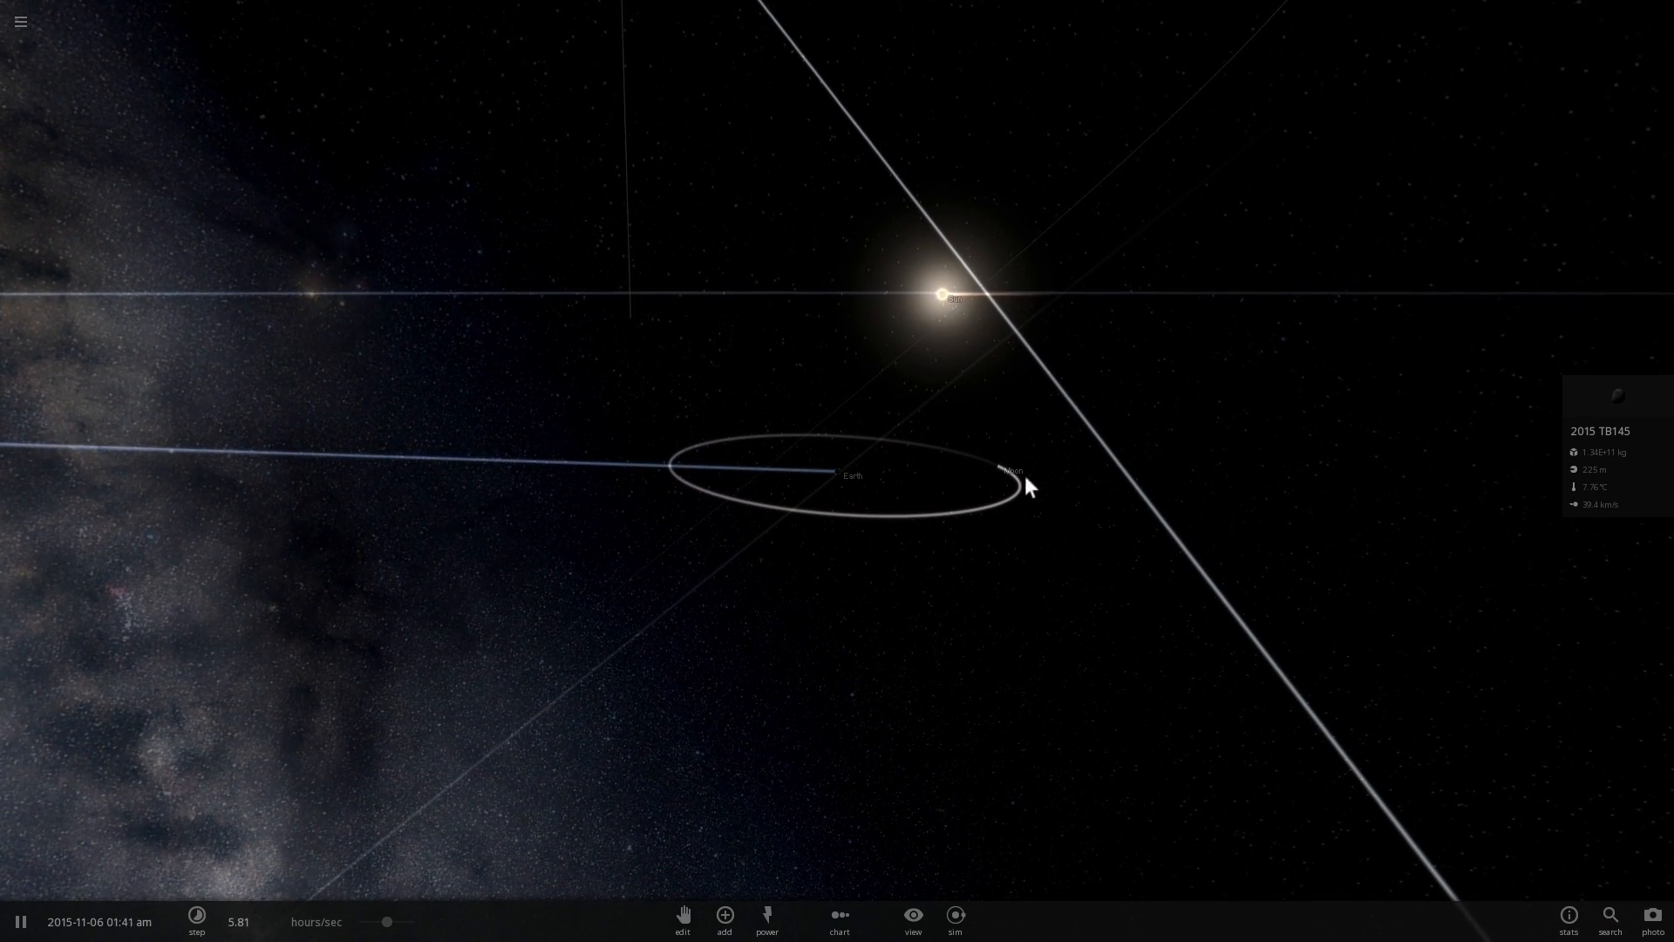
left_click_drag(1026, 486, 965, 508)
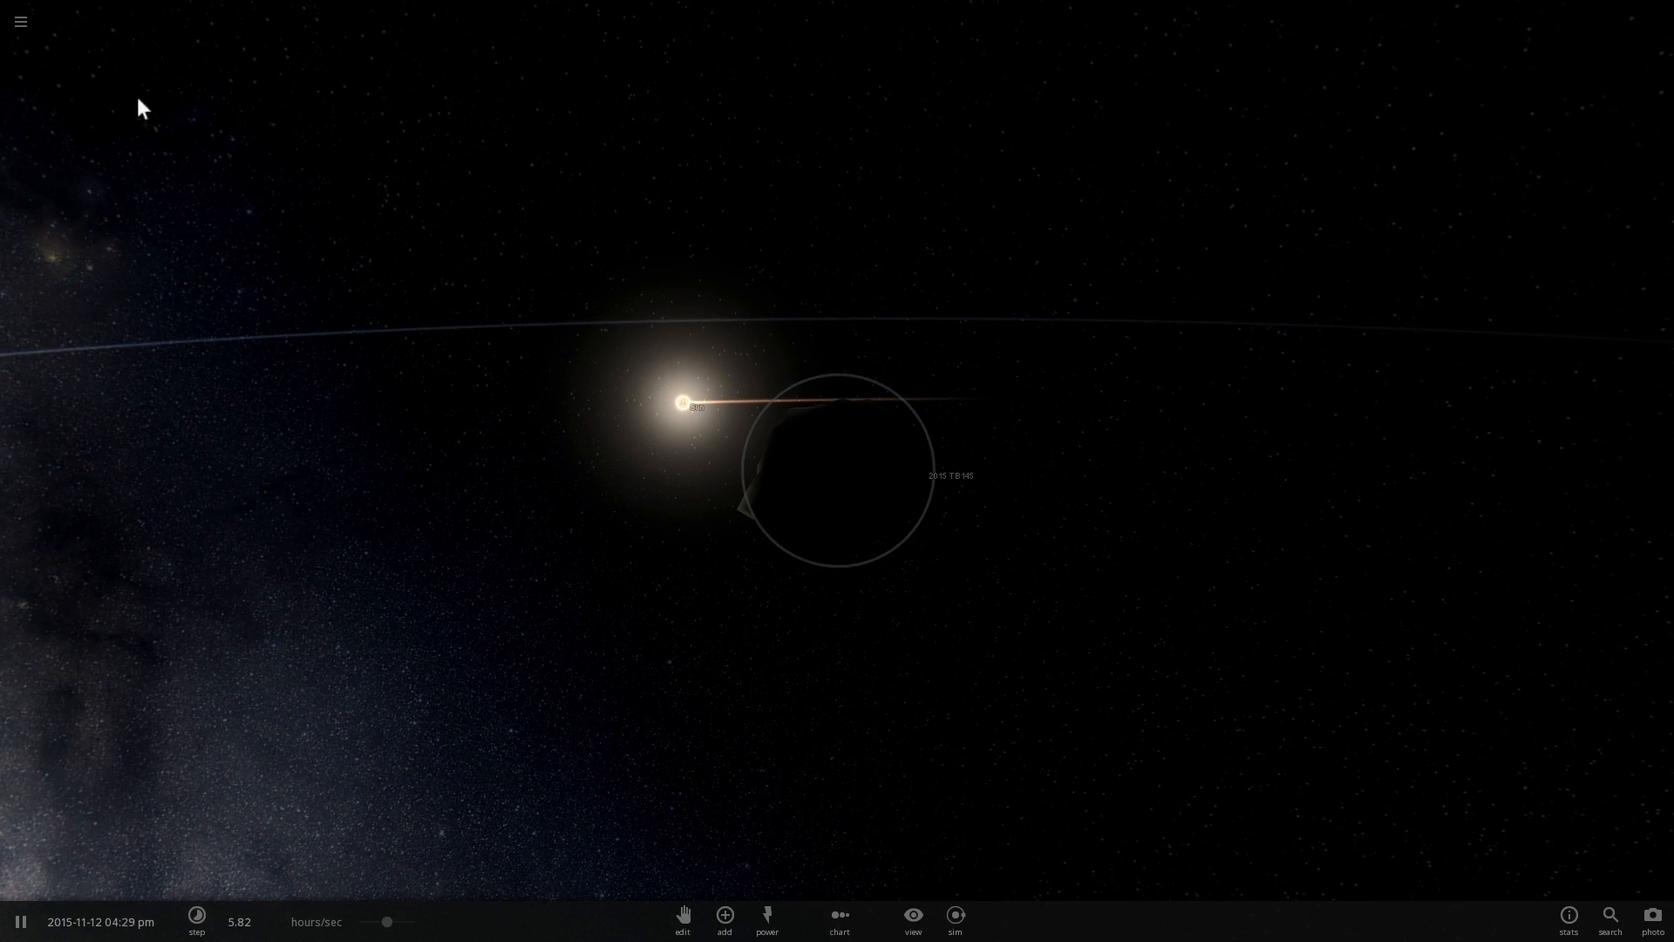
Step: Load the Halley's Comet in 1986 simulation from the Historical category
left_click(19, 21)
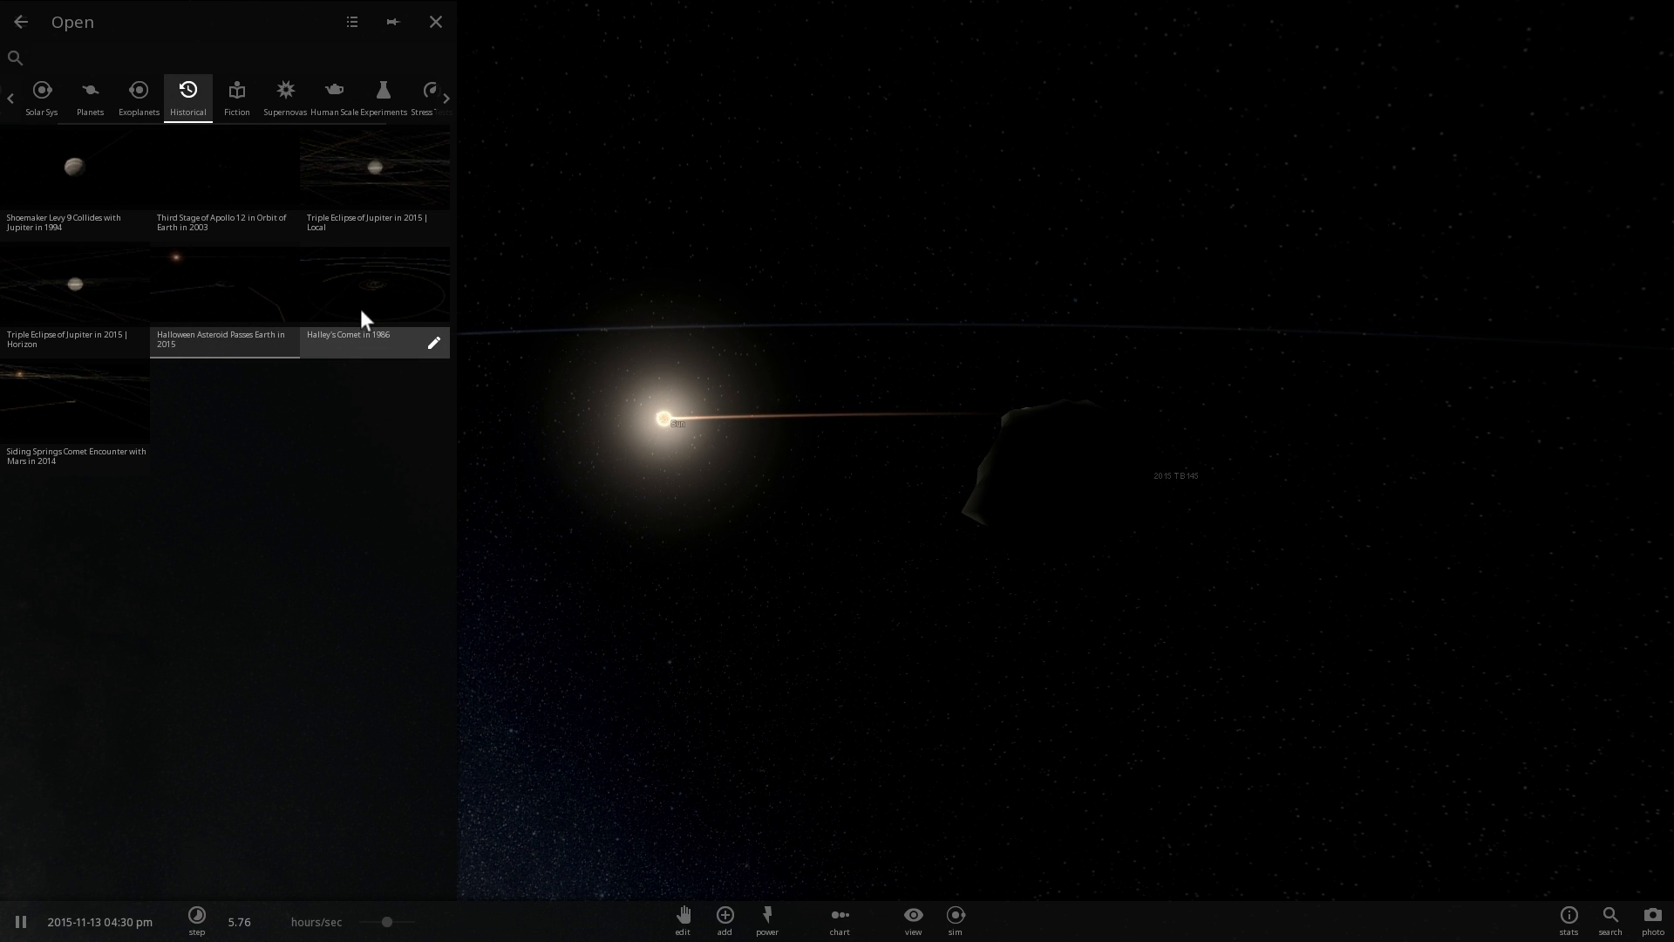
left_click(347, 333)
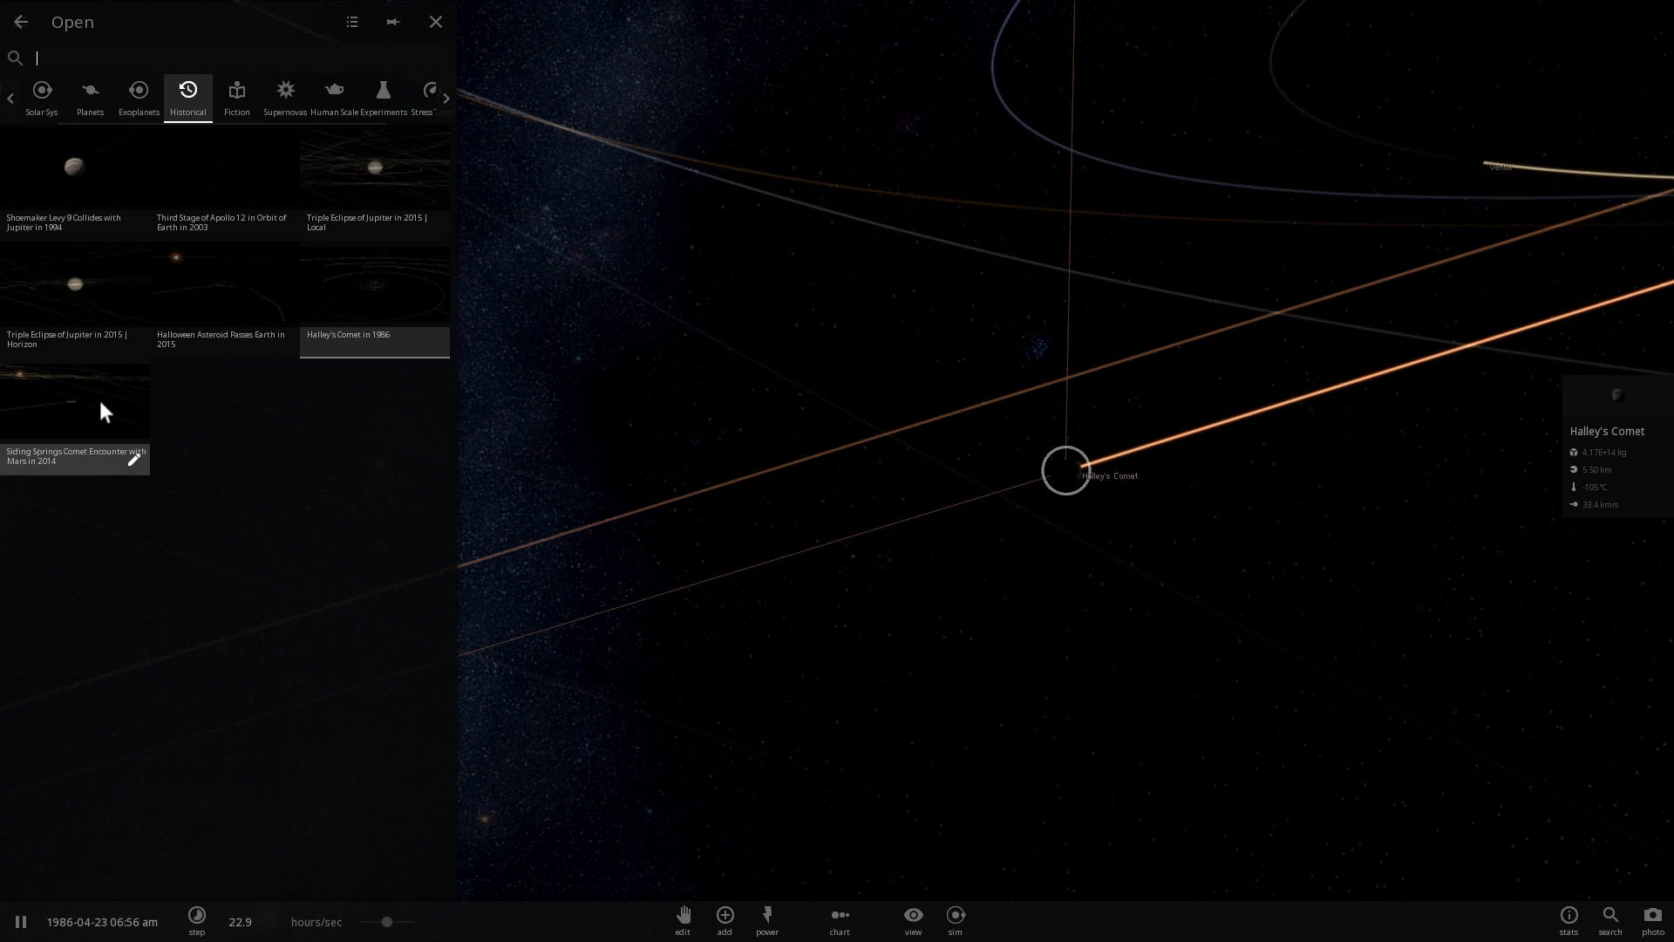
Step: Load Siding Springs Comet Encounter with Mars in 2014 and select the comet
left_click(74, 402)
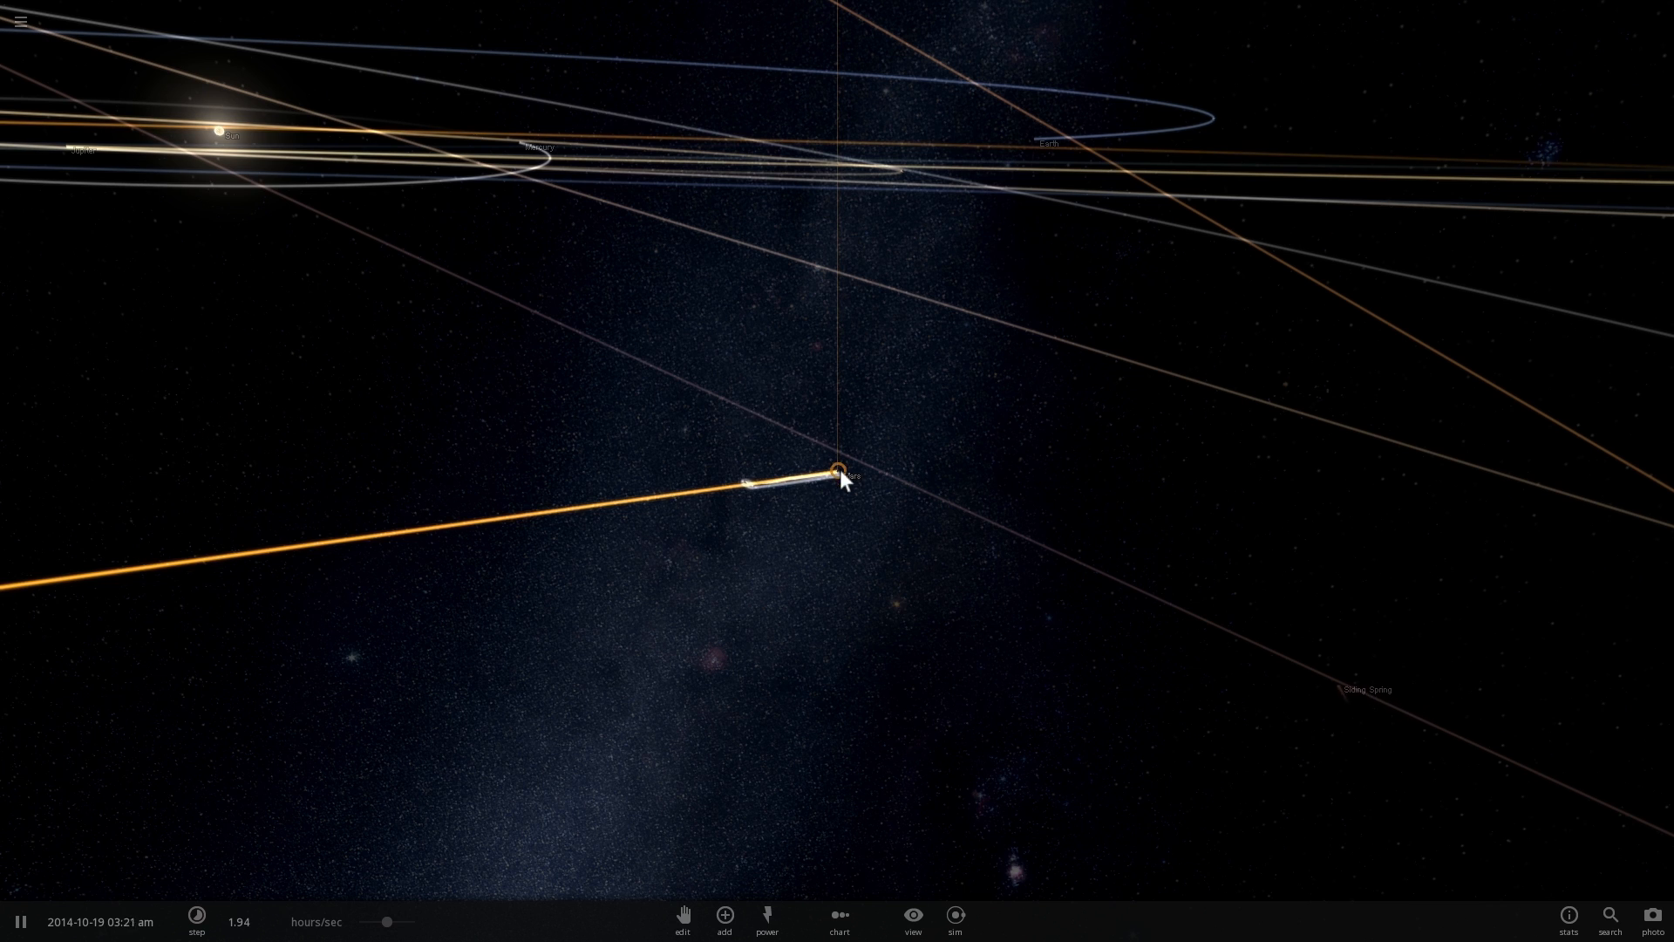
left_click(1382, 691)
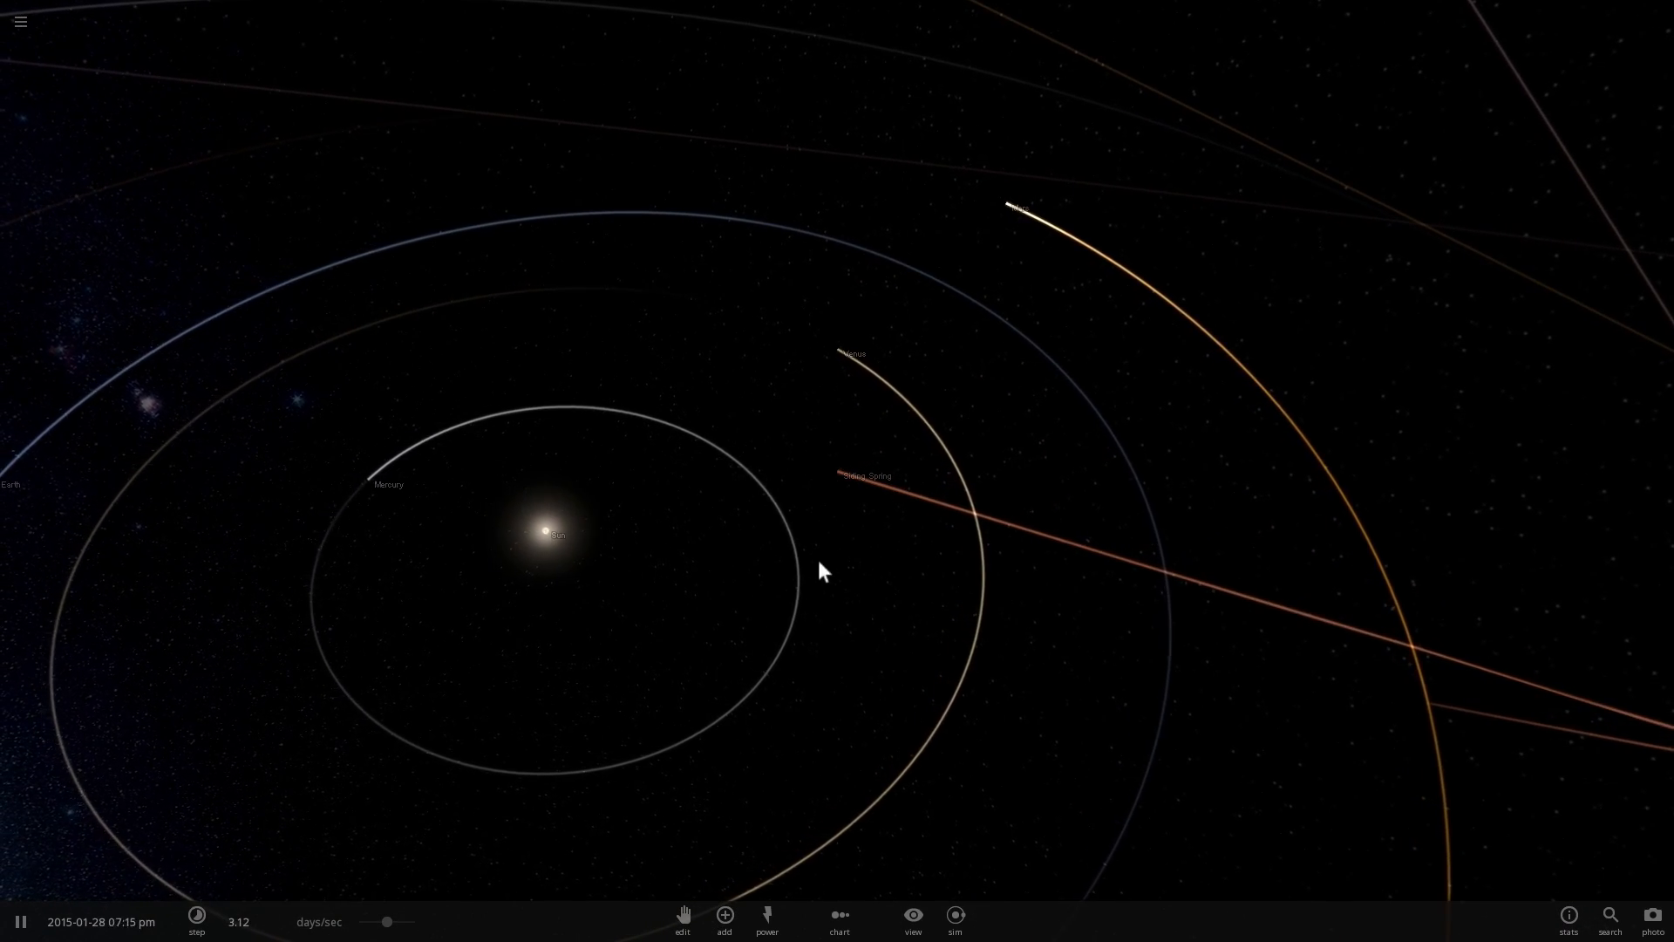
left_click(840, 476)
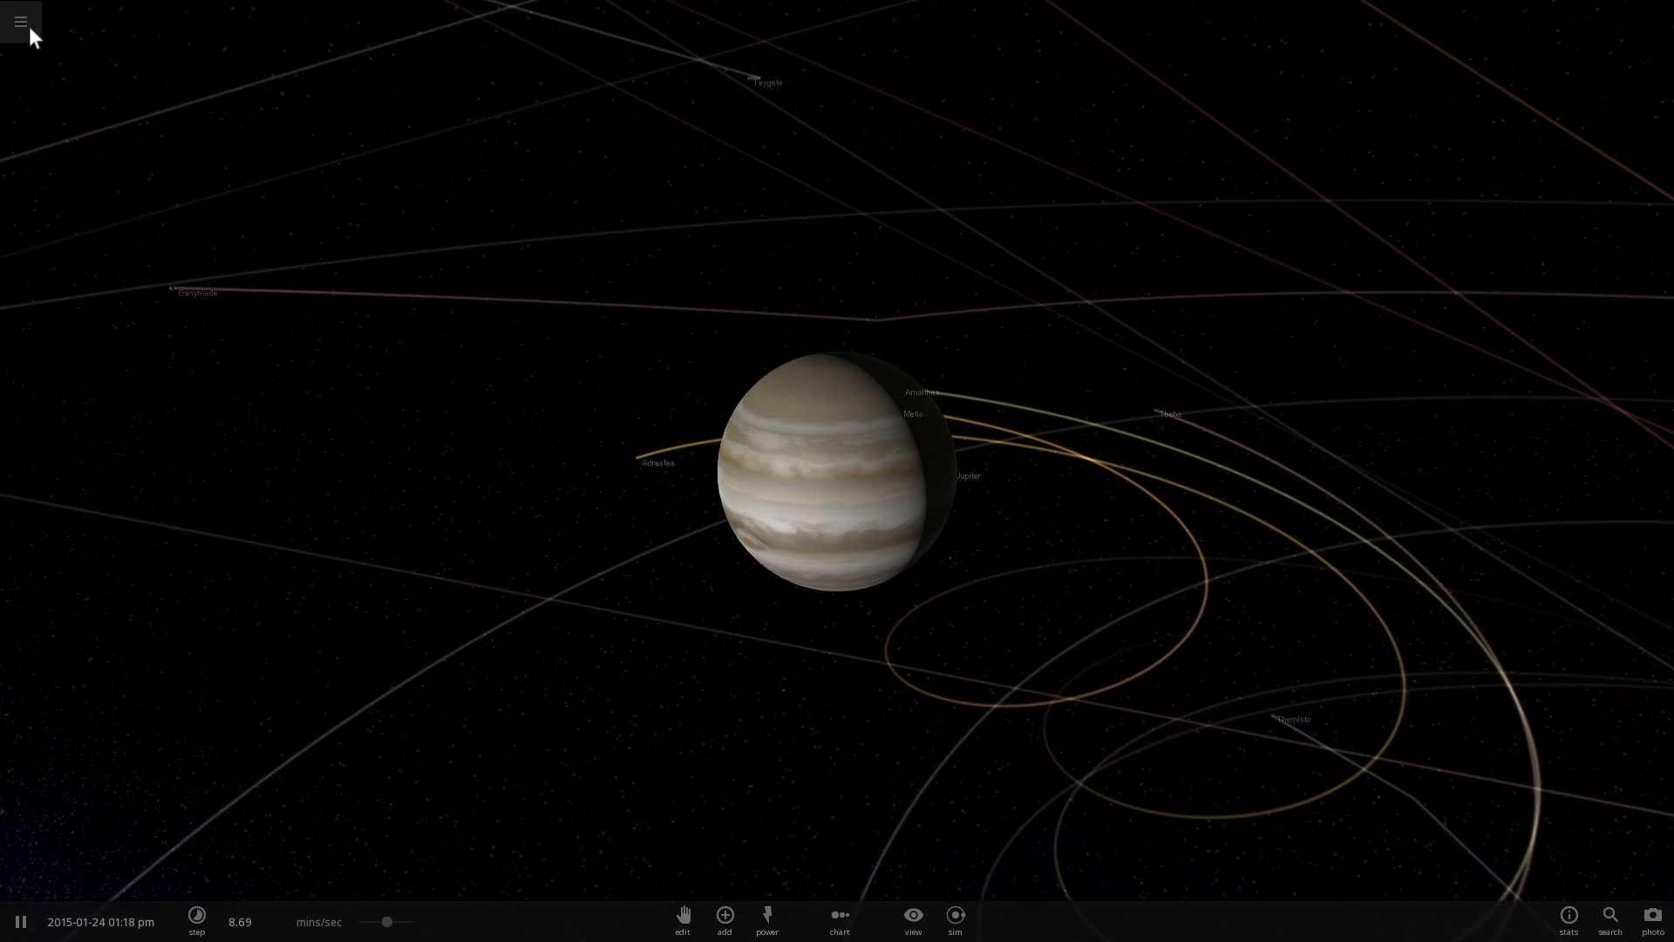
Step: Load Triple Eclipse of Jupiter in 2015 | Horizon from the Historical simulations
left_click(19, 21)
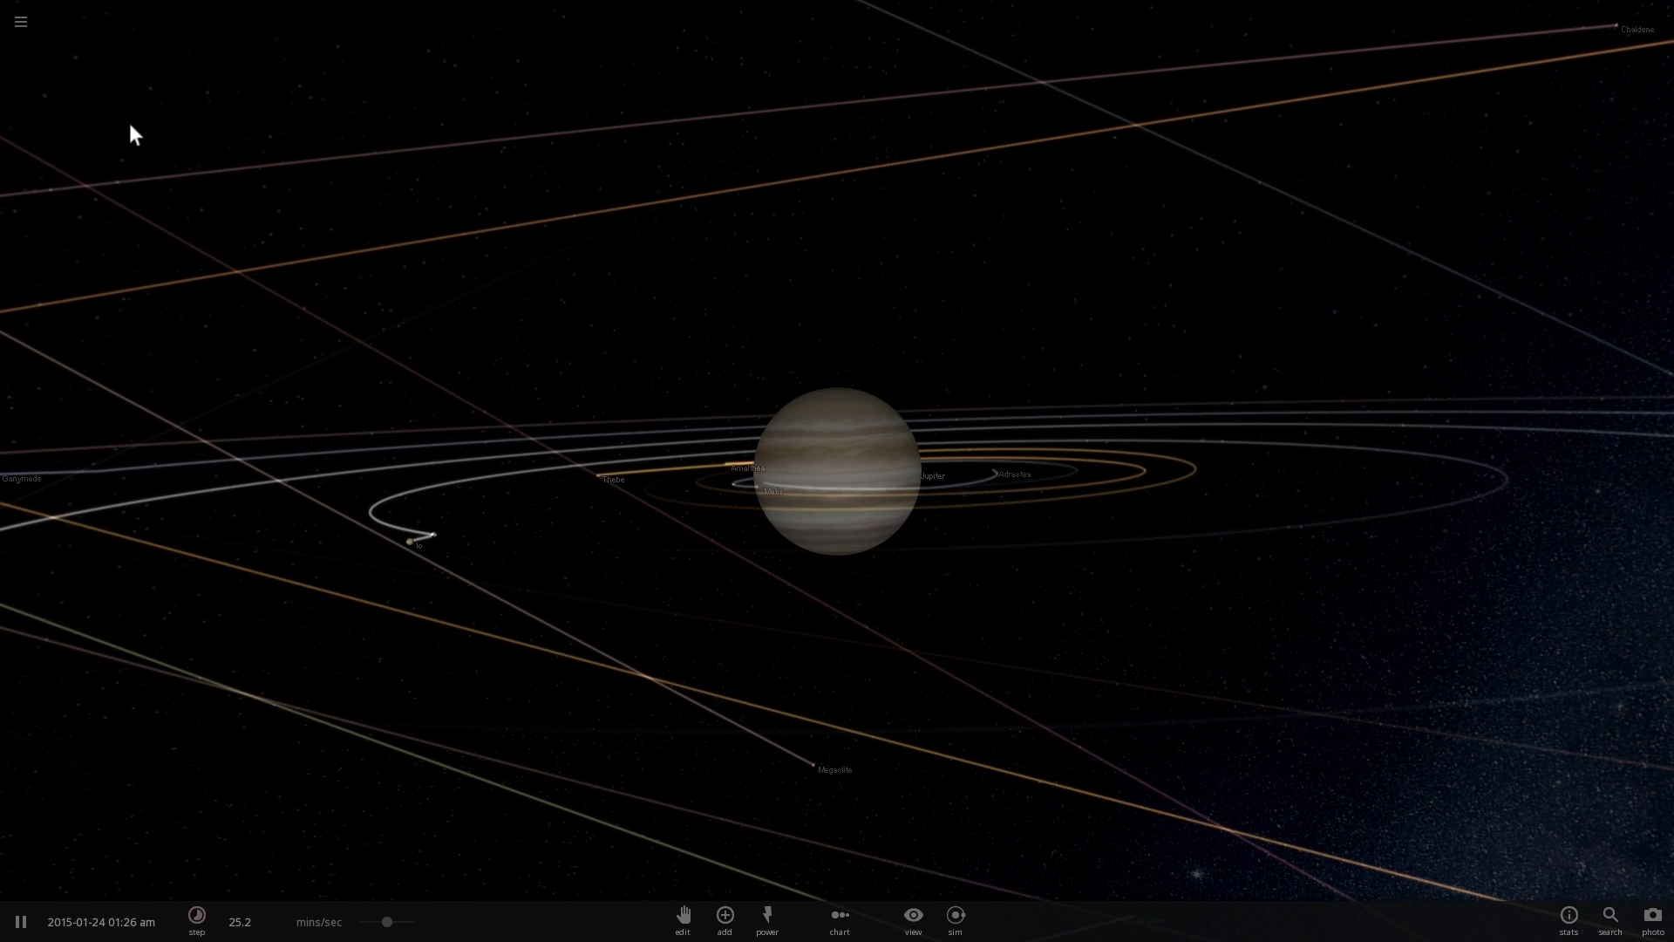
left_click(19, 21)
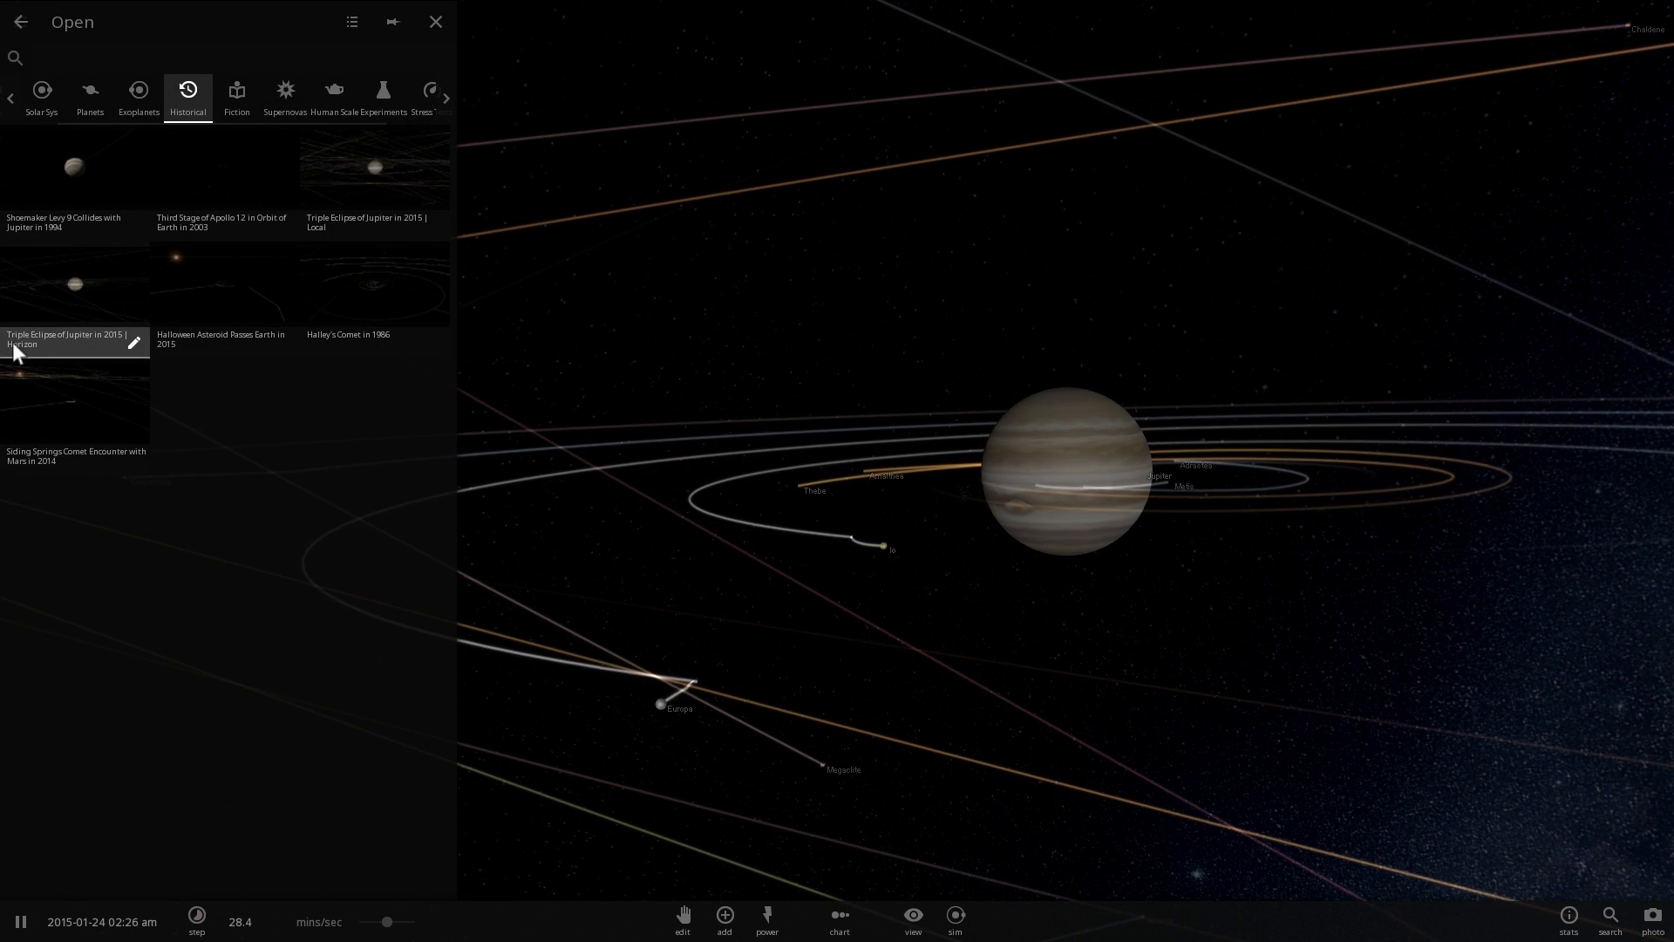
left_click(75, 340)
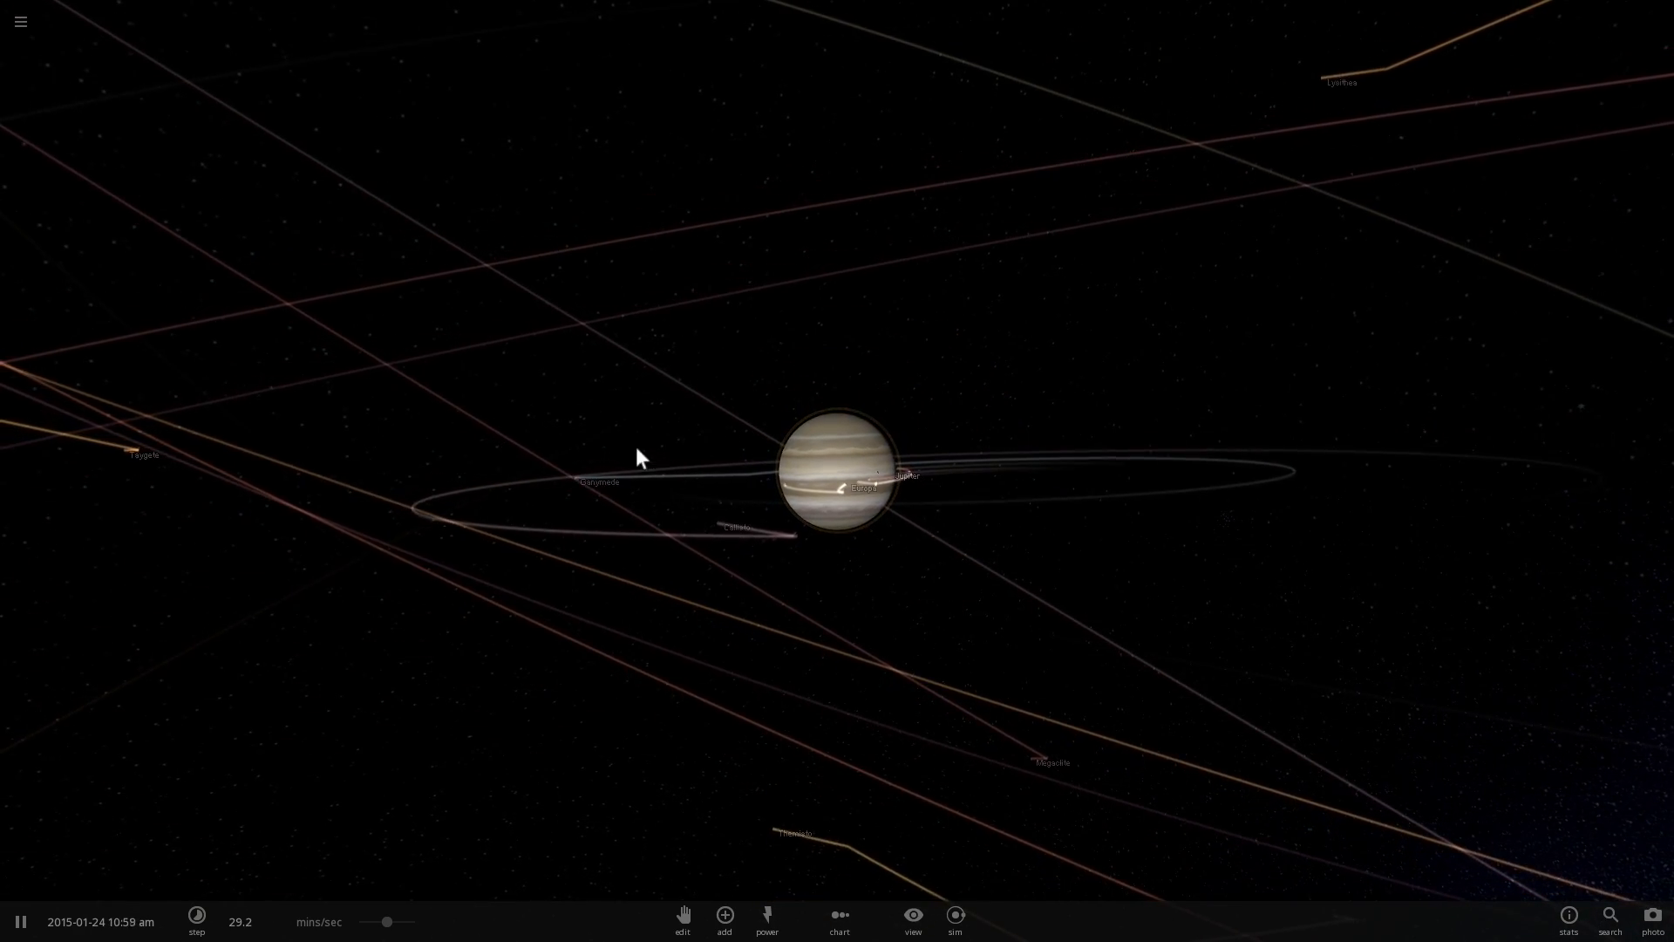
left_click(841, 474)
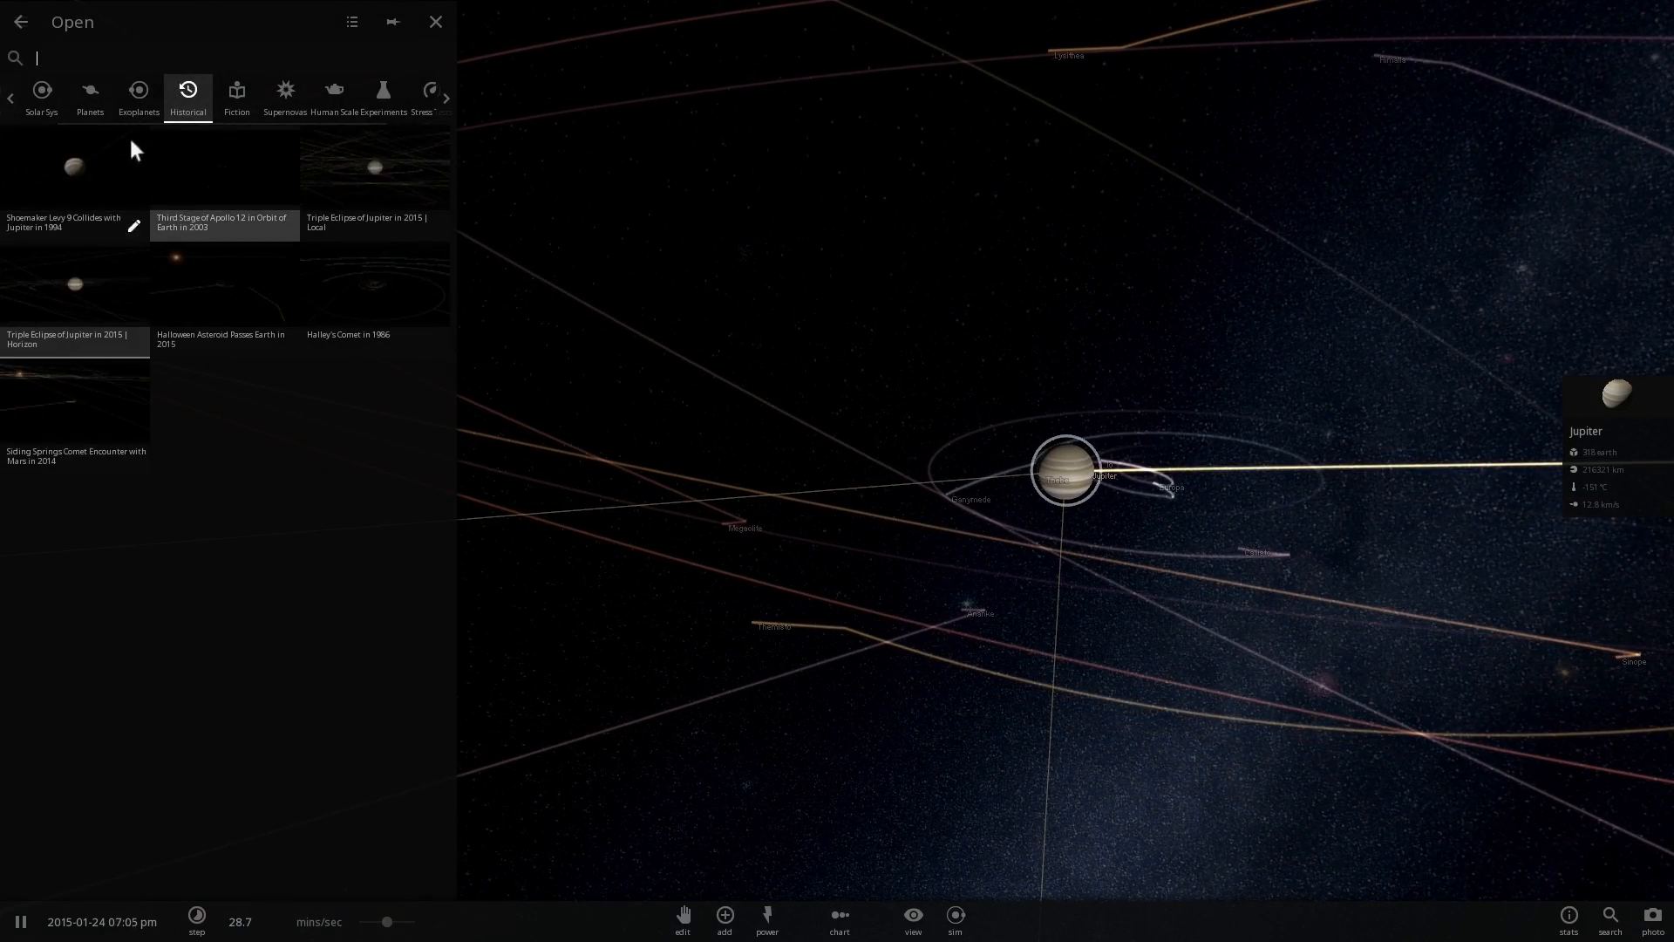
Step: Return to the main menu and bring up the newly rendered Mars
left_click(21, 21)
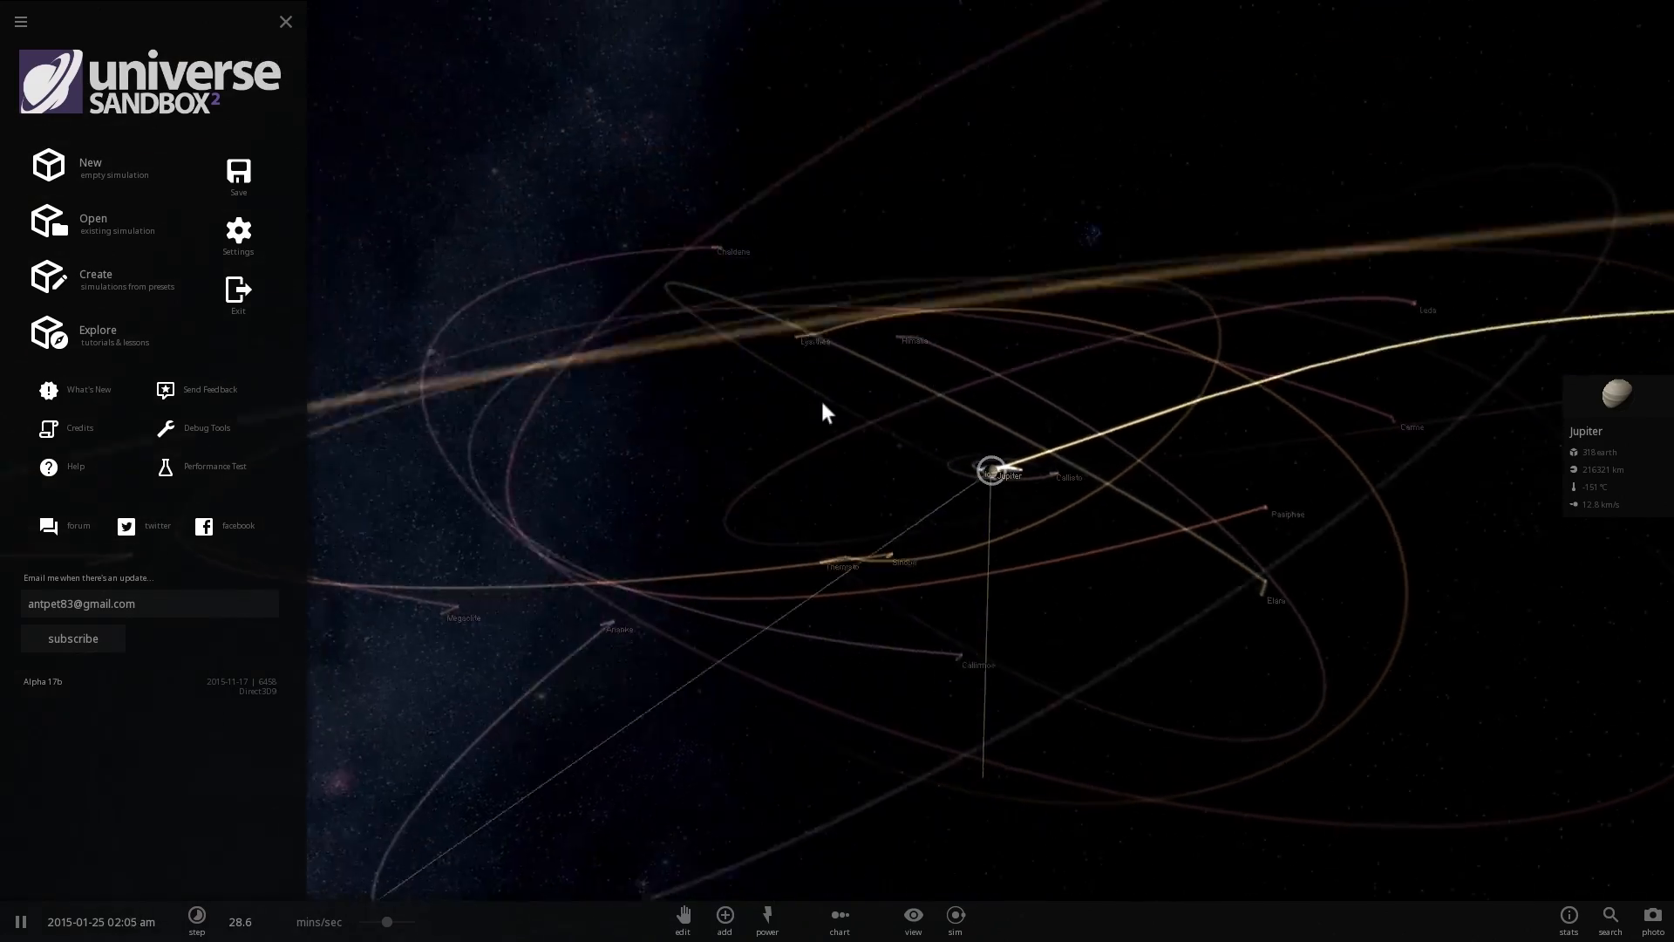
left_click(284, 21)
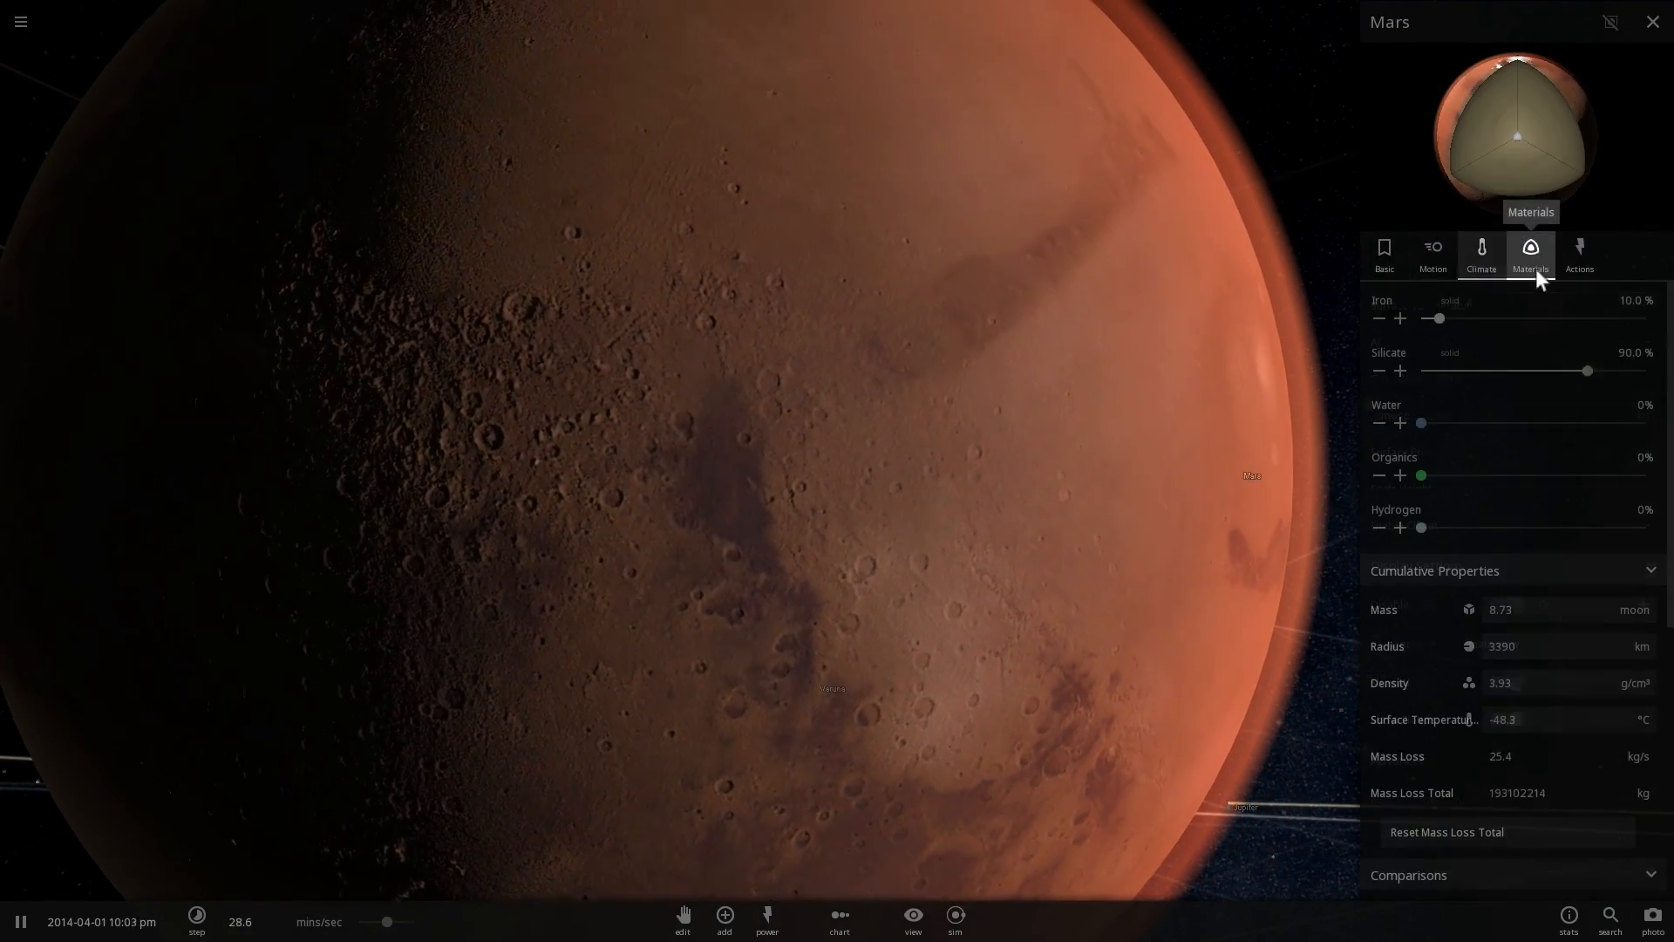
Step: Zoom out and close Mars's properties panel to view the globe against the Milky Way
scroll("down", 3)
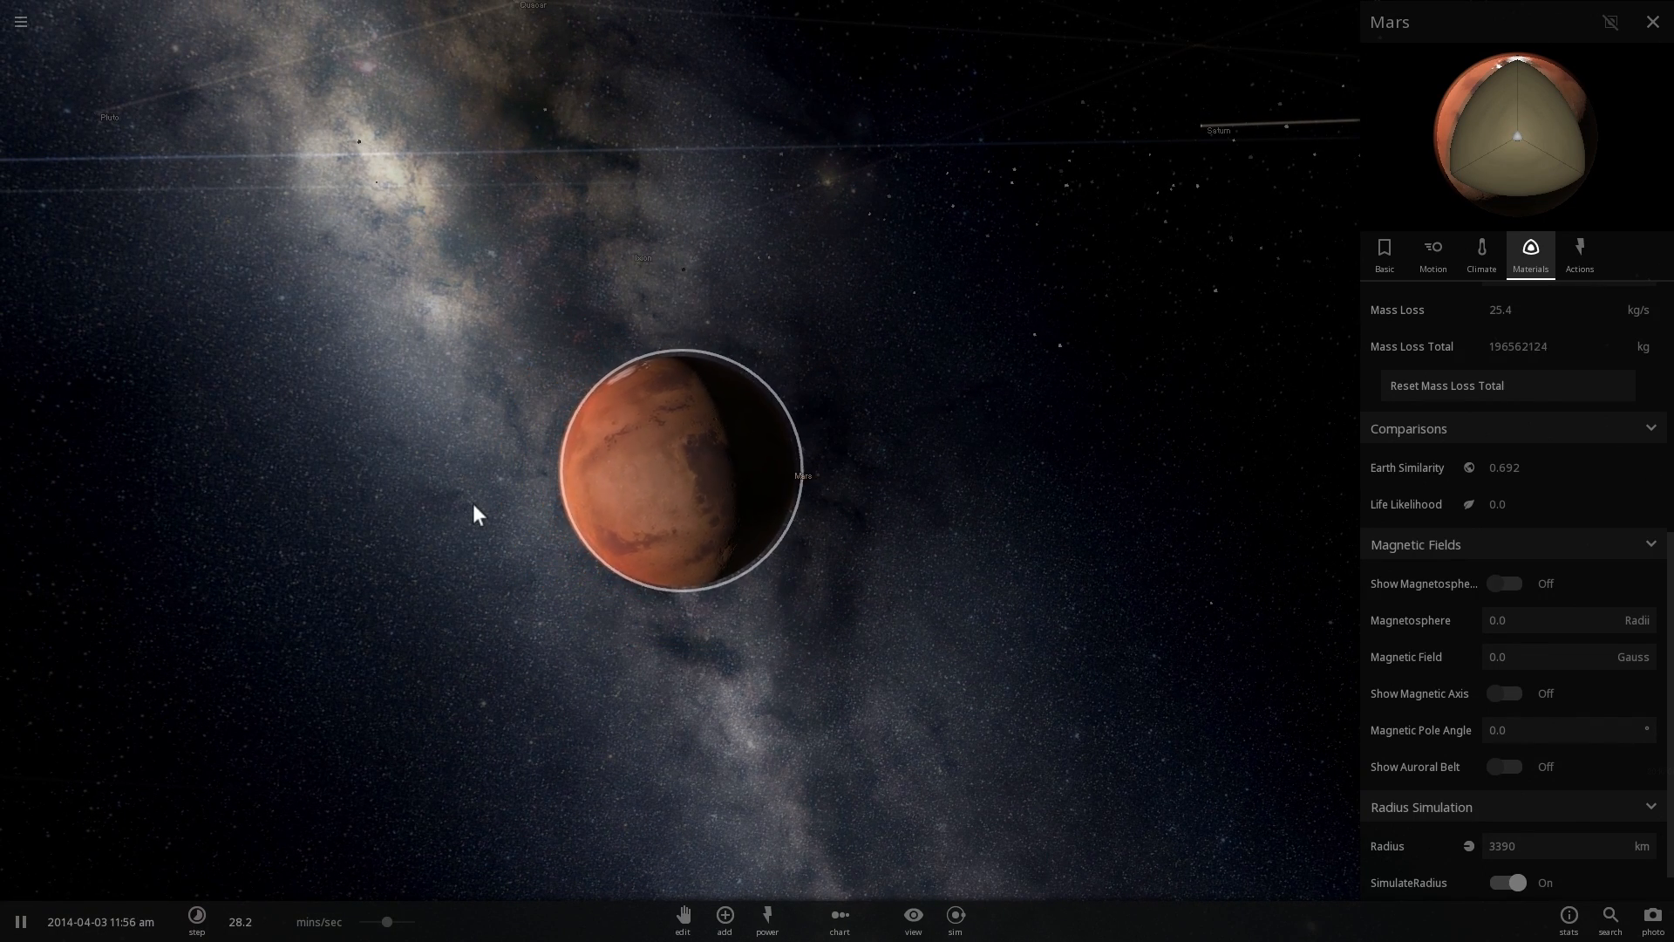
left_click(1653, 21)
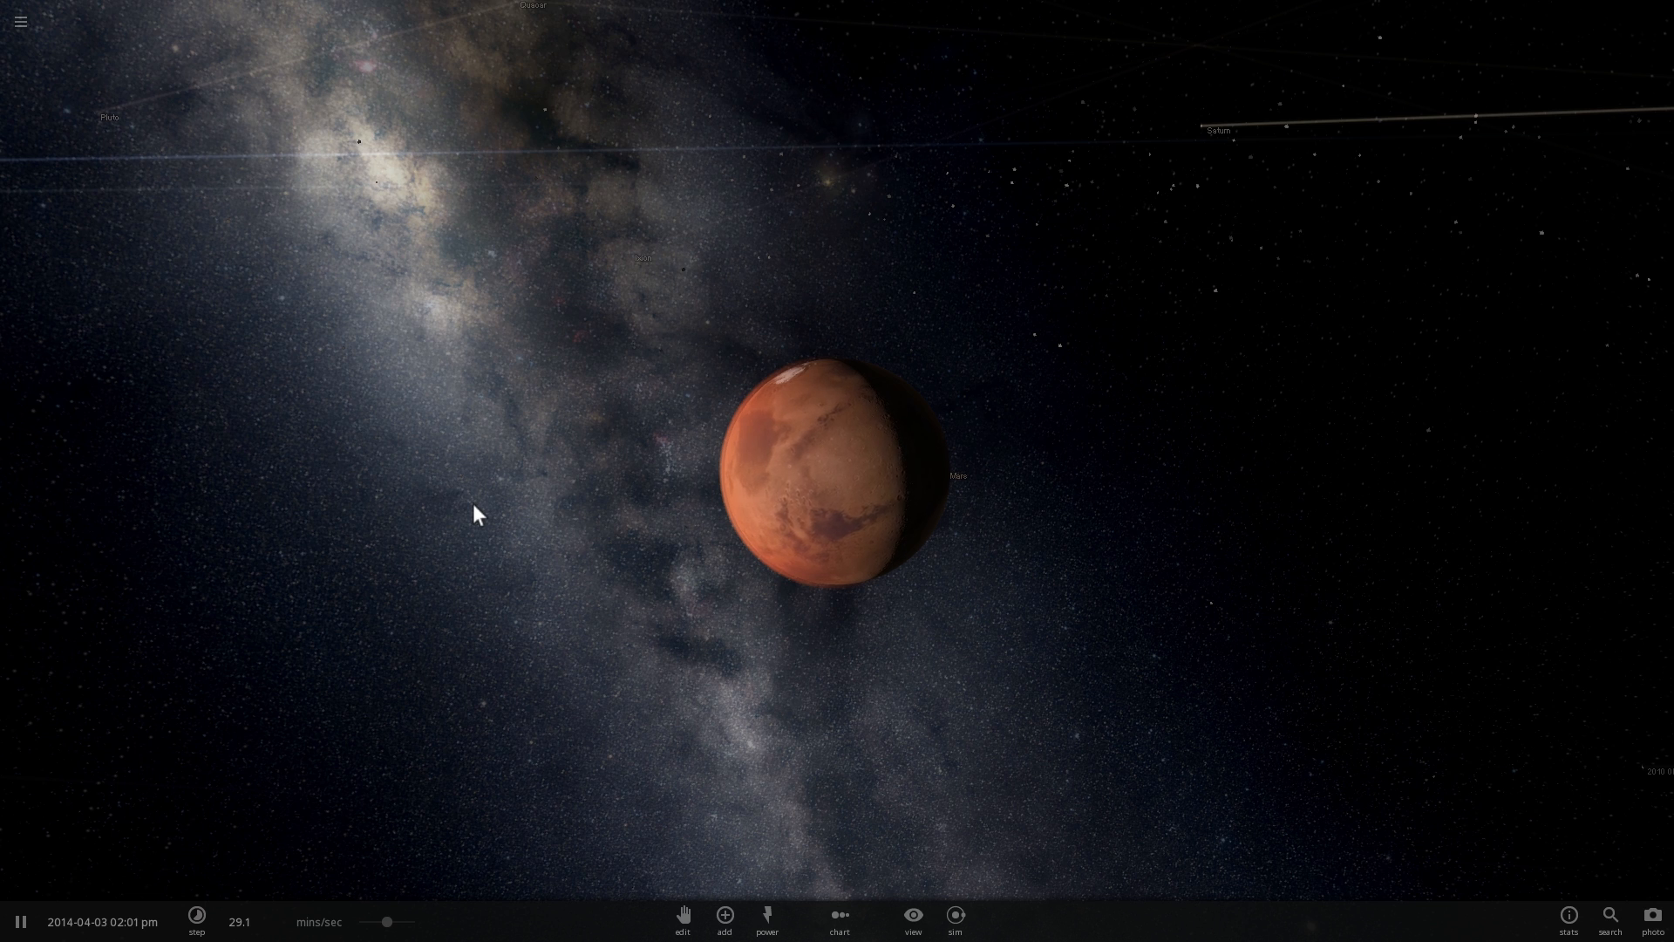